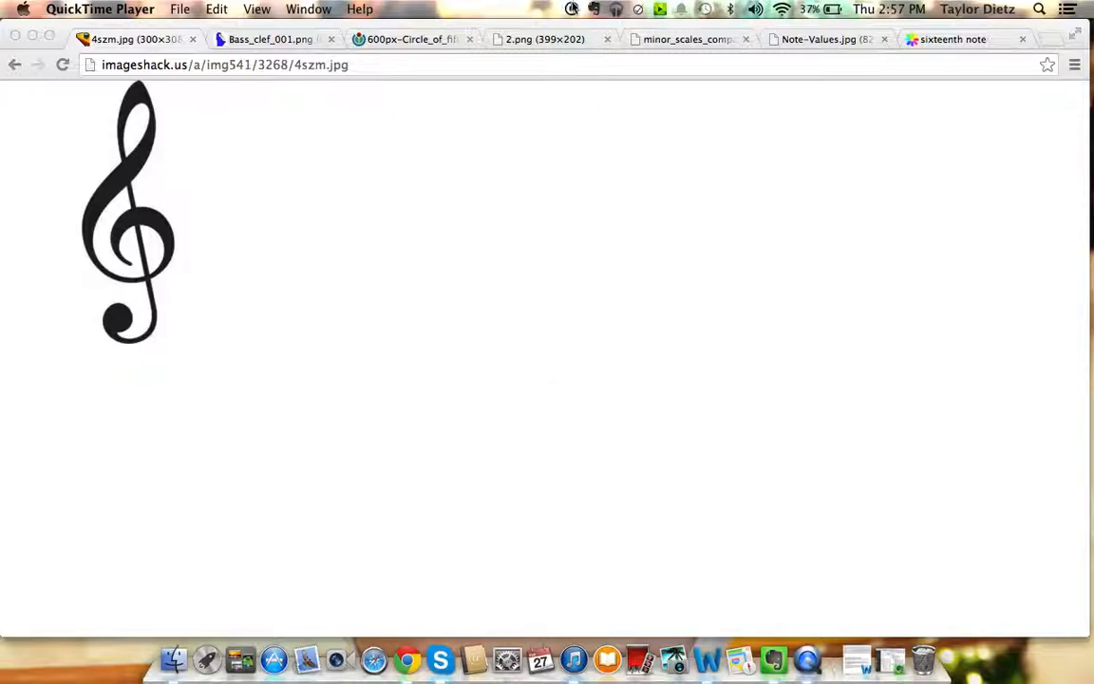
{"action": "mouse_move", "coordinate": [482, 166]}
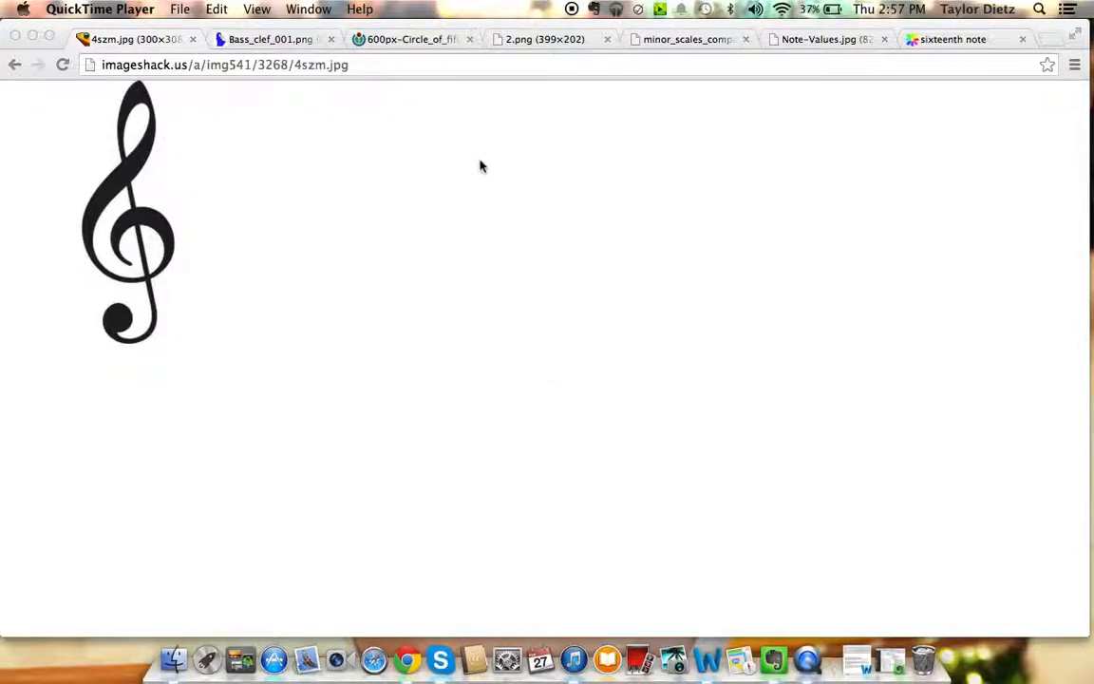
{"action": "mouse_move", "coordinate": [196, 201]}
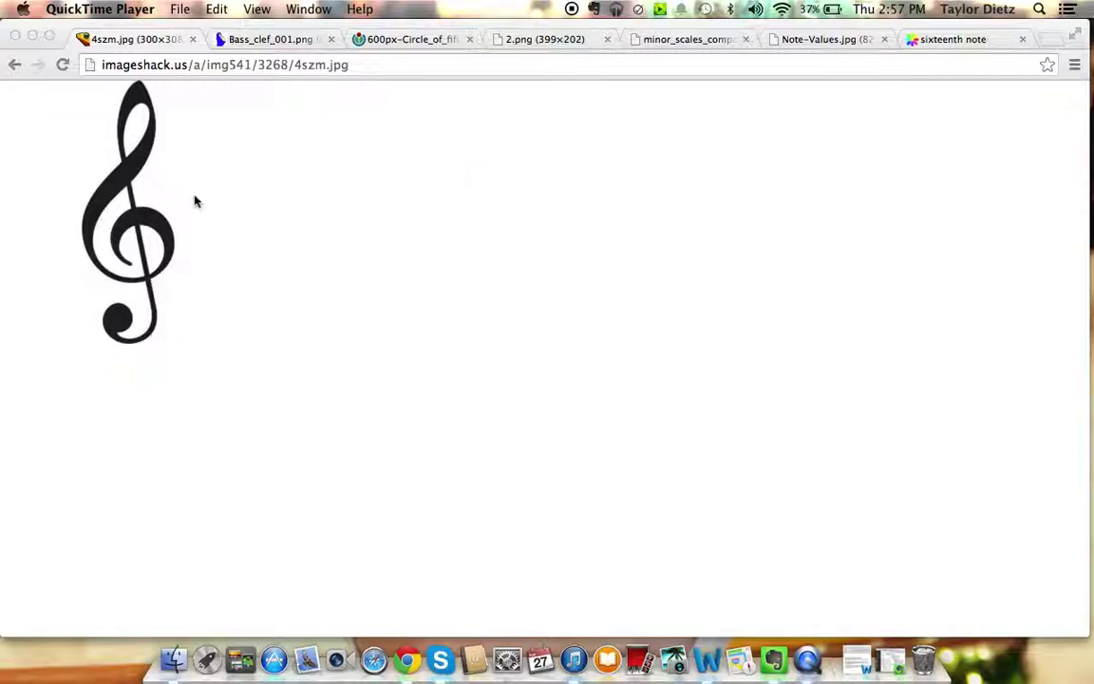
{"action": "mouse_move", "coordinate": [121, 471]}
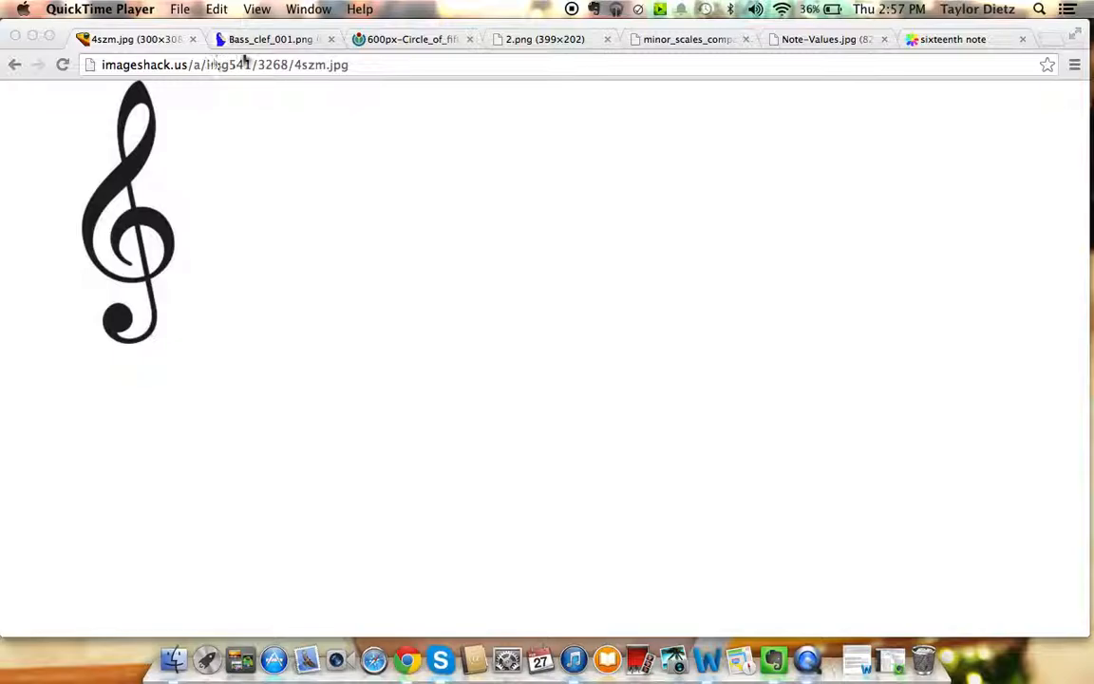
Flip between the treble clef and Bass_clef_001.png tabs, ending on the bass clef
{"action": "left_click", "coordinate": [275, 39]}
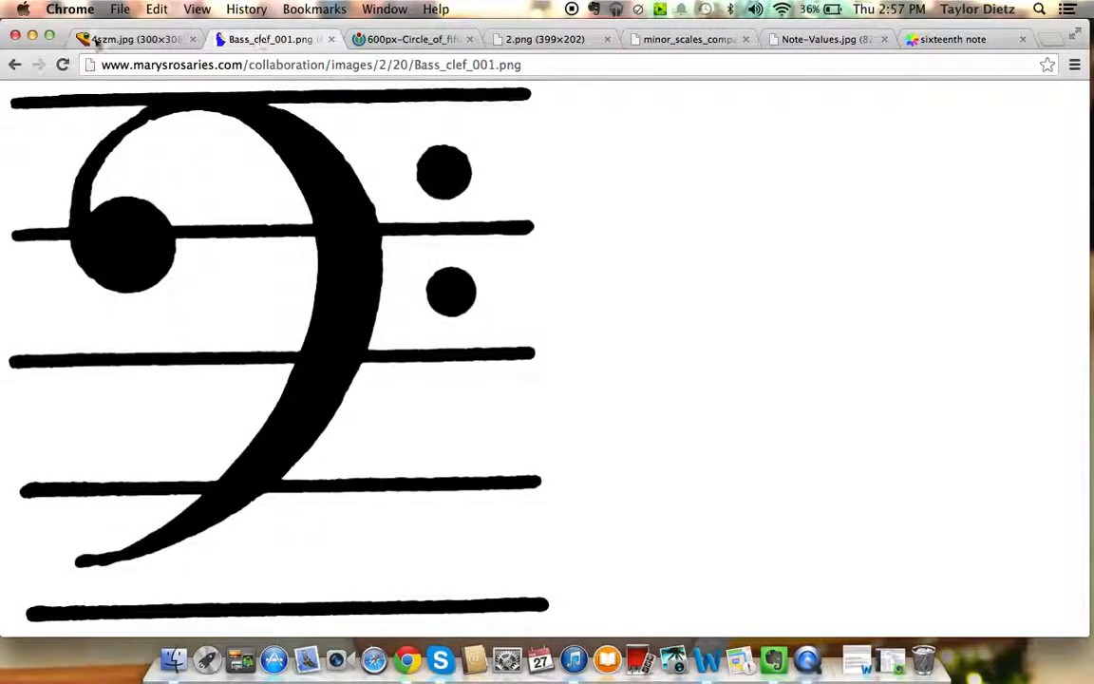
{"action": "left_click", "coordinate": [133, 40]}
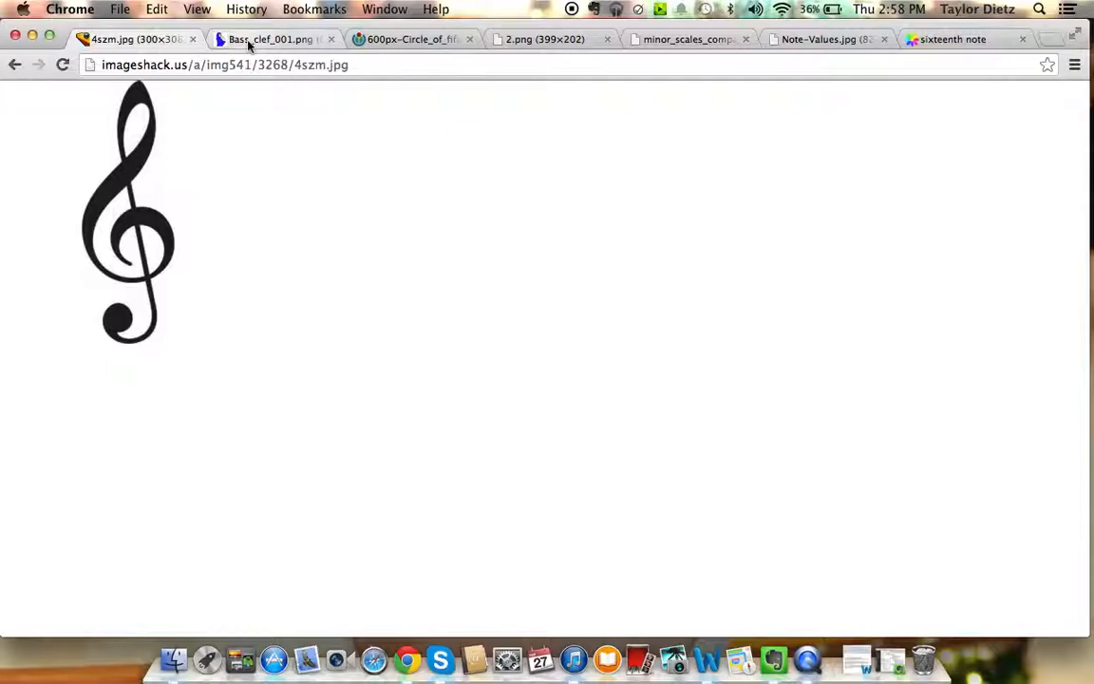
{"action": "left_click", "coordinate": [268, 40]}
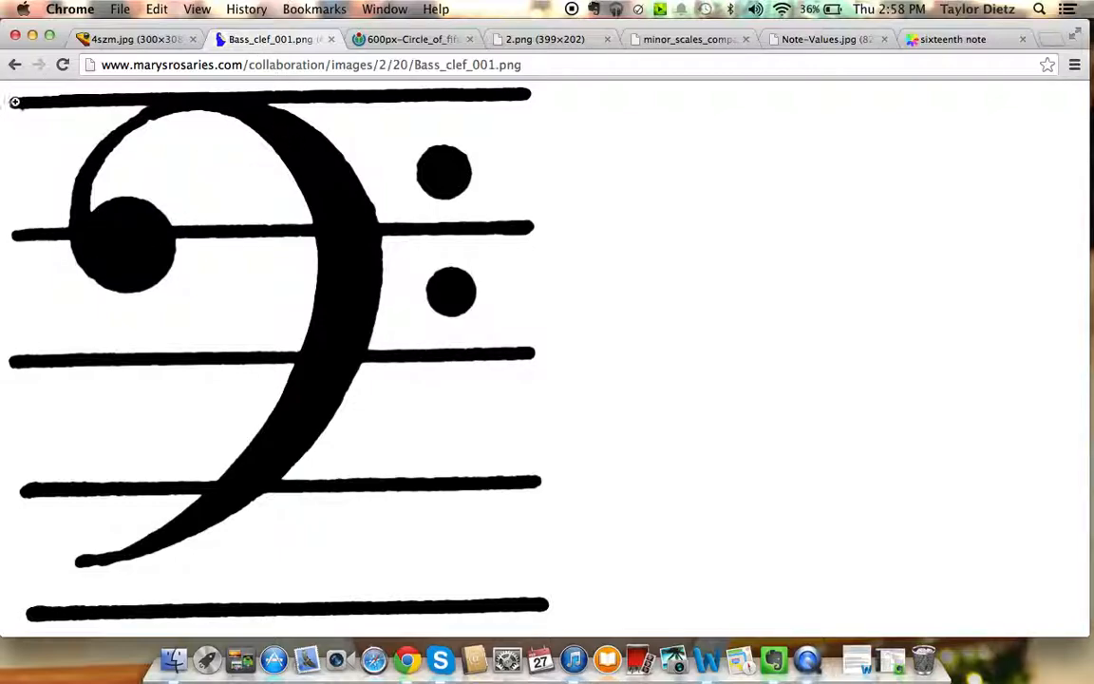
{"action": "mouse_move", "coordinate": [530, 209]}
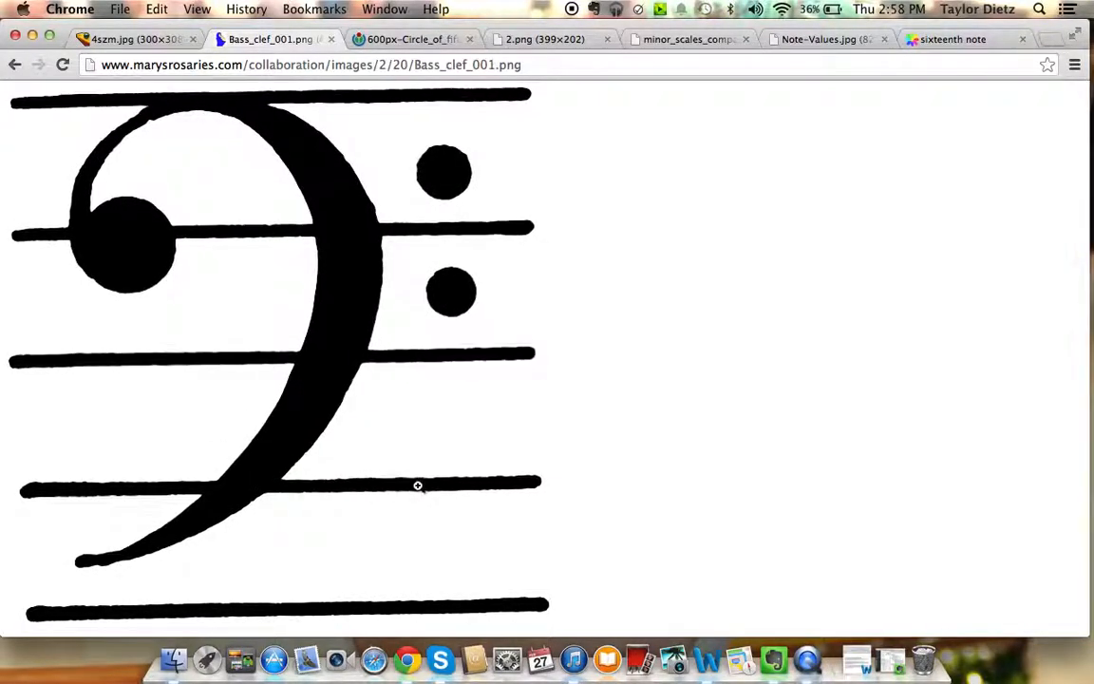
{"action": "mouse_move", "coordinate": [432, 459]}
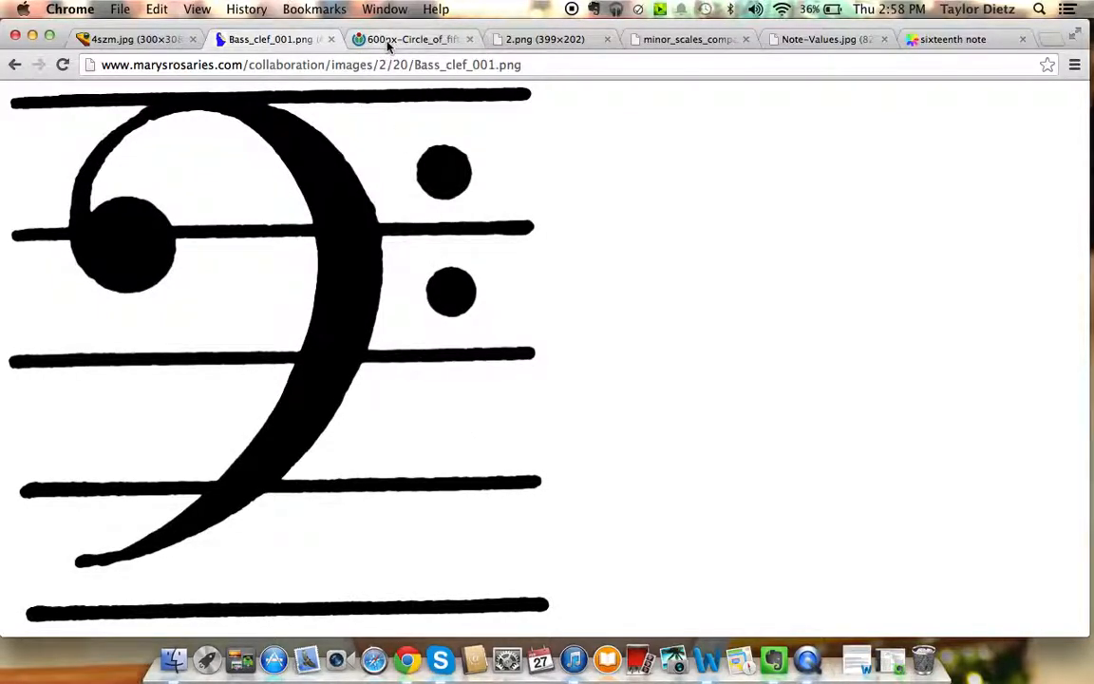
Revisit the treble clef briefly, then show the 600px-Circle_of_fifths chart
{"action": "left_click", "coordinate": [128, 41]}
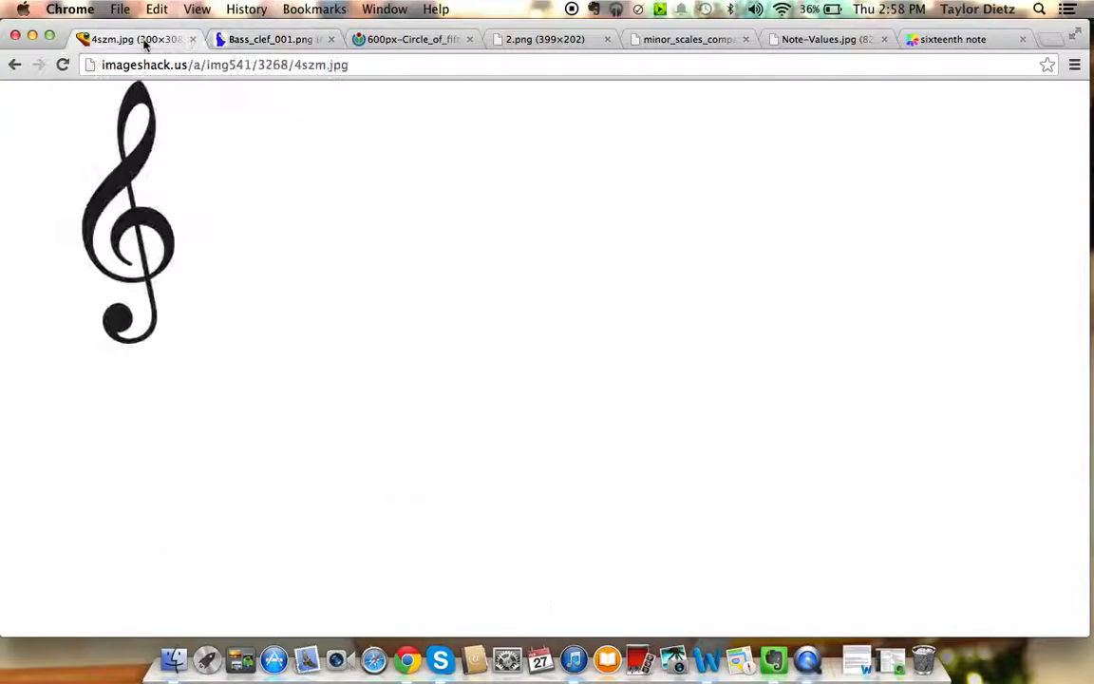
{"action": "mouse_move", "coordinate": [226, 280]}
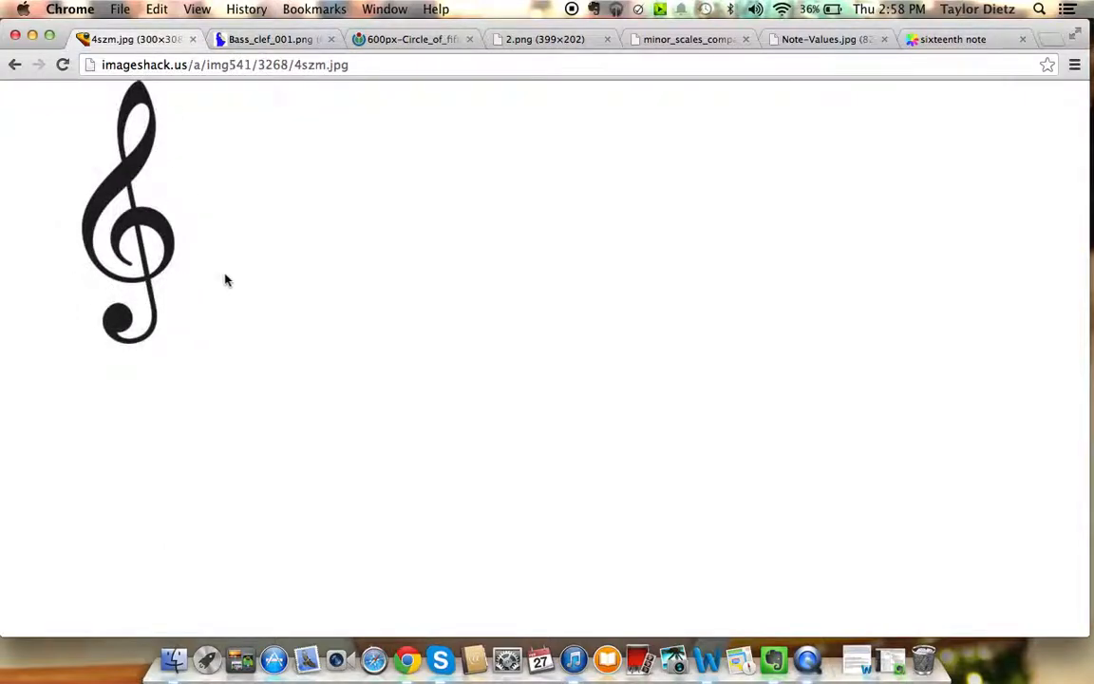
{"action": "mouse_move", "coordinate": [29, 190]}
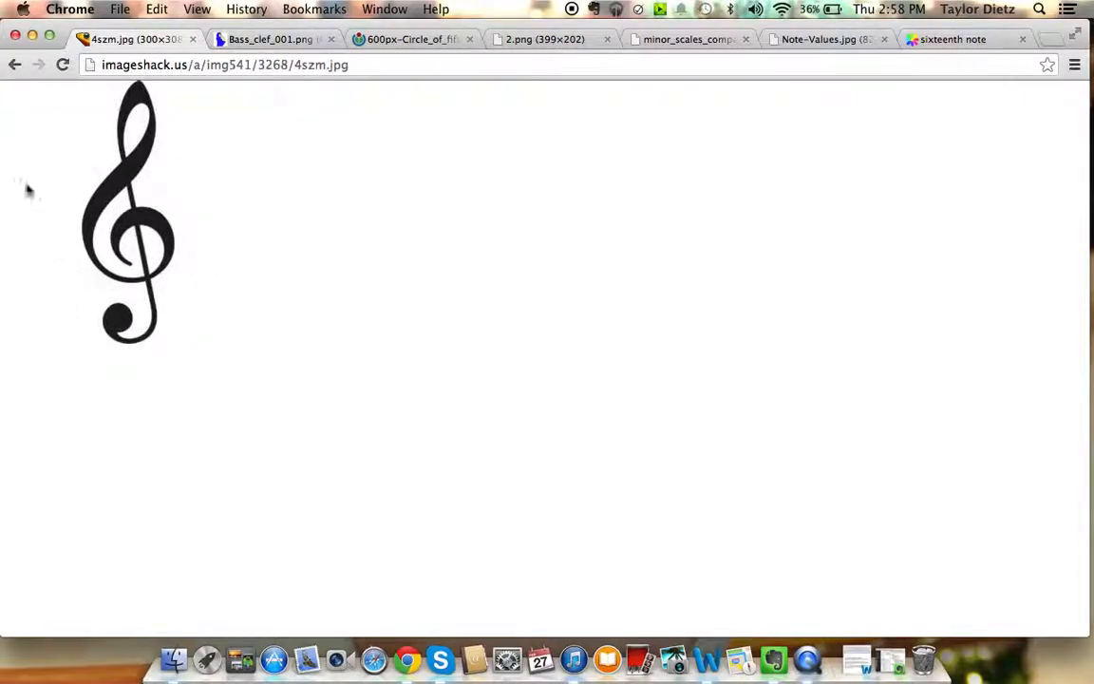
{"action": "left_click", "coordinate": [411, 39]}
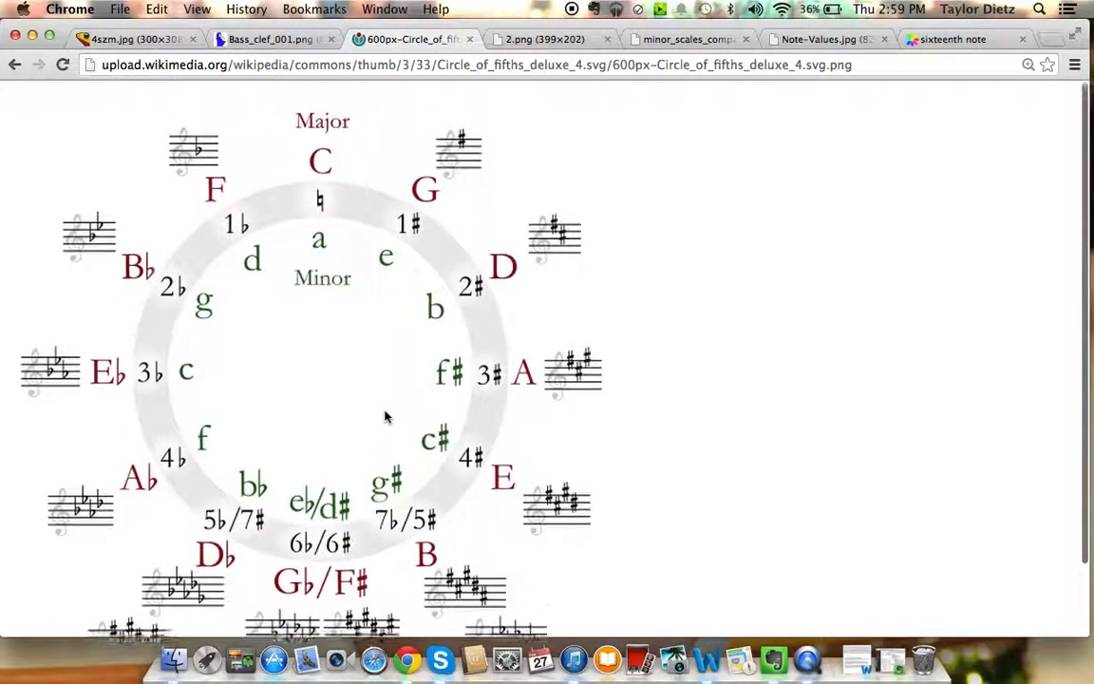
{"action": "scroll", "scroll_direction": "down", "scroll_amount": 3}
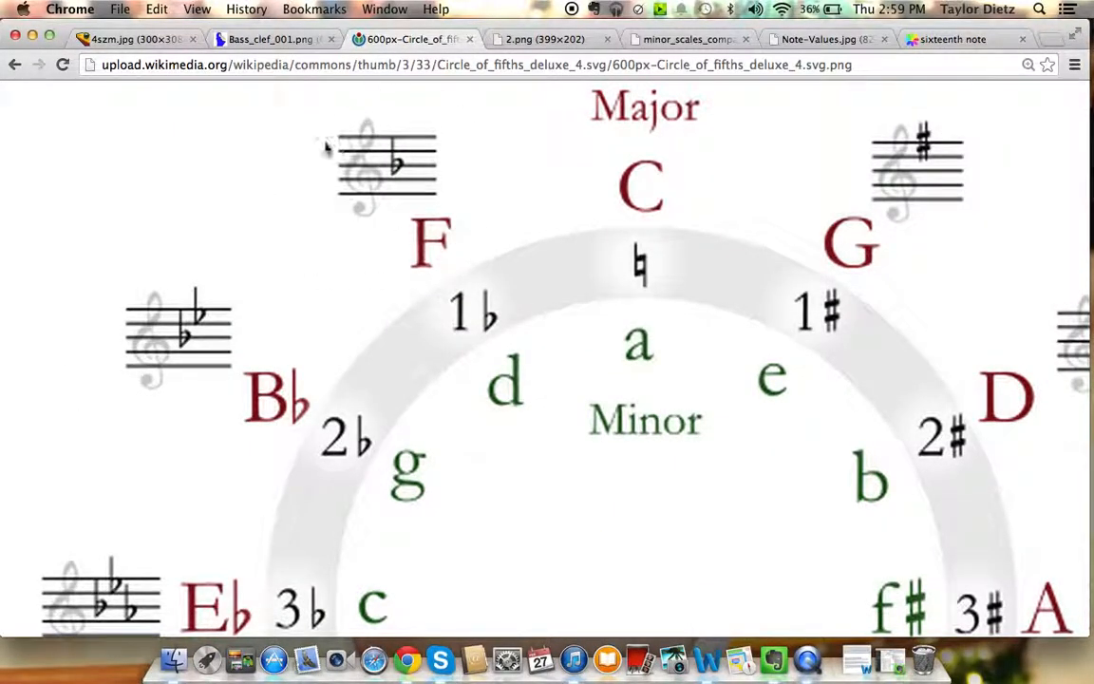
{"action": "mouse_move", "coordinate": [366, 158]}
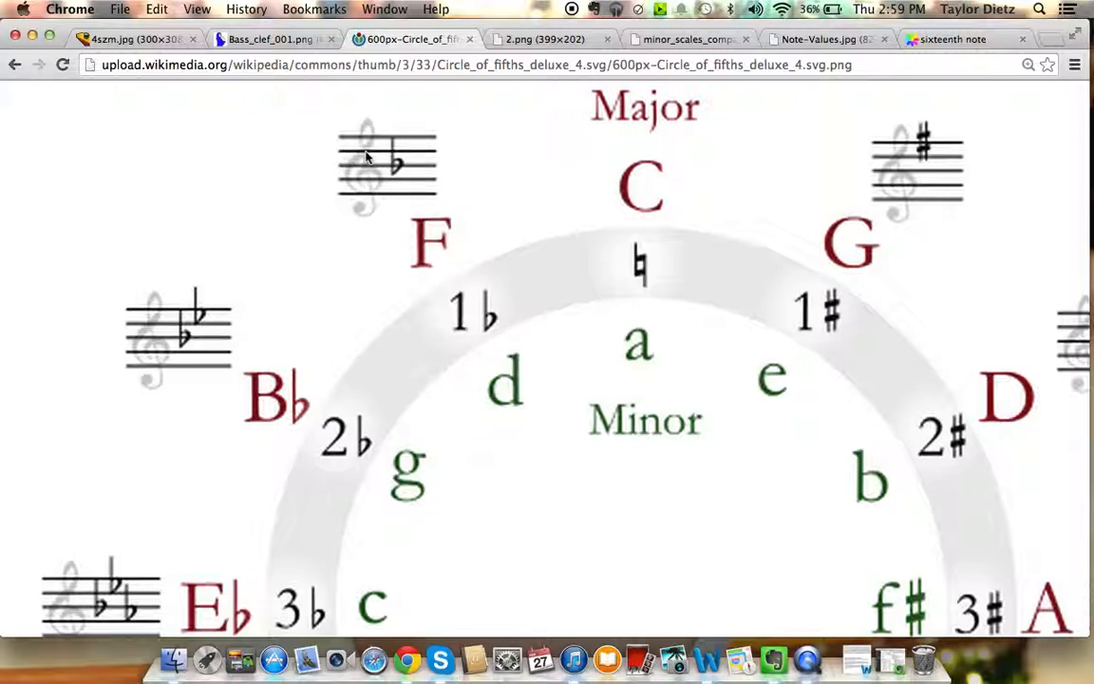
{"action": "mouse_move", "coordinate": [357, 225]}
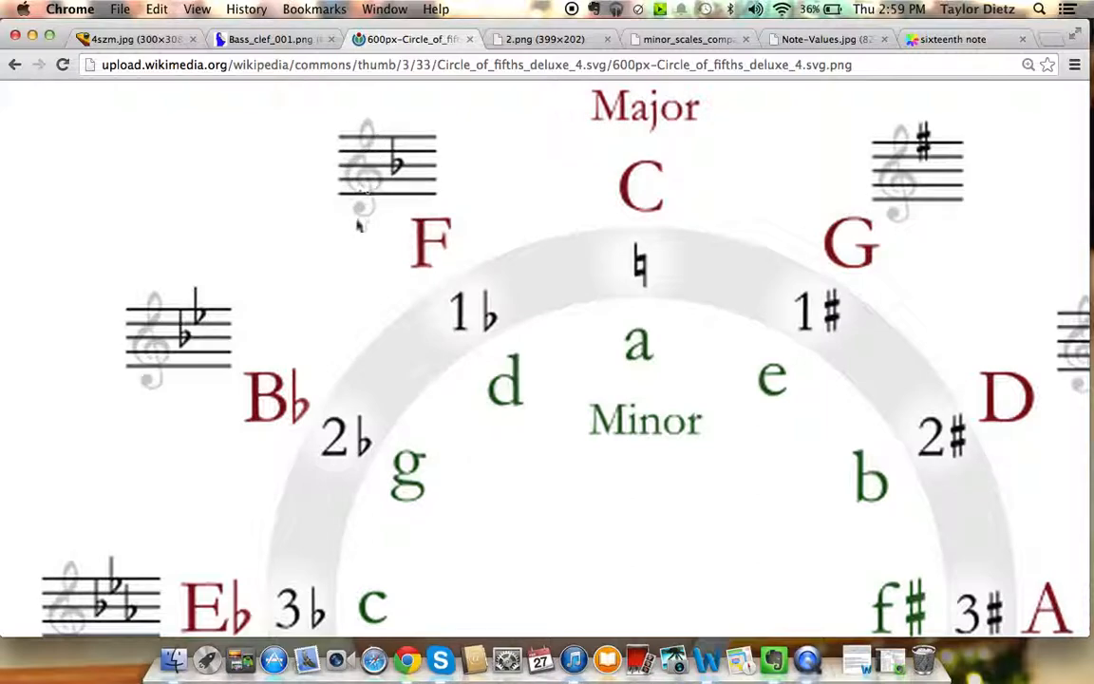
{"action": "mouse_move", "coordinate": [493, 133]}
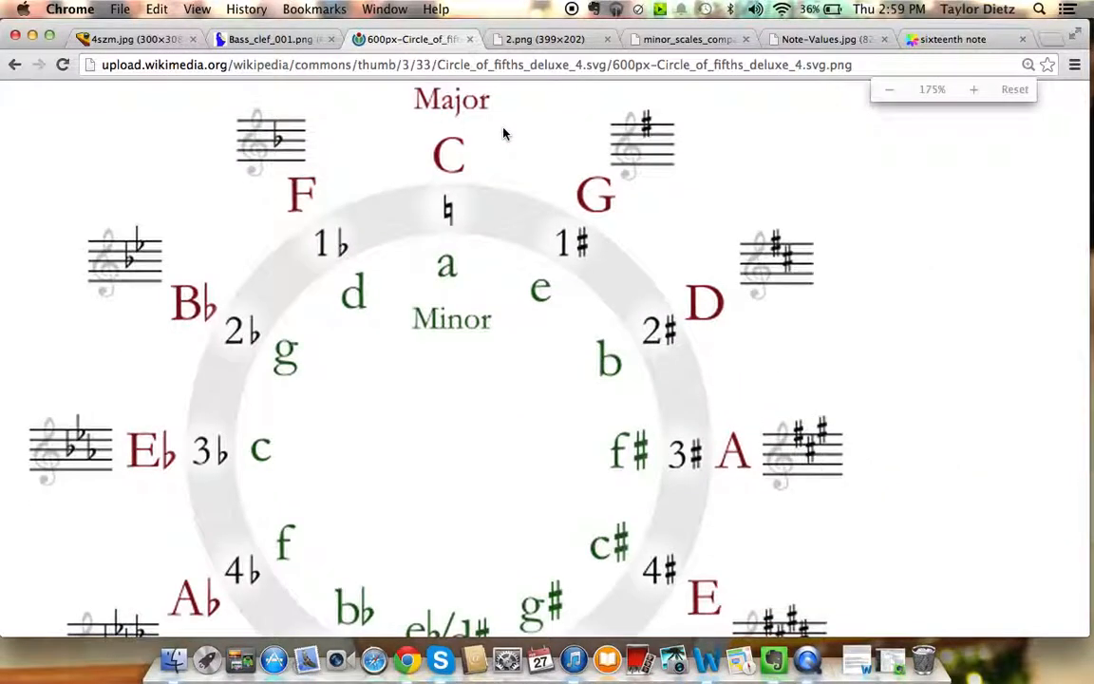
{"action": "left_click", "coordinate": [890, 88]}
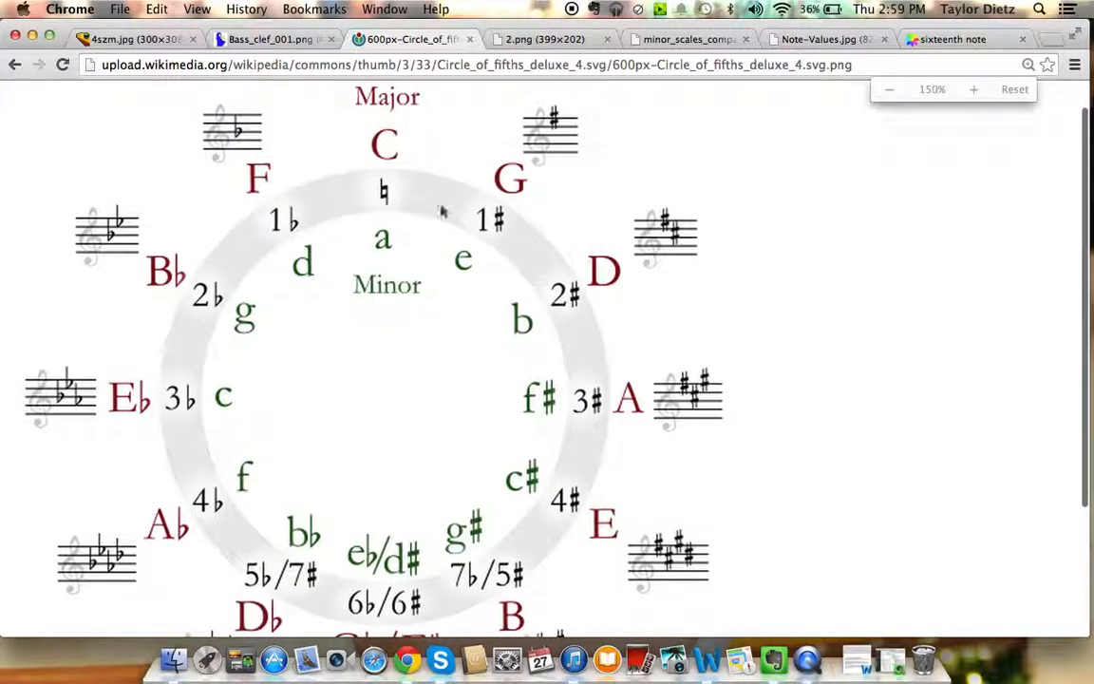
{"action": "left_click", "coordinate": [891, 90]}
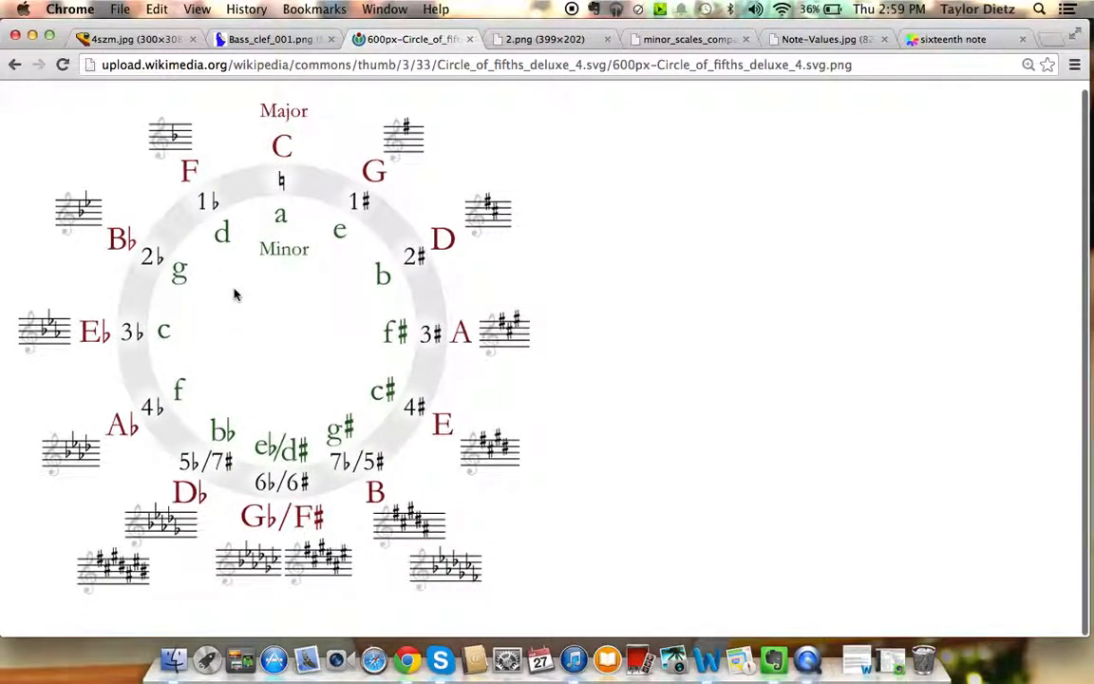
{"action": "mouse_move", "coordinate": [319, 480]}
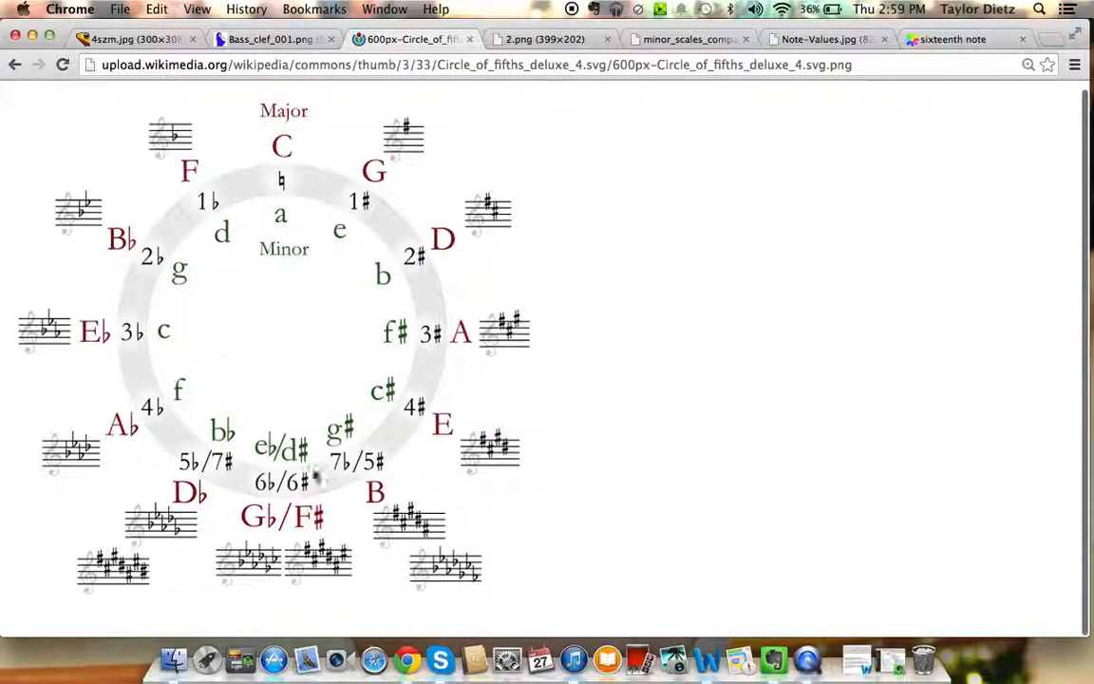
{"action": "mouse_move", "coordinate": [226, 264]}
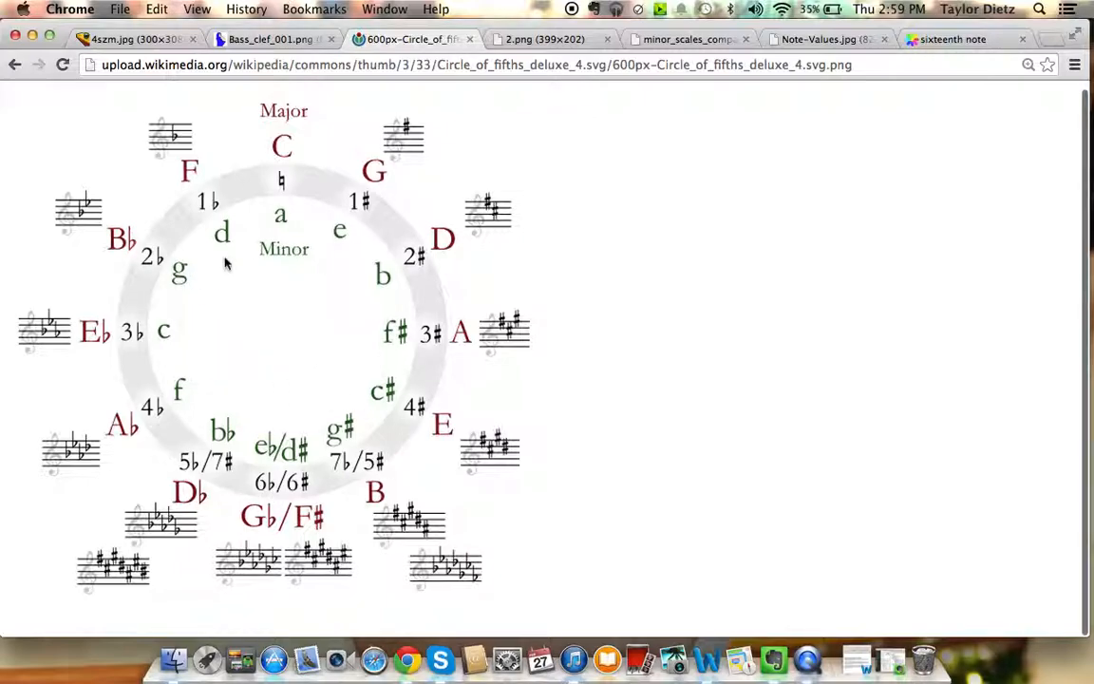
{"action": "mouse_move", "coordinate": [271, 204]}
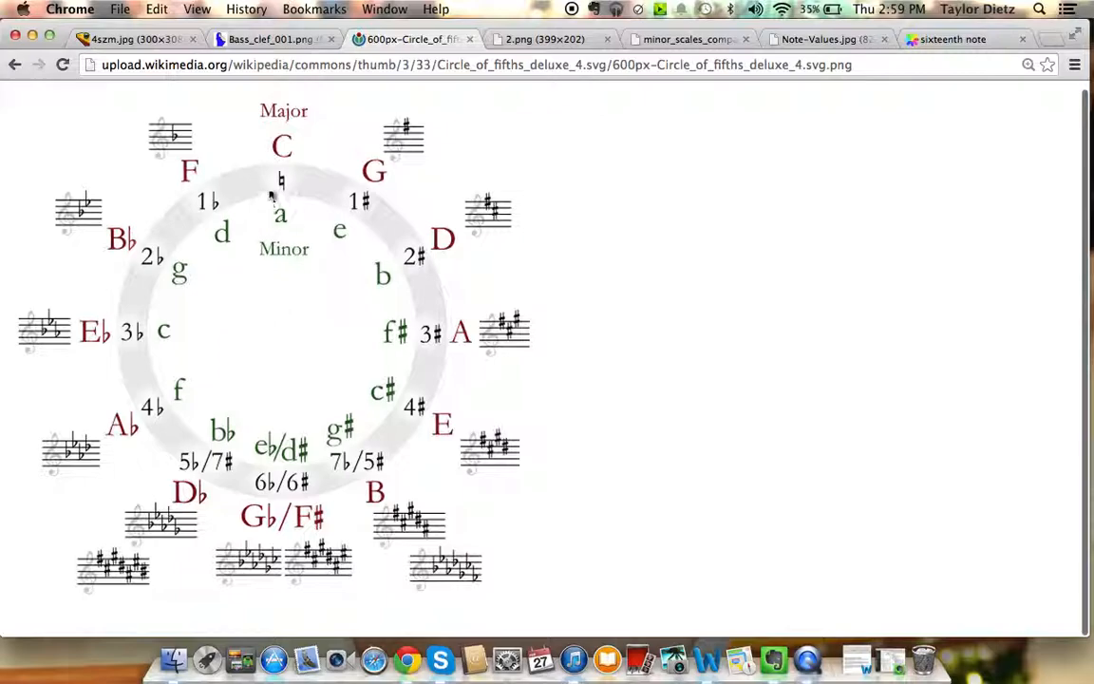
{"action": "mouse_move", "coordinate": [289, 155]}
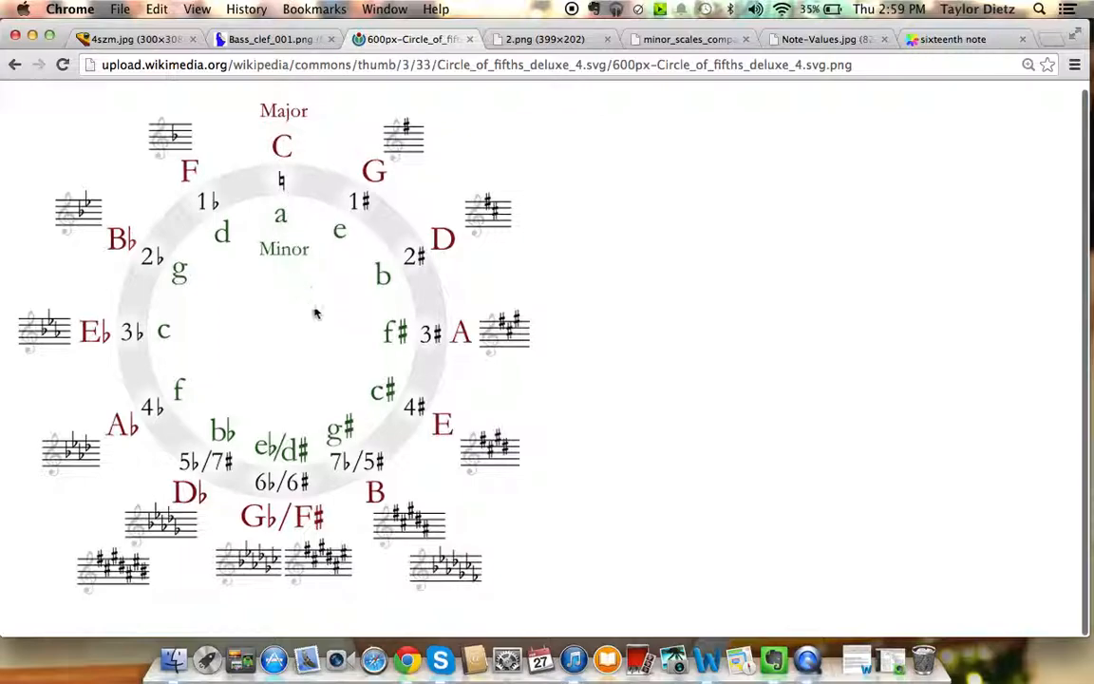
{"action": "mouse_move", "coordinate": [334, 211]}
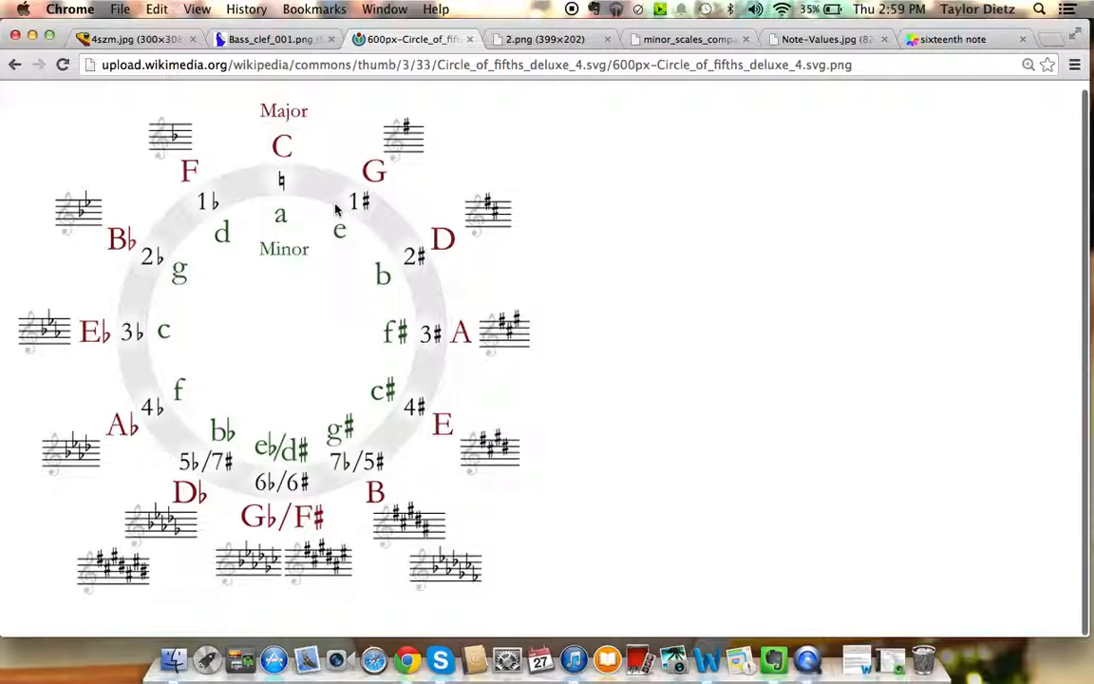
{"action": "mouse_move", "coordinate": [439, 171]}
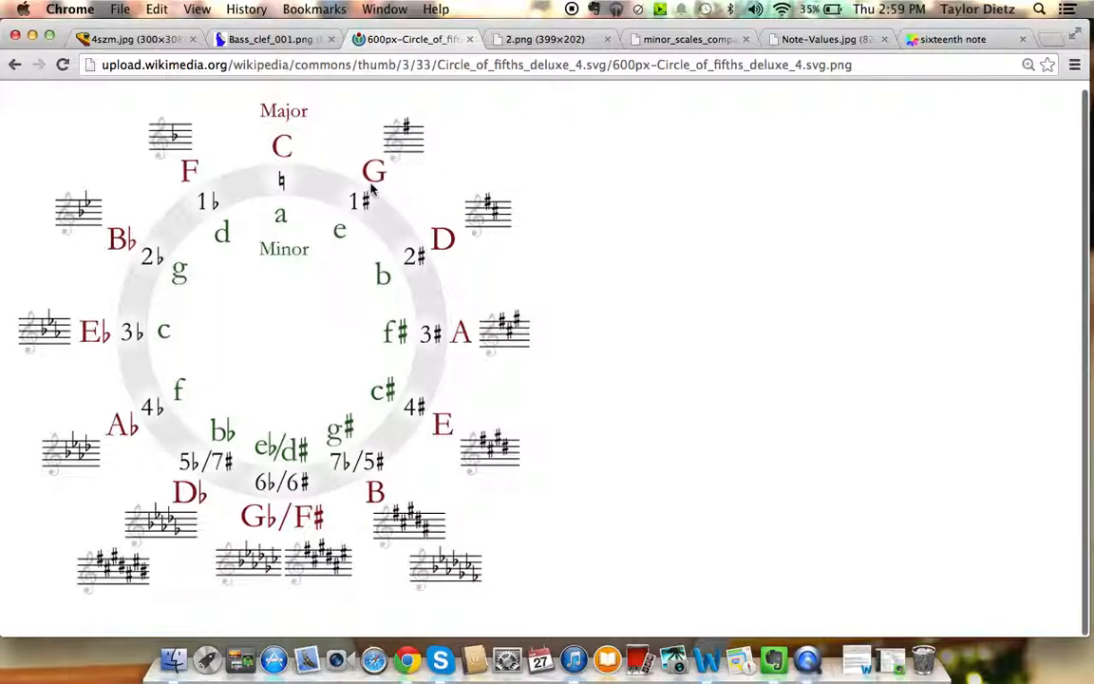
{"action": "mouse_move", "coordinate": [373, 186]}
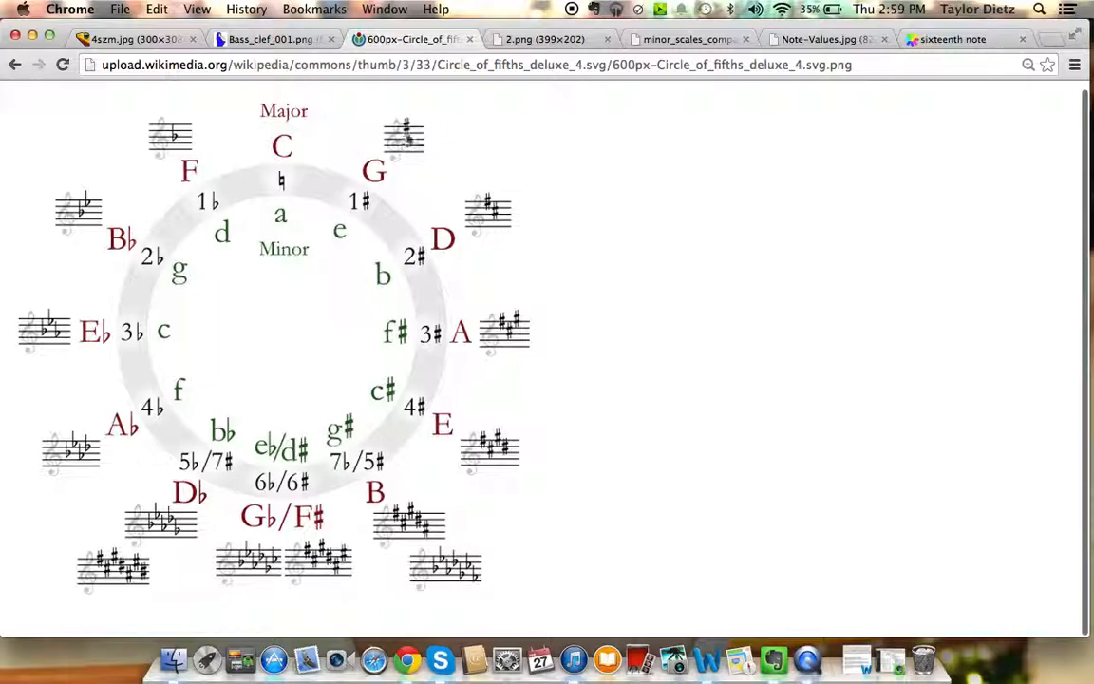
{"action": "mouse_move", "coordinate": [403, 158]}
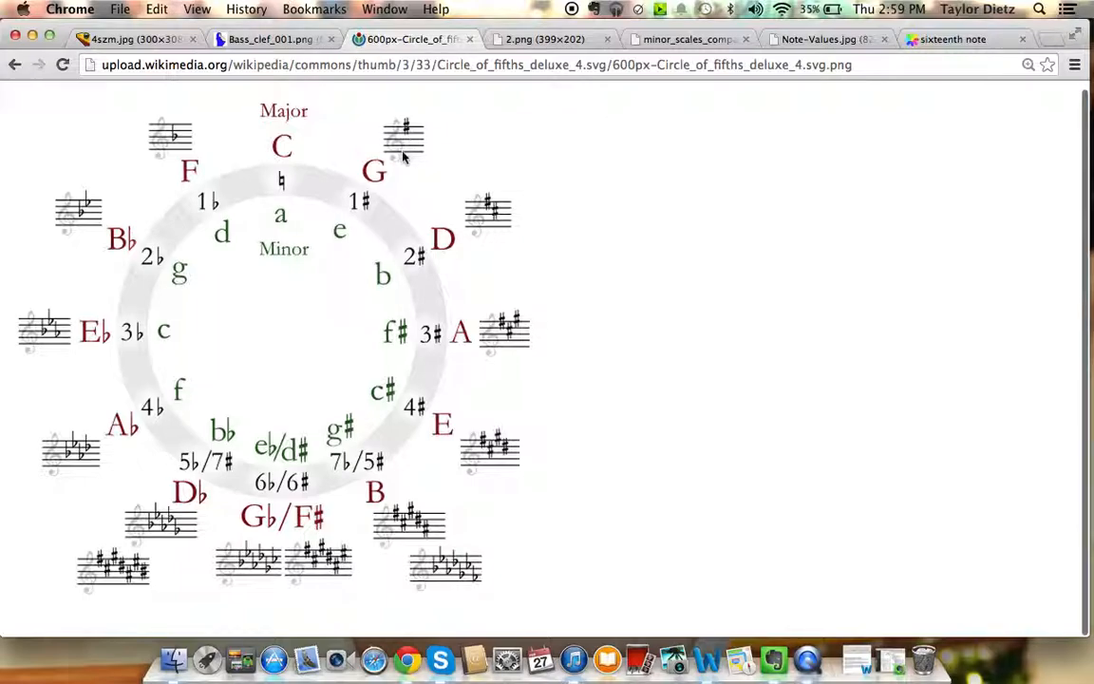
{"action": "mouse_move", "coordinate": [380, 285]}
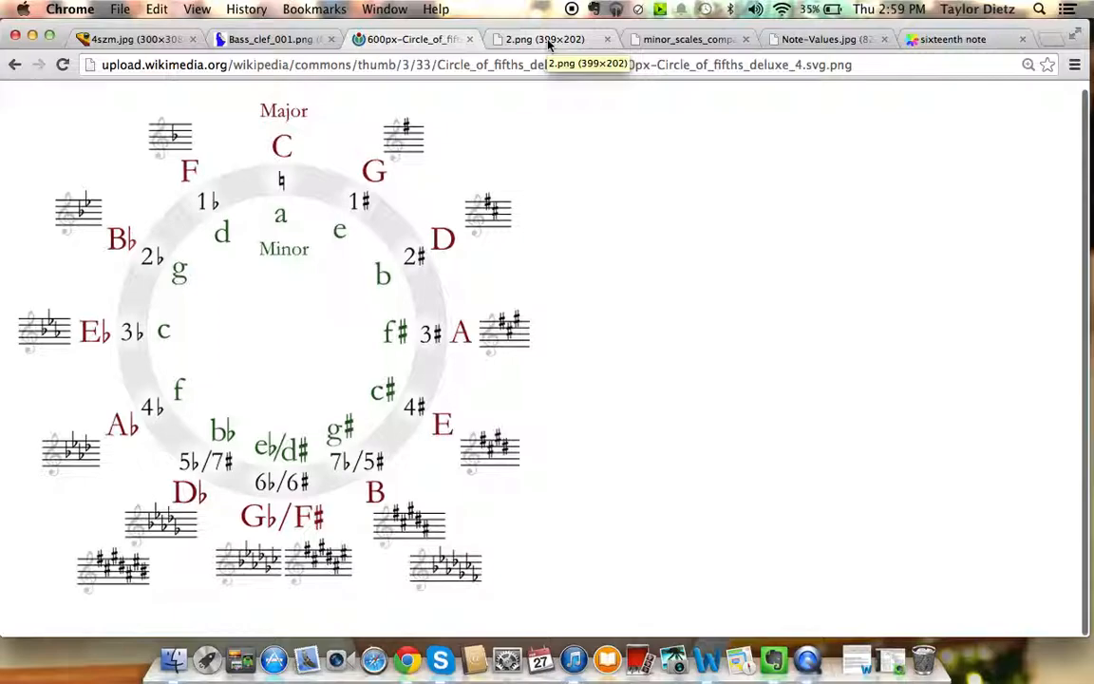
{"action": "left_click", "coordinate": [549, 39]}
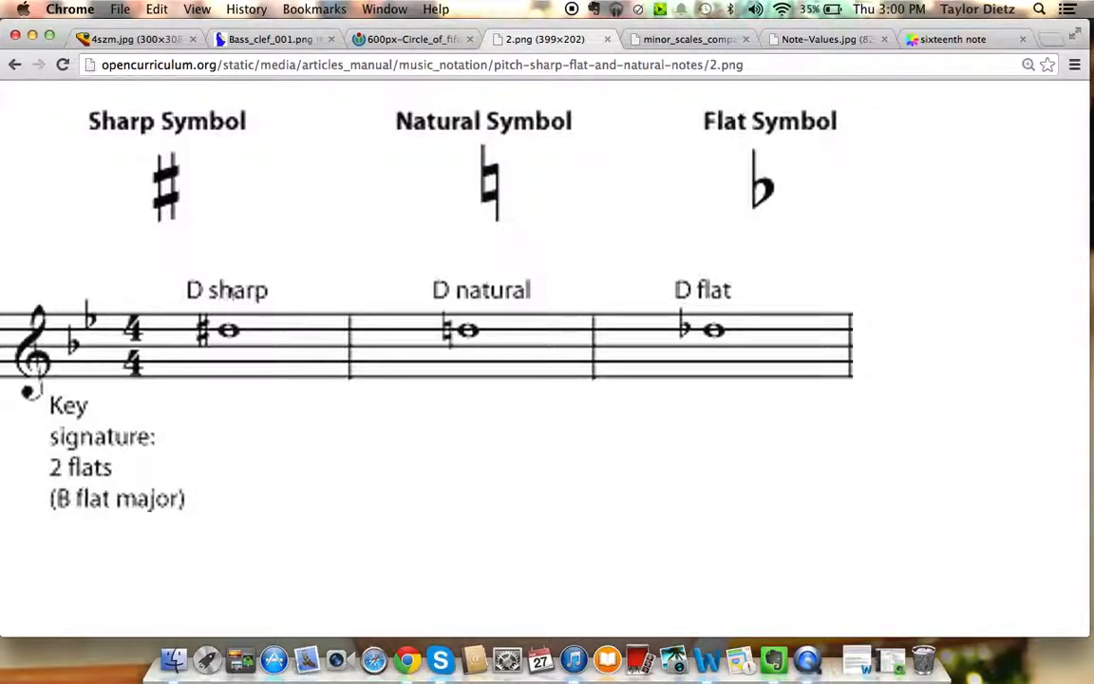
{"action": "mouse_move", "coordinate": [220, 260]}
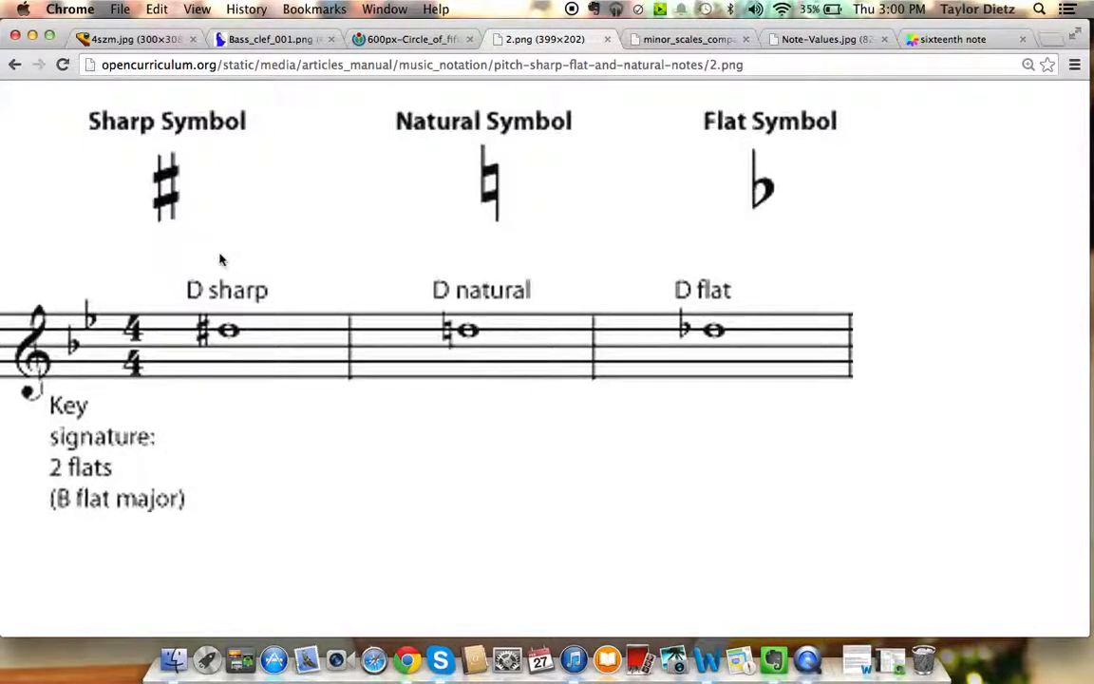
{"action": "mouse_move", "coordinate": [228, 328]}
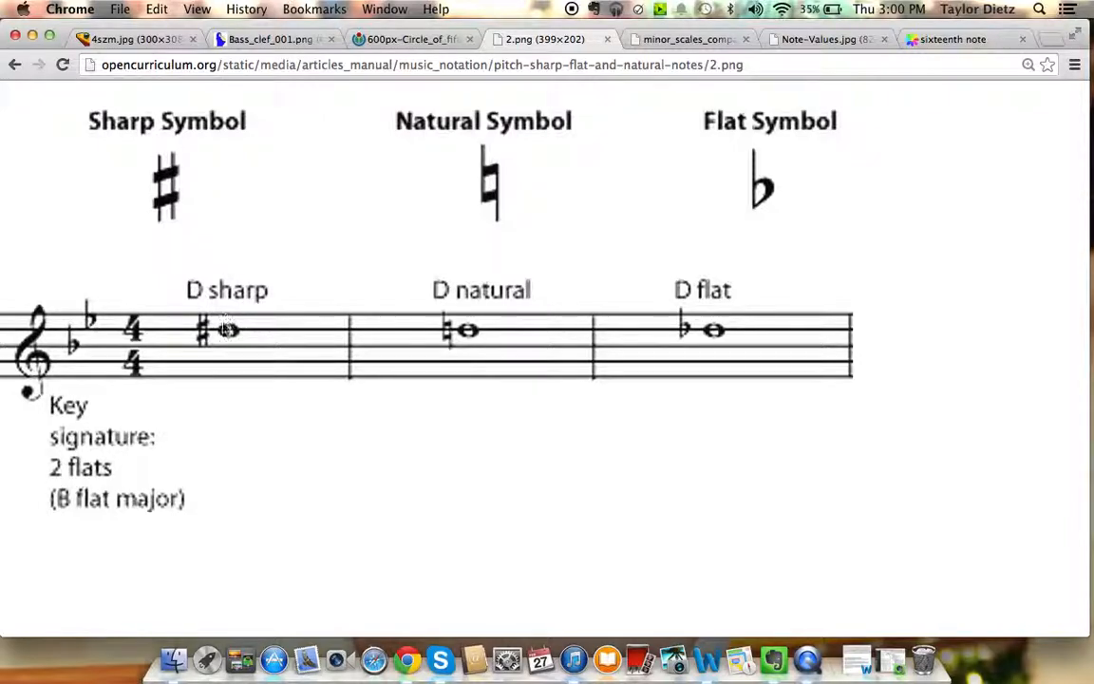
{"action": "mouse_move", "coordinate": [205, 362]}
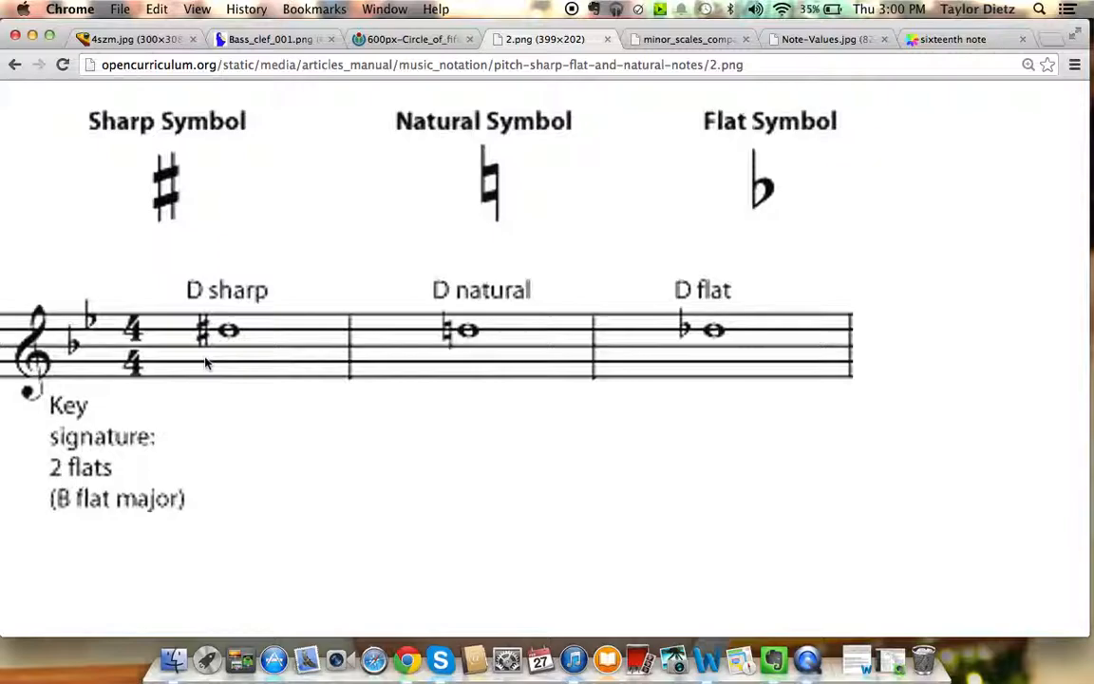
{"action": "mouse_move", "coordinate": [227, 385]}
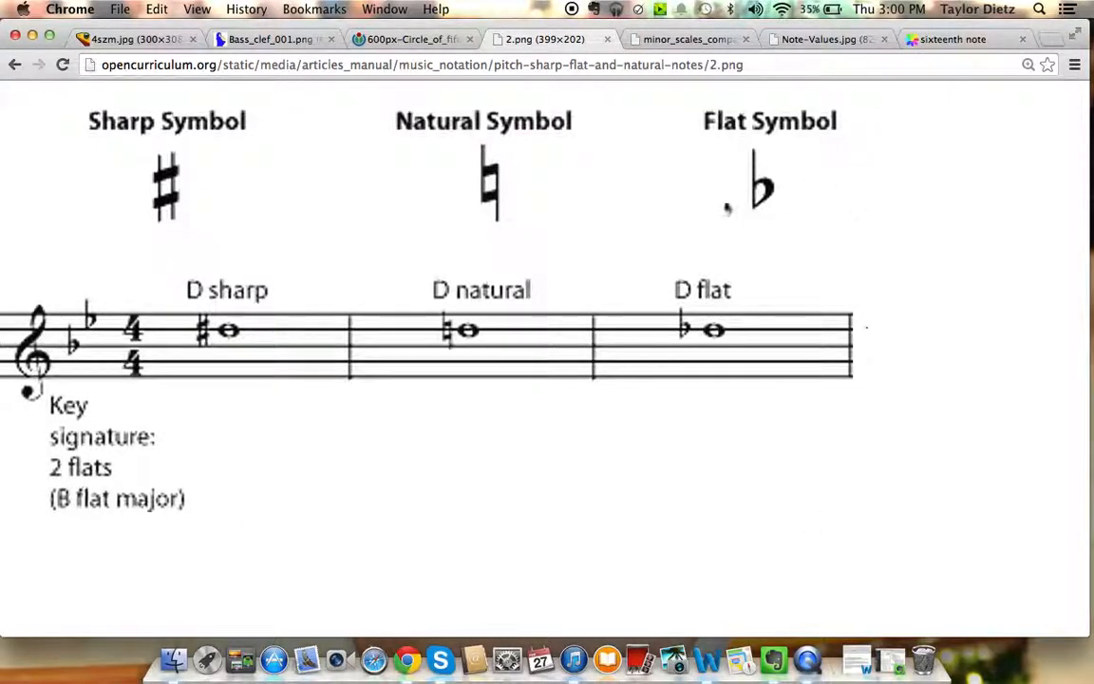
{"action": "mouse_move", "coordinate": [719, 143]}
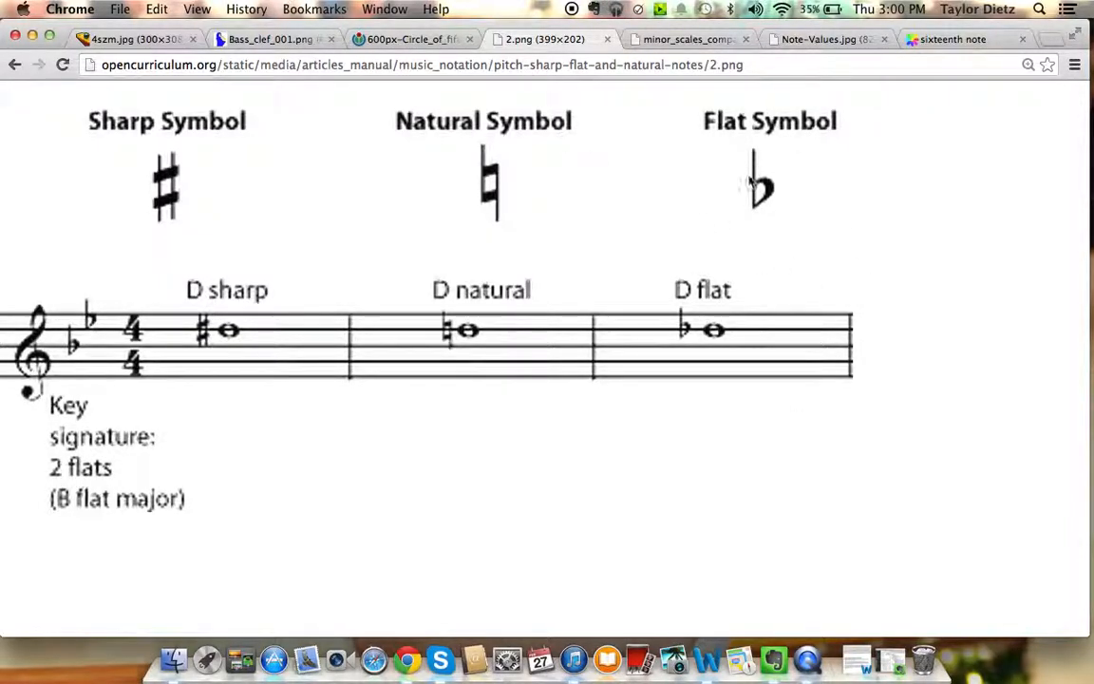
{"action": "mouse_move", "coordinate": [730, 134]}
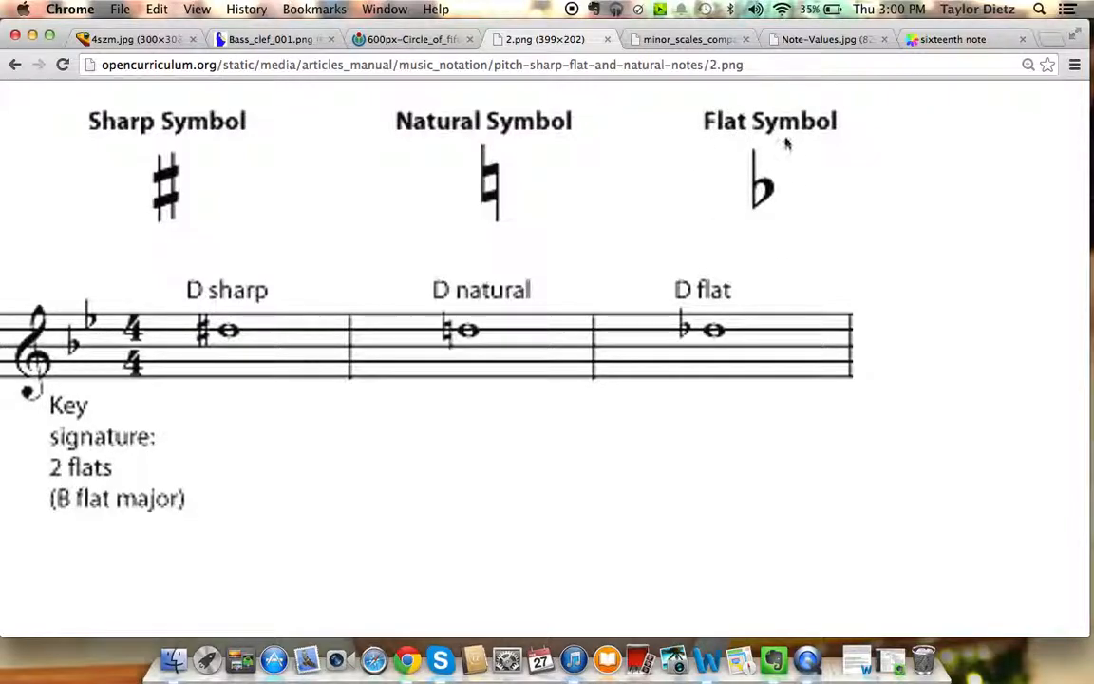
{"action": "mouse_move", "coordinate": [122, 193]}
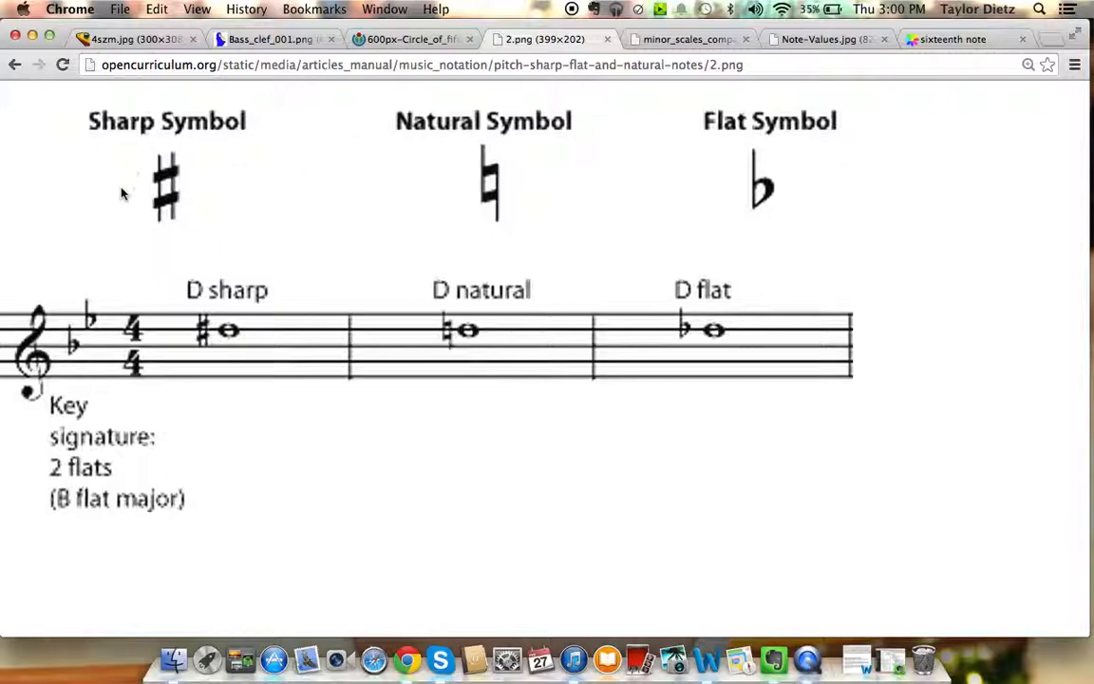
{"action": "mouse_move", "coordinate": [642, 159]}
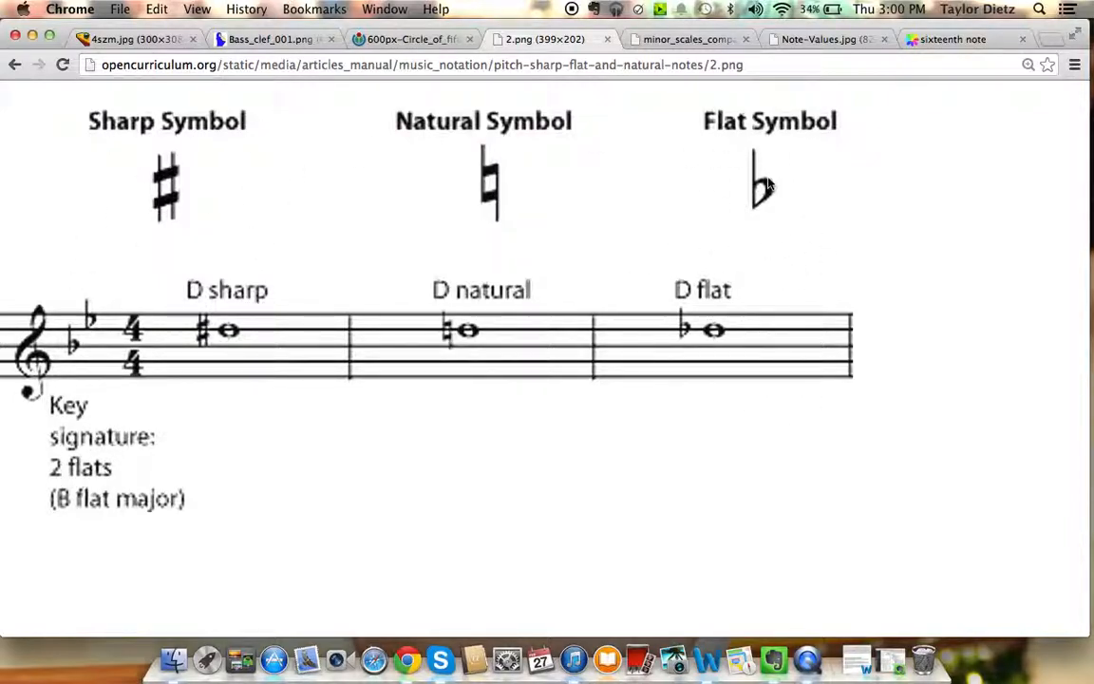
{"action": "mouse_move", "coordinate": [749, 247]}
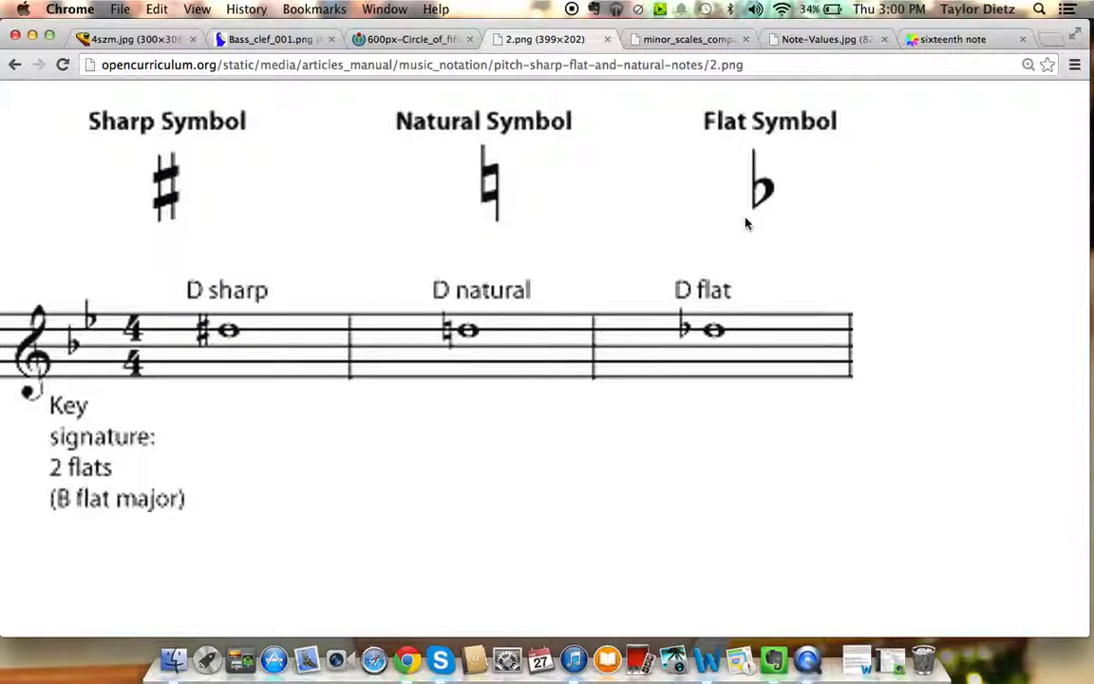
{"action": "mouse_move", "coordinate": [637, 339]}
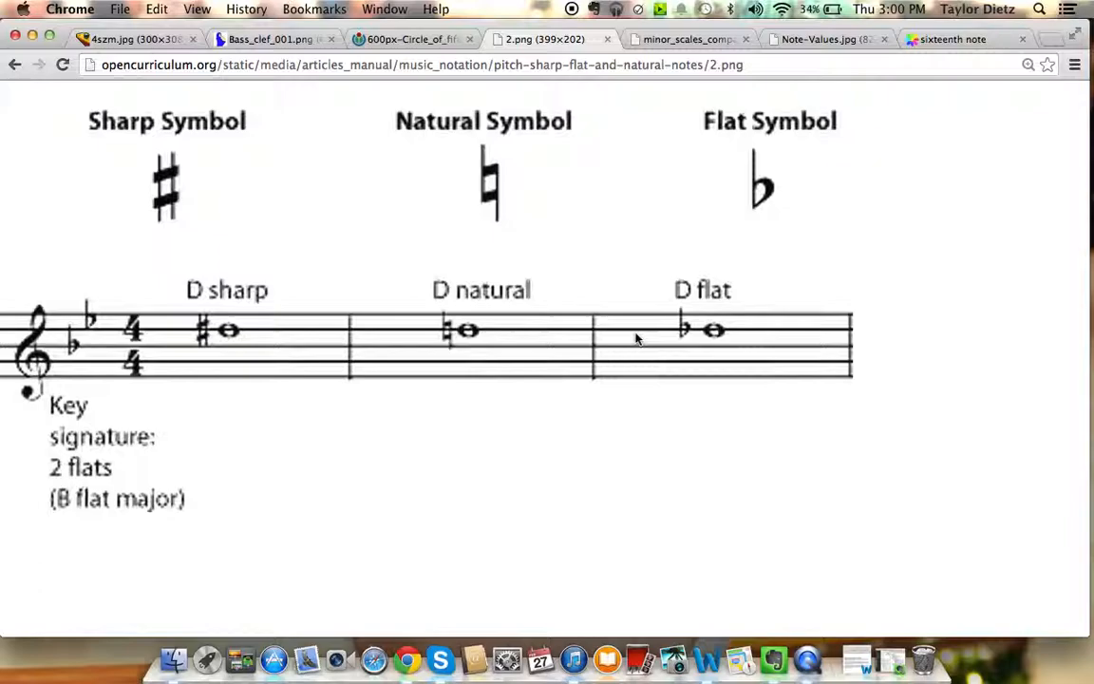
{"action": "mouse_move", "coordinate": [809, 169]}
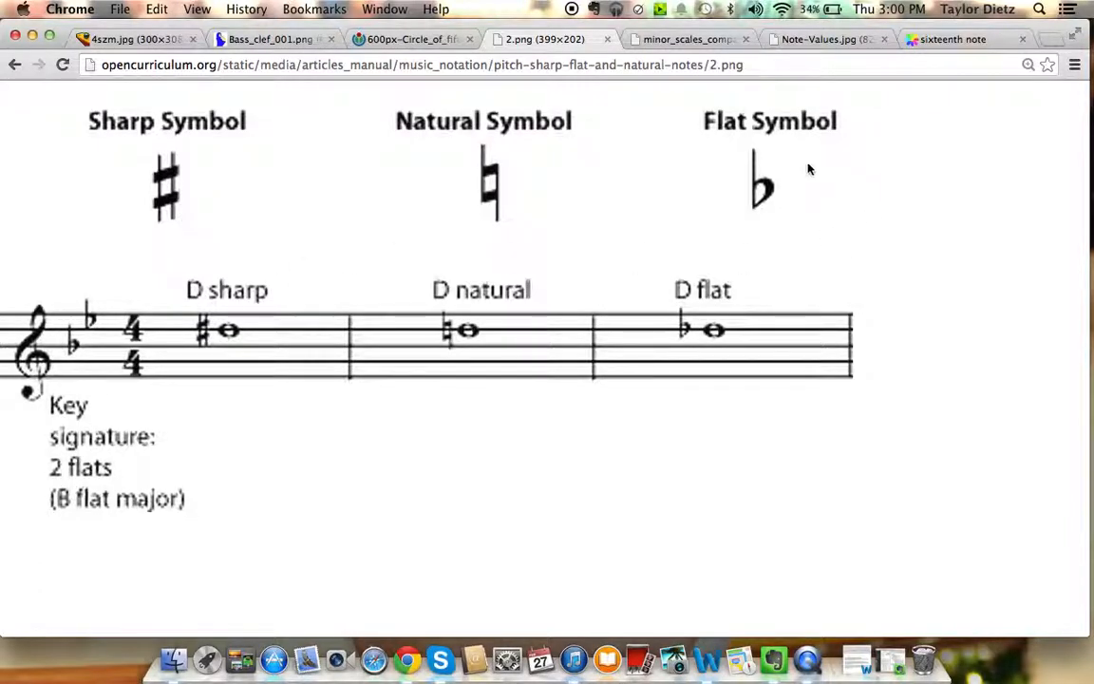
{"action": "mouse_move", "coordinate": [753, 190]}
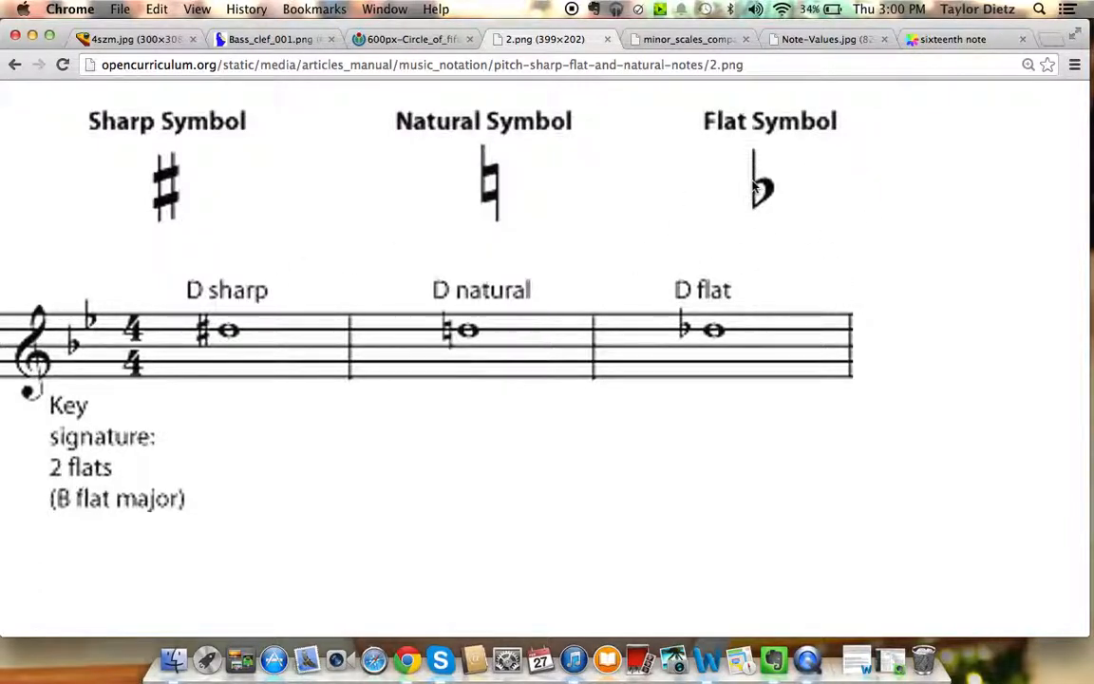
{"action": "mouse_move", "coordinate": [713, 337]}
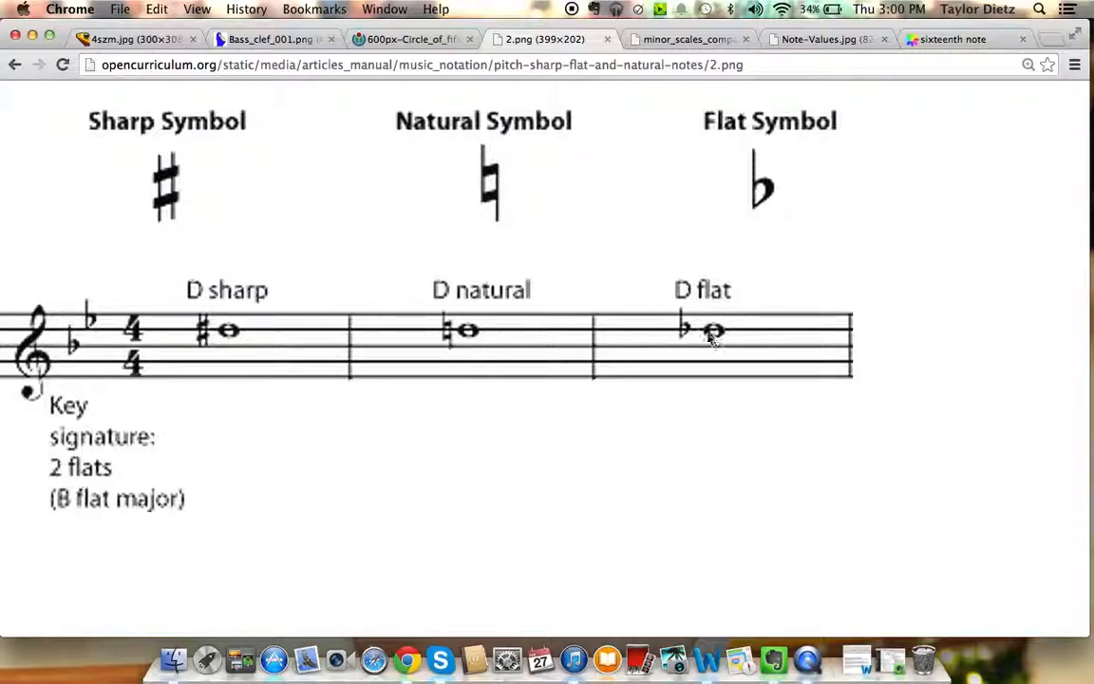
{"action": "mouse_move", "coordinate": [675, 353]}
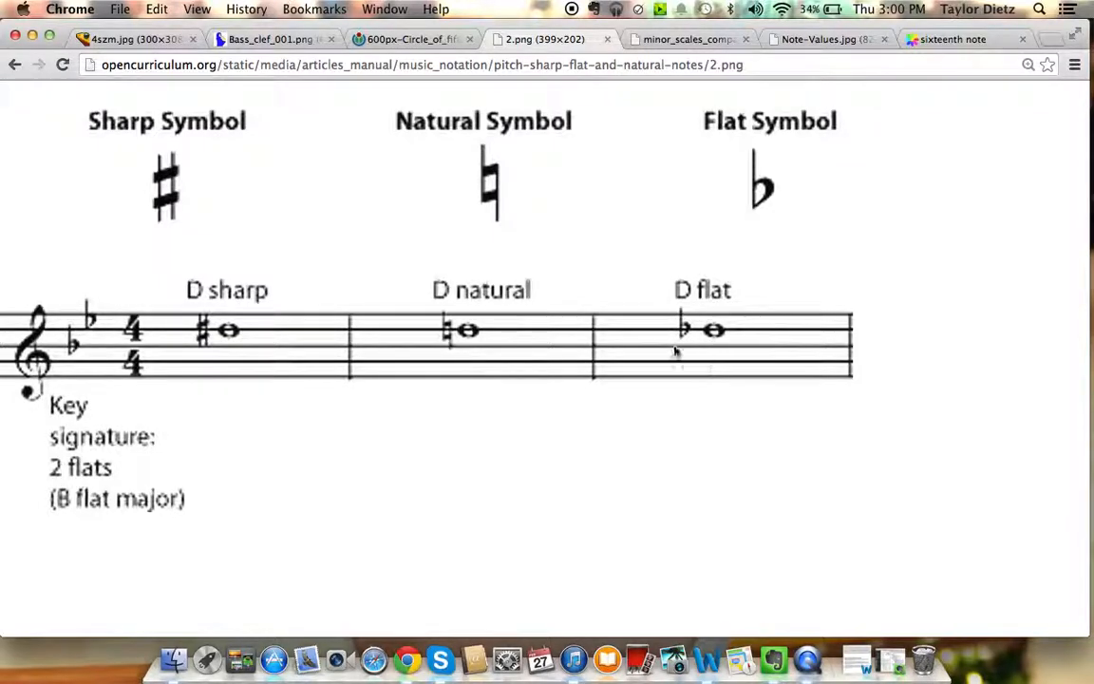
{"action": "mouse_move", "coordinate": [225, 368]}
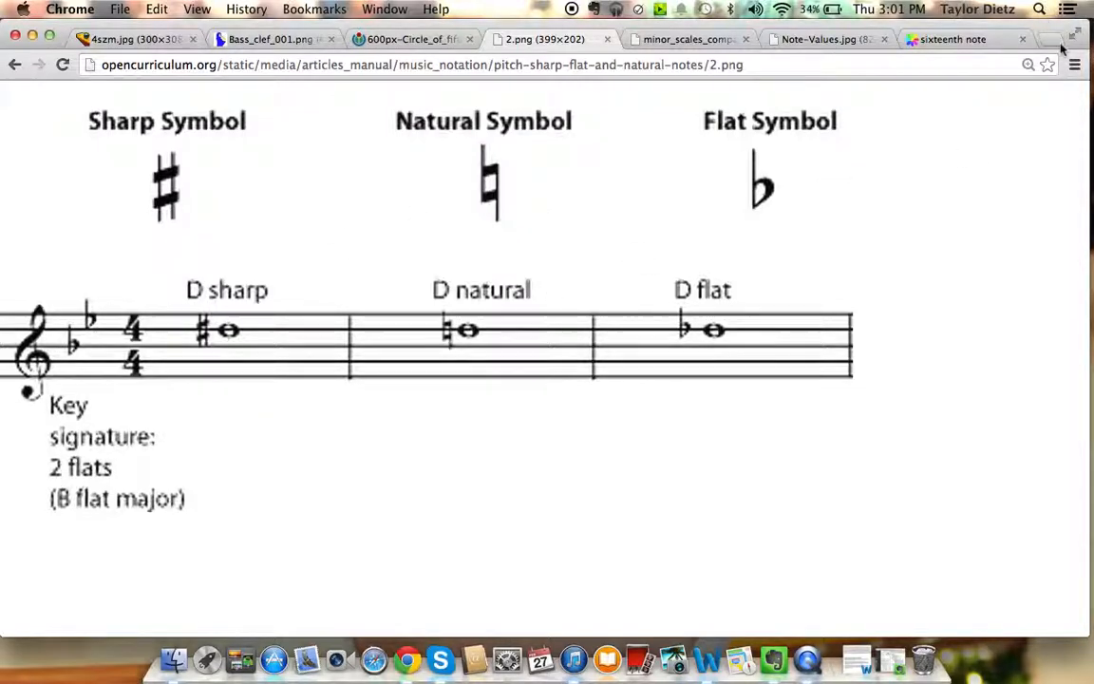
Search Google Images for double sharps and view the Double Sharp and Double Flat image alone
{"action": "left_click", "coordinate": [1063, 39]}
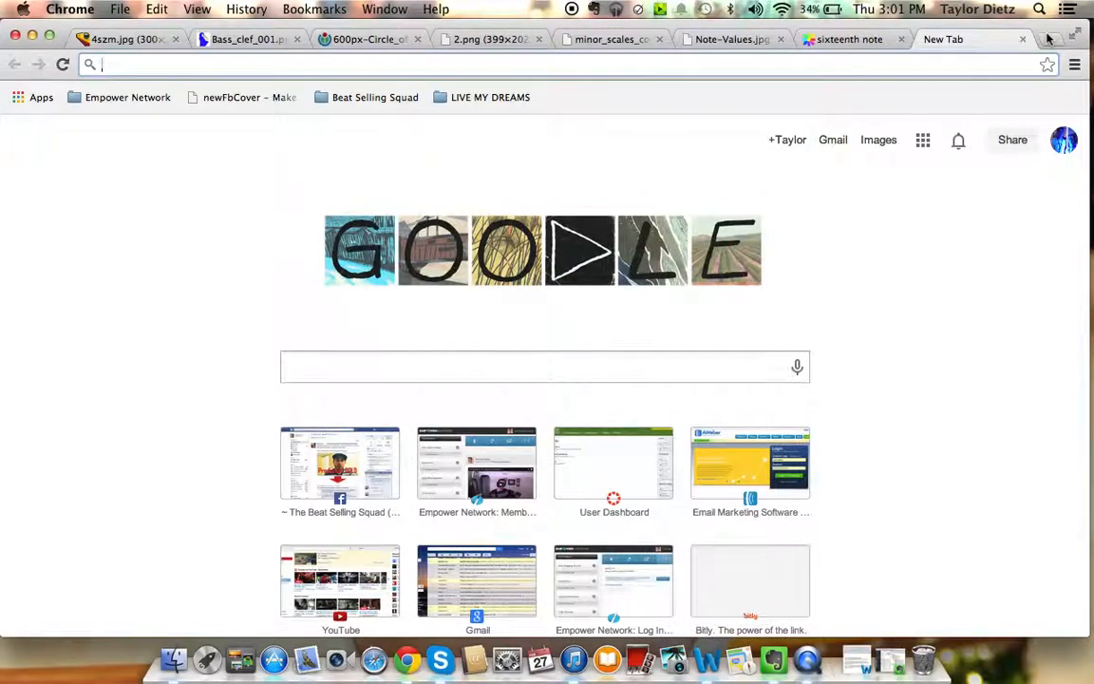
{"action": "type", "text": "doubl"}
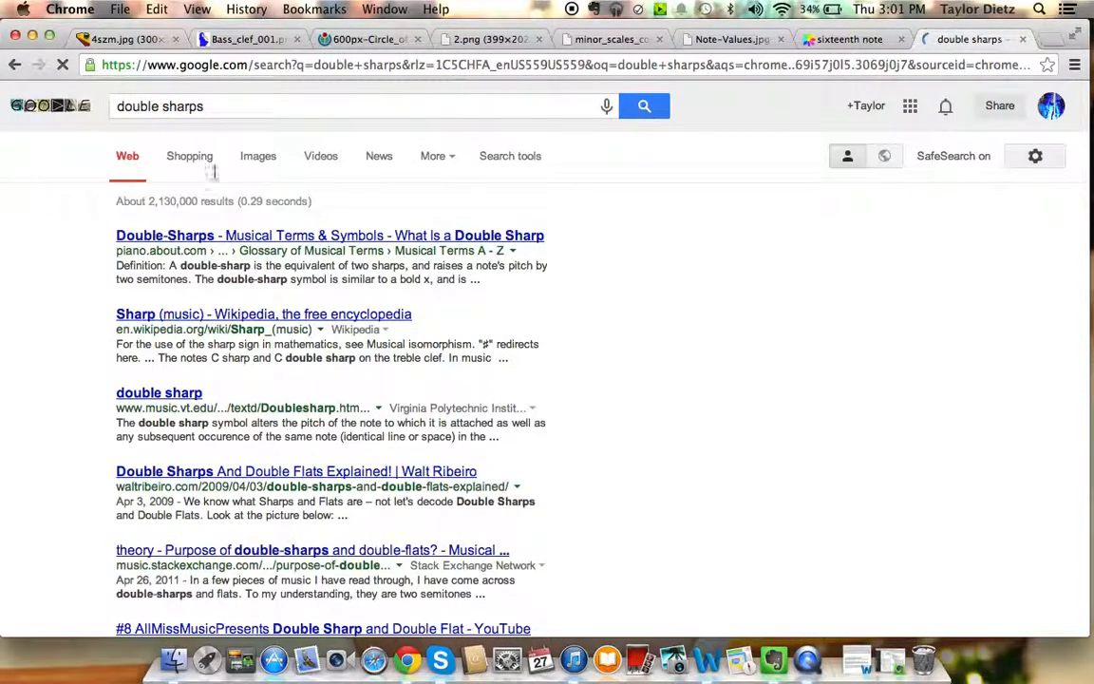
{"action": "left_click", "coordinate": [258, 155]}
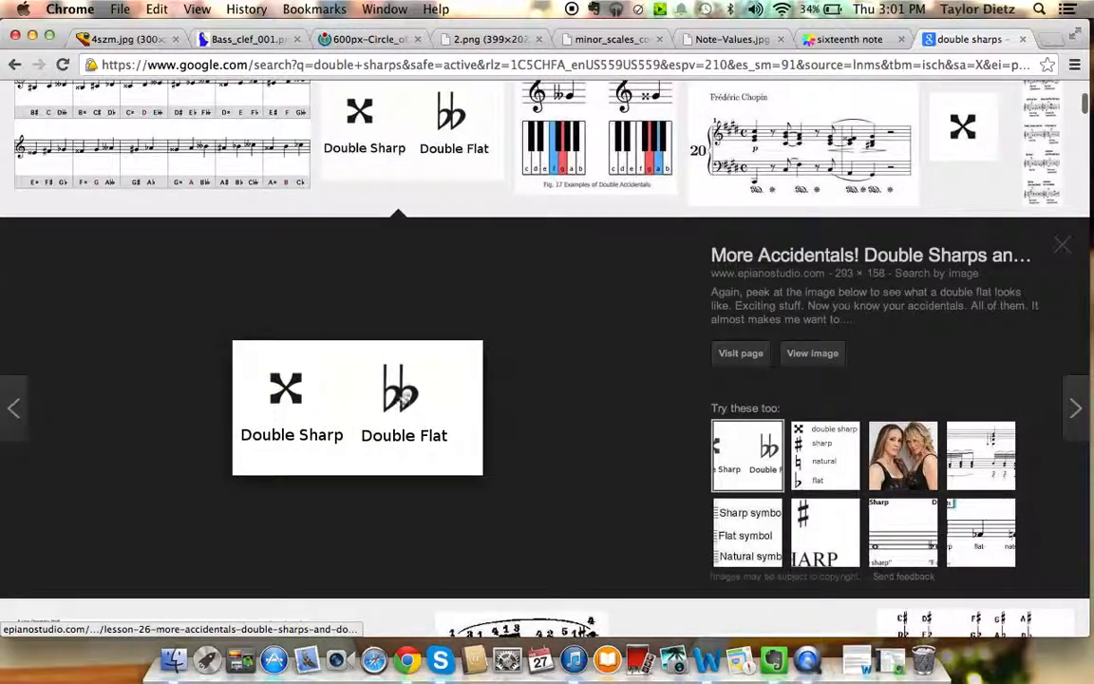
{"action": "left_click", "coordinate": [812, 353]}
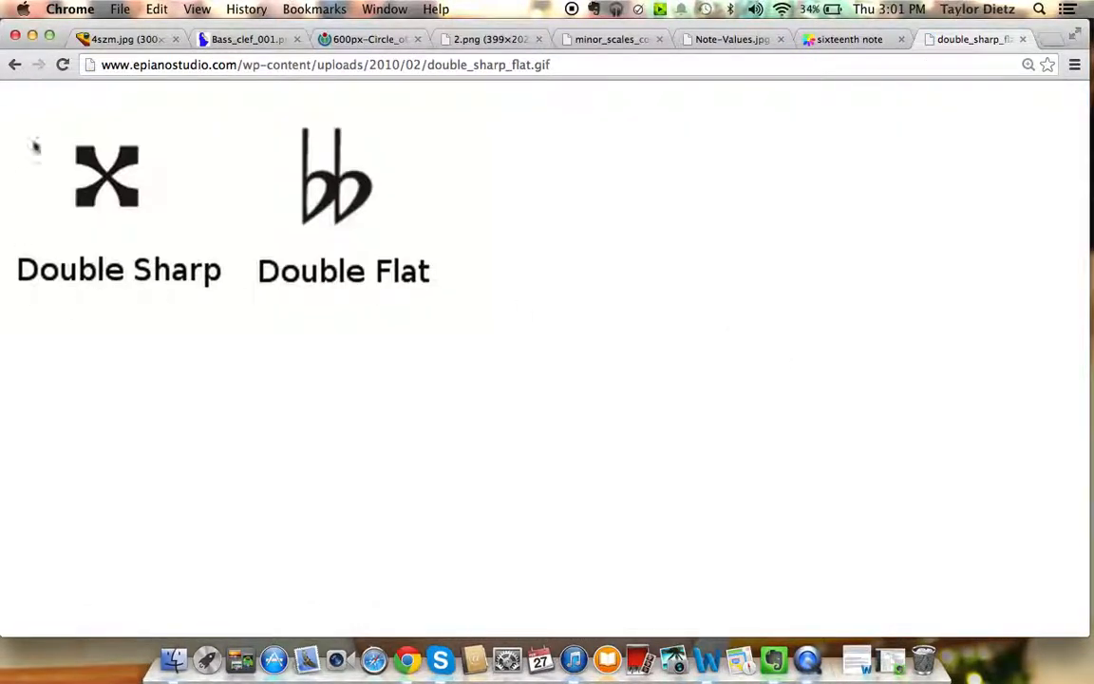
{"action": "mouse_move", "coordinate": [59, 369]}
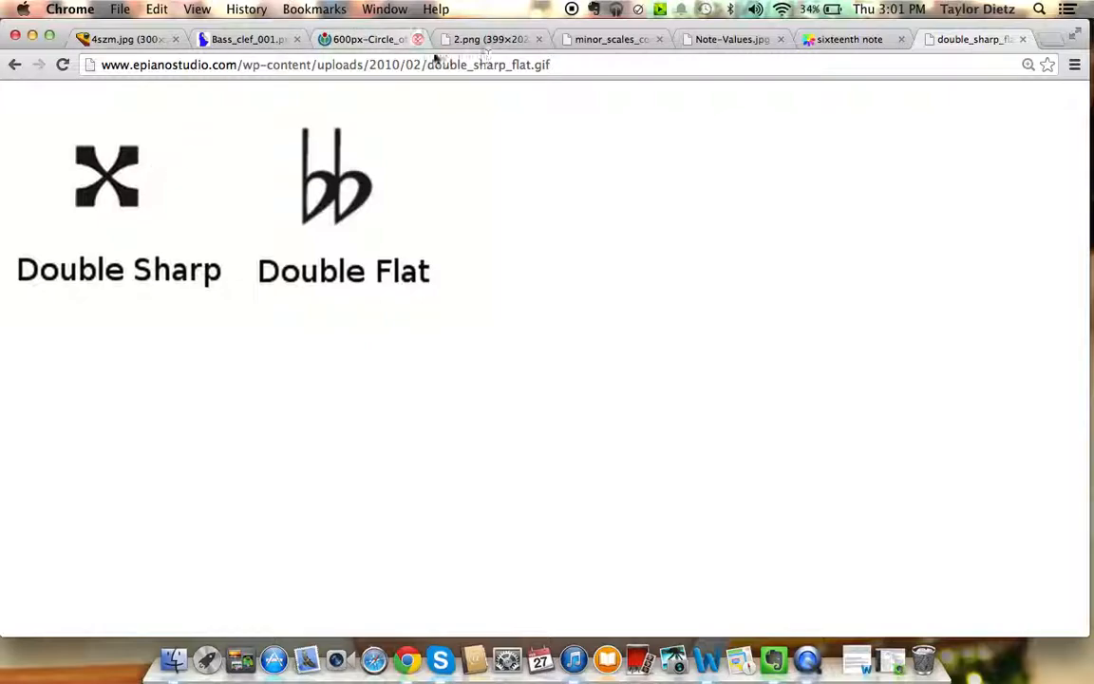
Compare the sharp, natural and flat chart with the double sharp and flat image, ending on the latter
{"action": "left_click", "coordinate": [484, 38]}
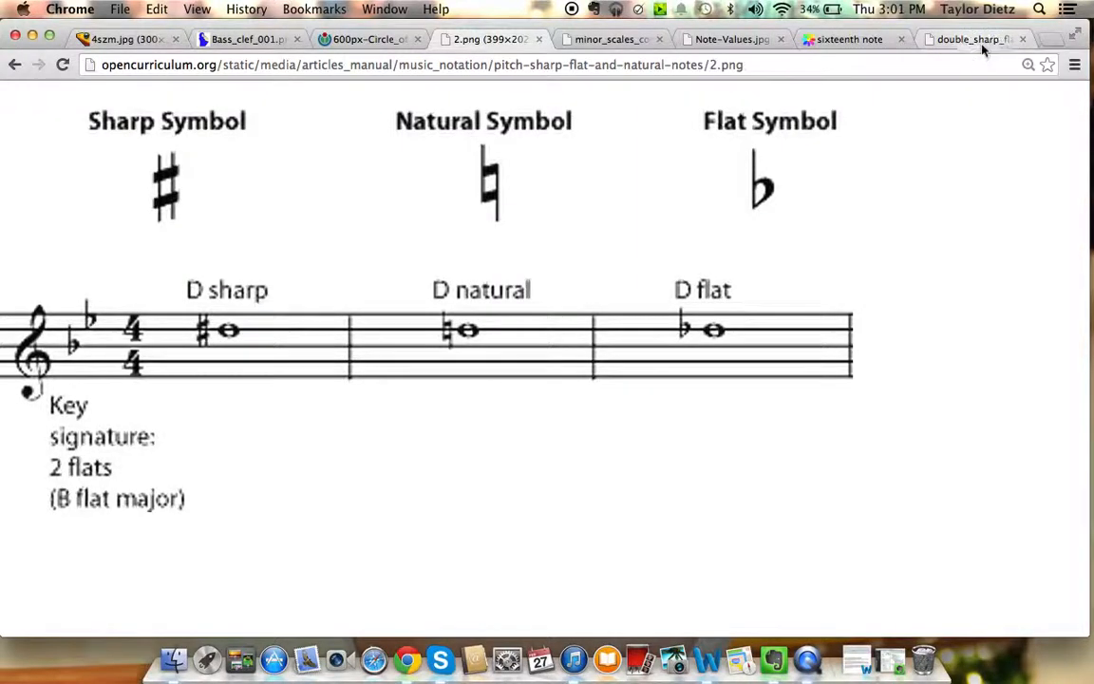
{"action": "left_click", "coordinate": [978, 38]}
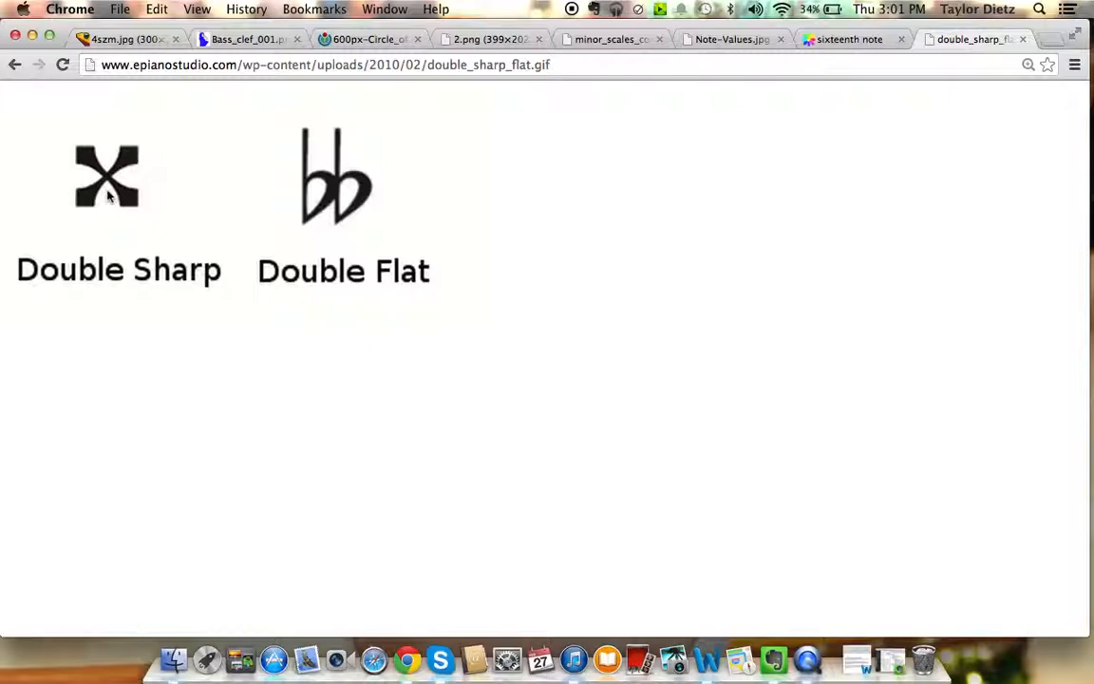
{"action": "mouse_move", "coordinate": [302, 250]}
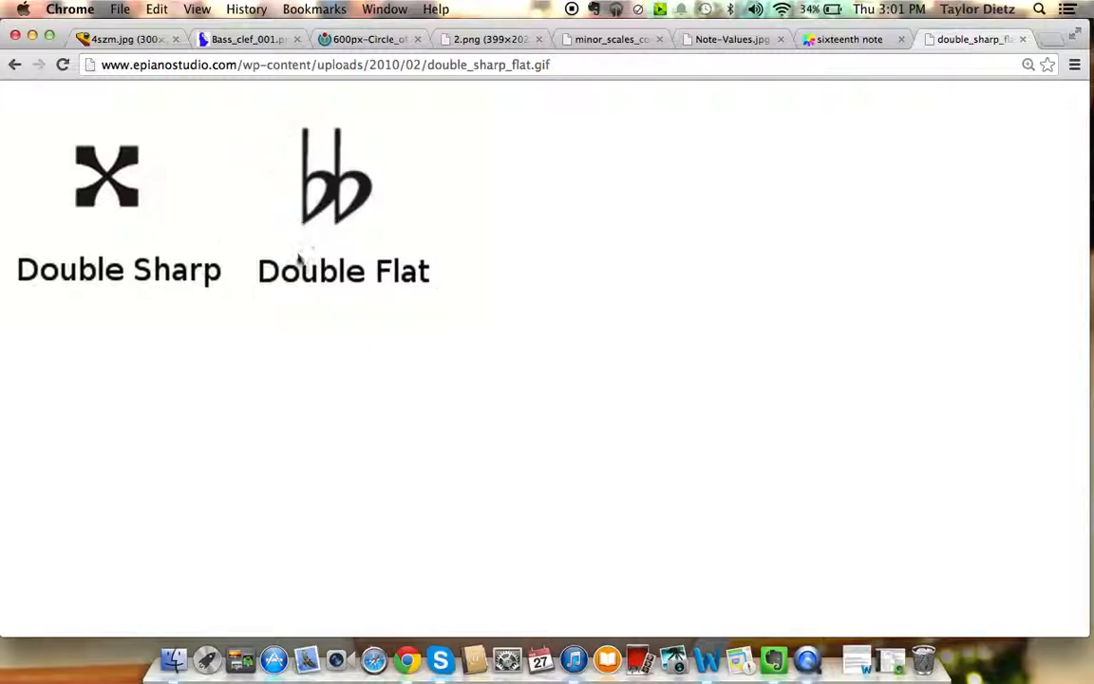
{"action": "mouse_move", "coordinate": [333, 239]}
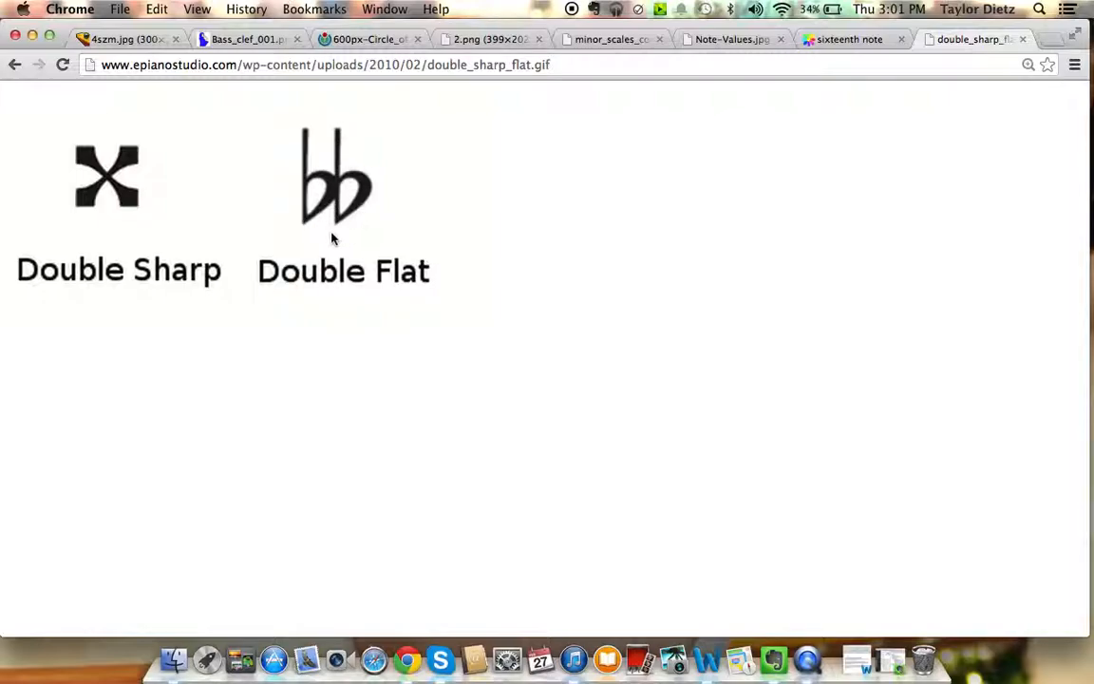
{"action": "mouse_move", "coordinate": [351, 197]}
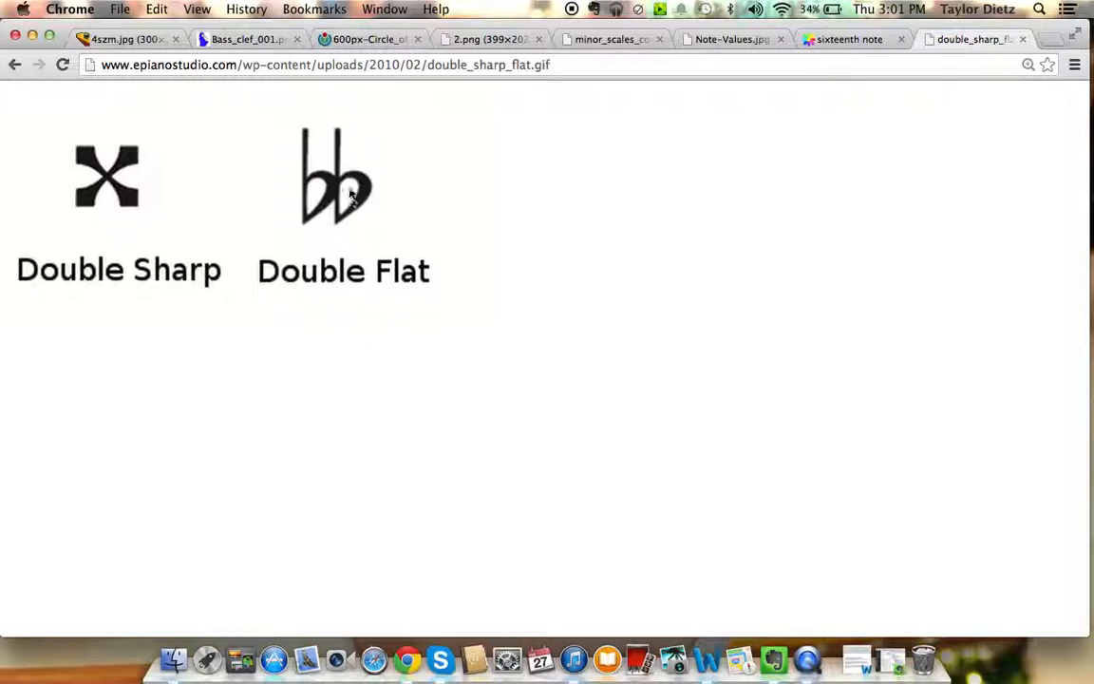
{"action": "left_click", "coordinate": [466, 39]}
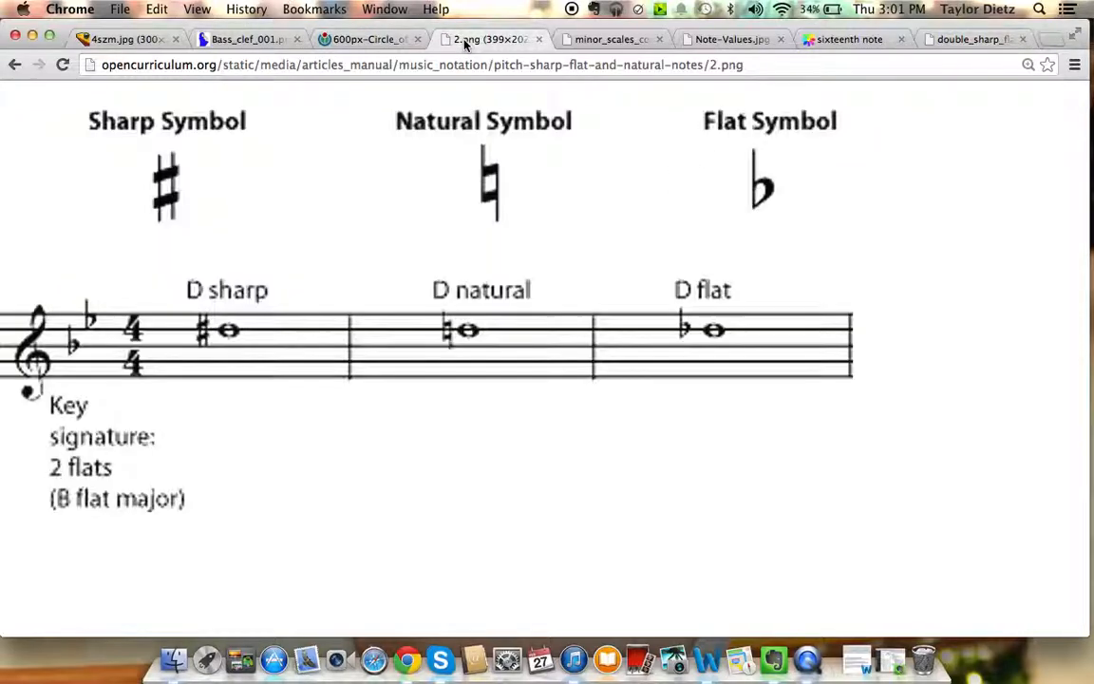
{"action": "mouse_move", "coordinate": [813, 163]}
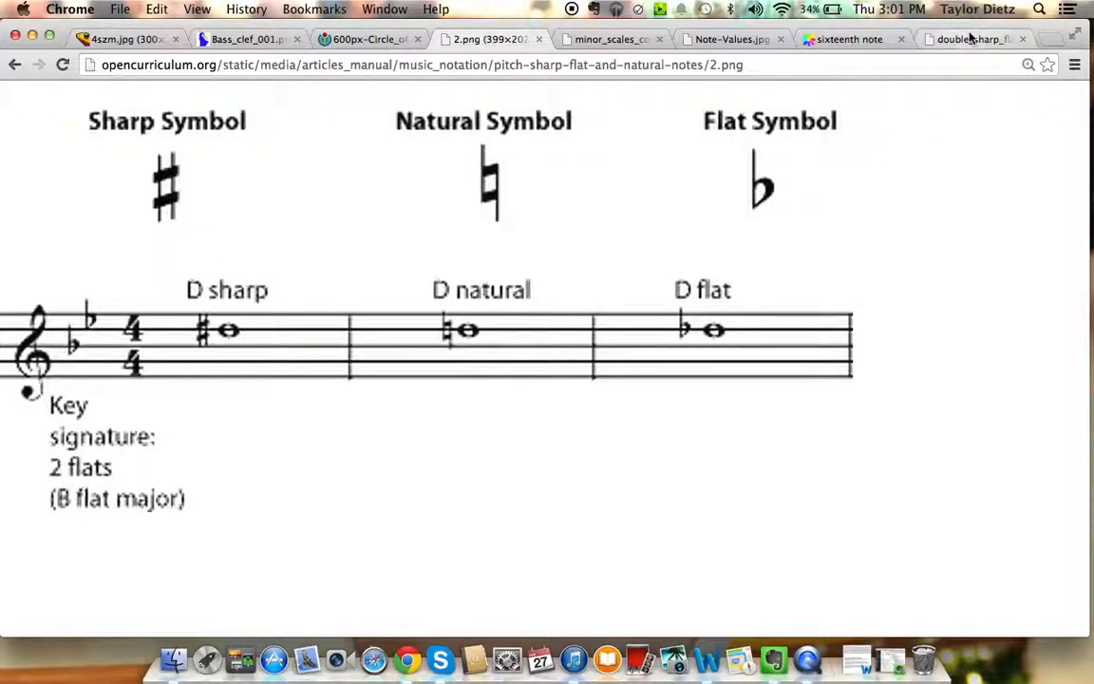
{"action": "left_click", "coordinate": [979, 39]}
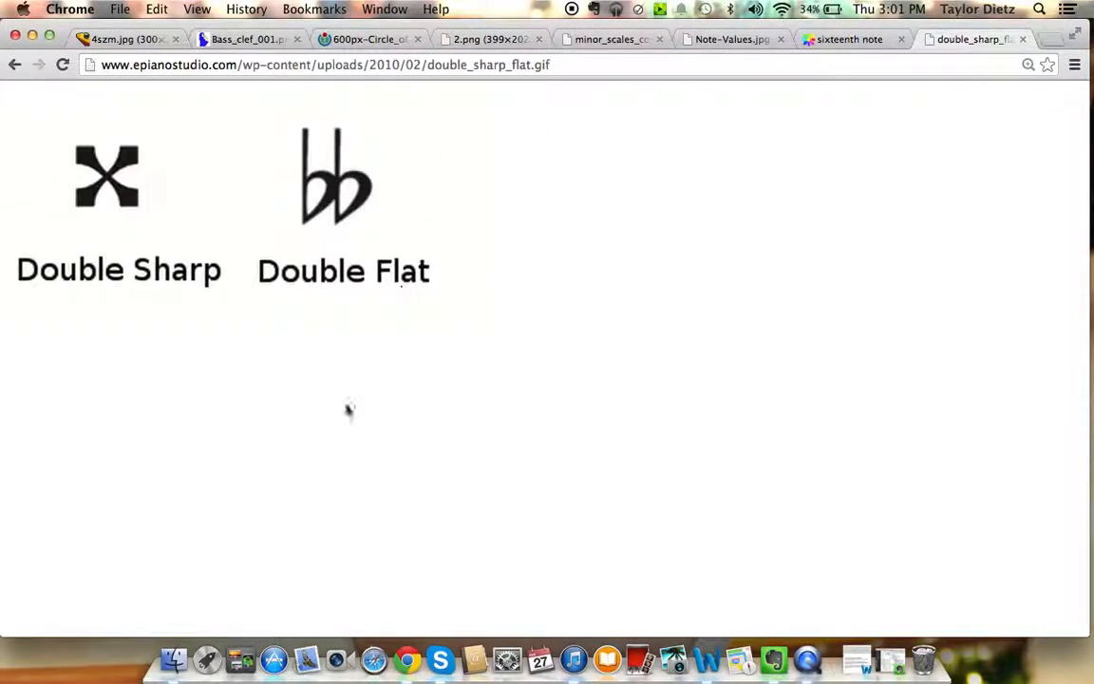
{"action": "mouse_move", "coordinate": [306, 135]}
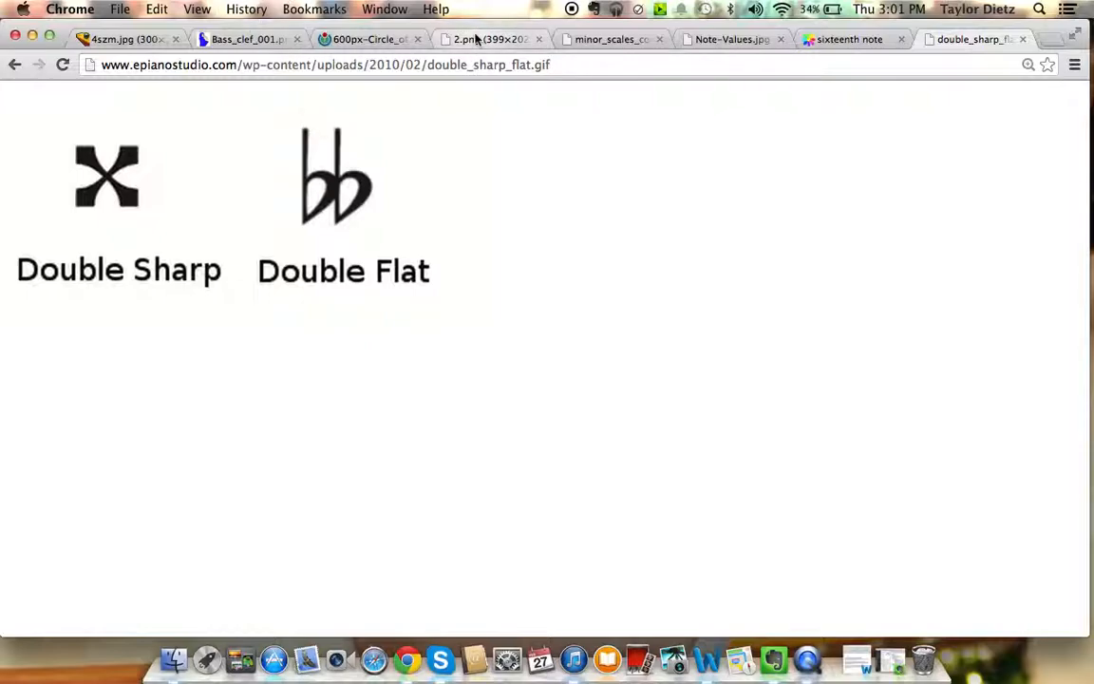
{"action": "mouse_move", "coordinate": [477, 38]}
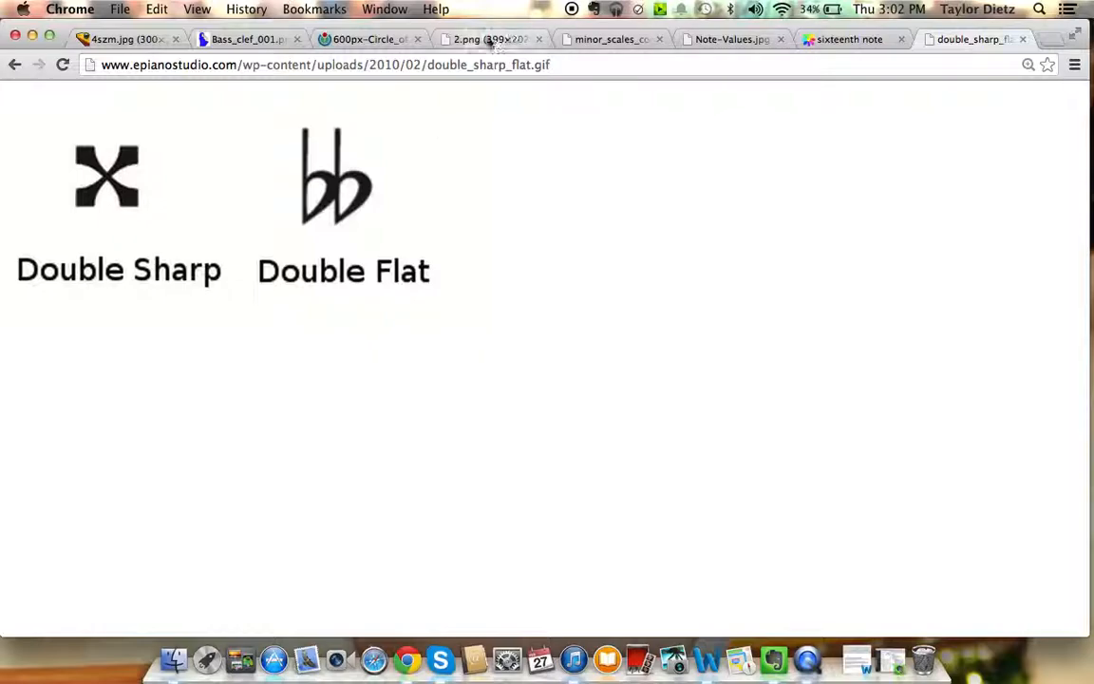
{"action": "left_click", "coordinate": [482, 39]}
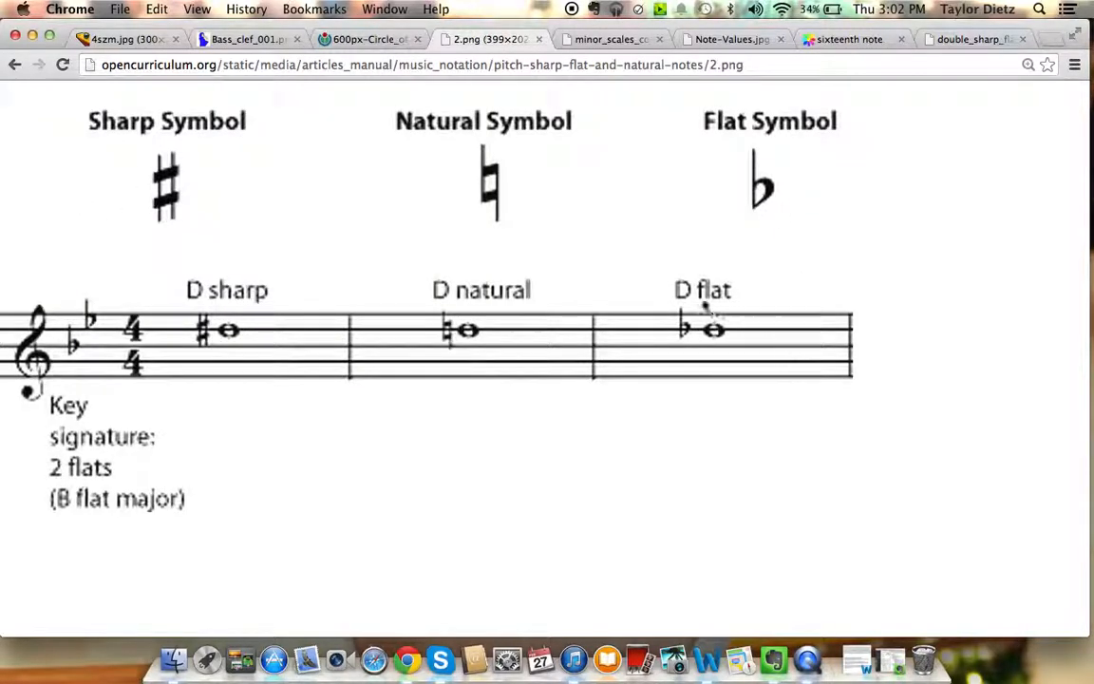
{"action": "mouse_move", "coordinate": [544, 258]}
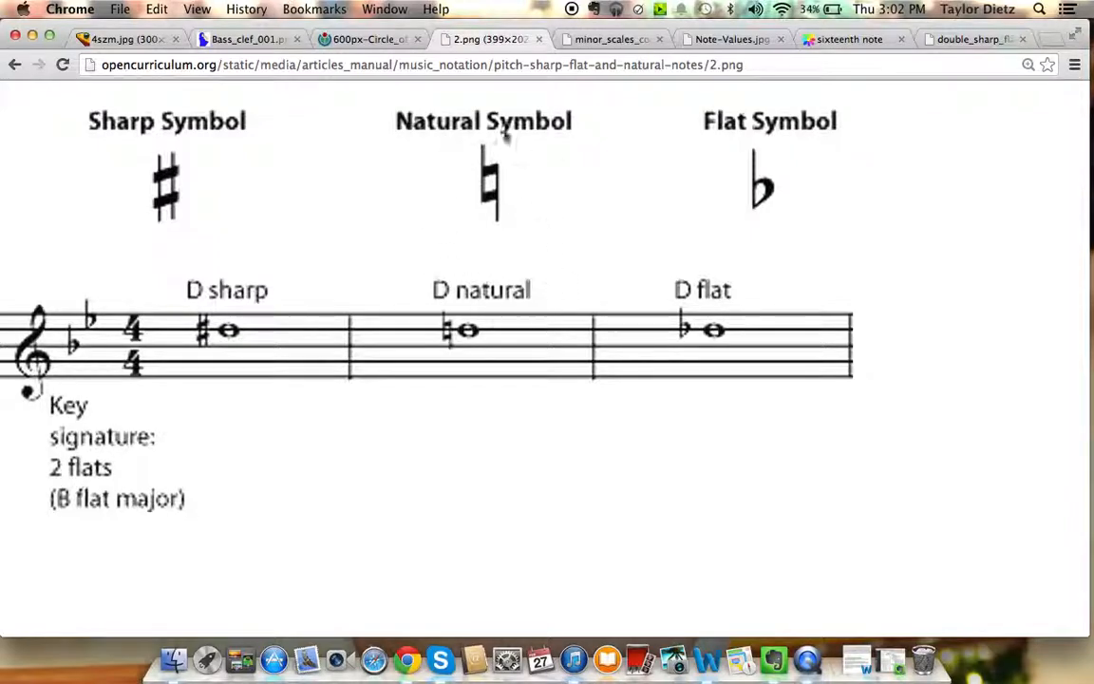
{"action": "mouse_move", "coordinate": [677, 174]}
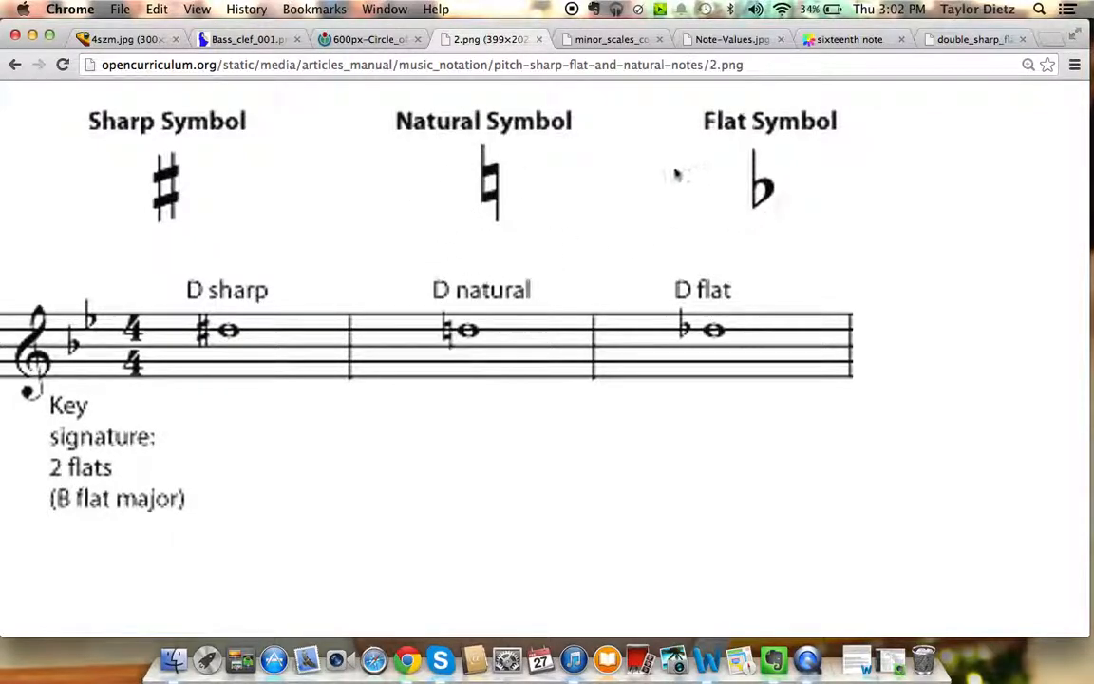
{"action": "mouse_move", "coordinate": [486, 292]}
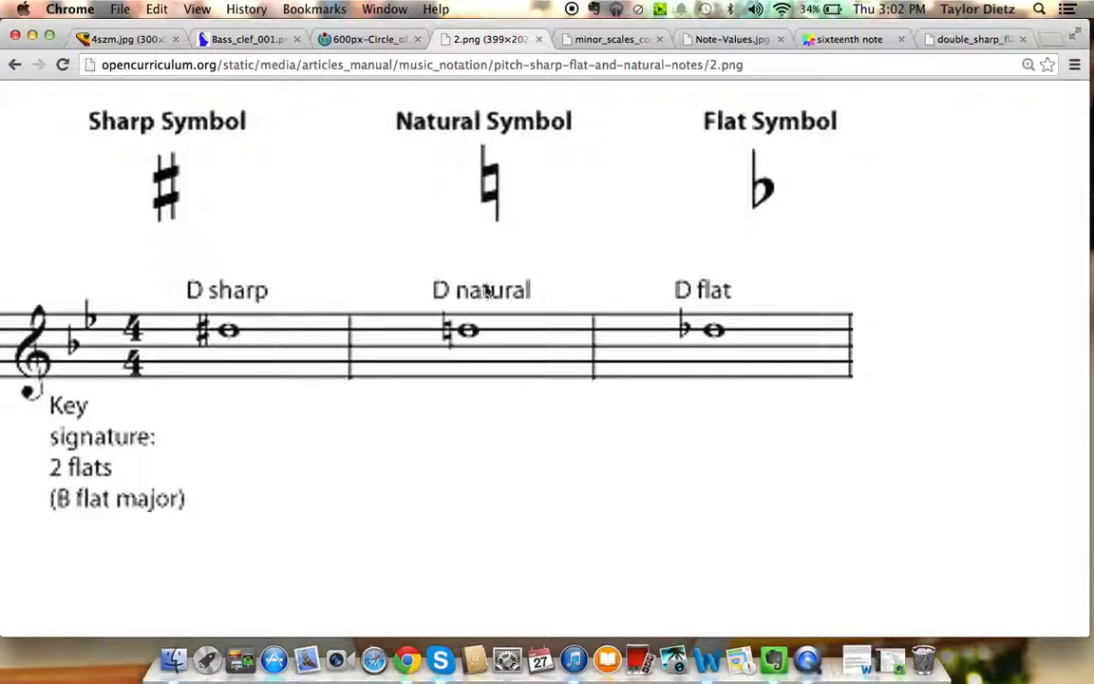
{"action": "mouse_move", "coordinate": [497, 238]}
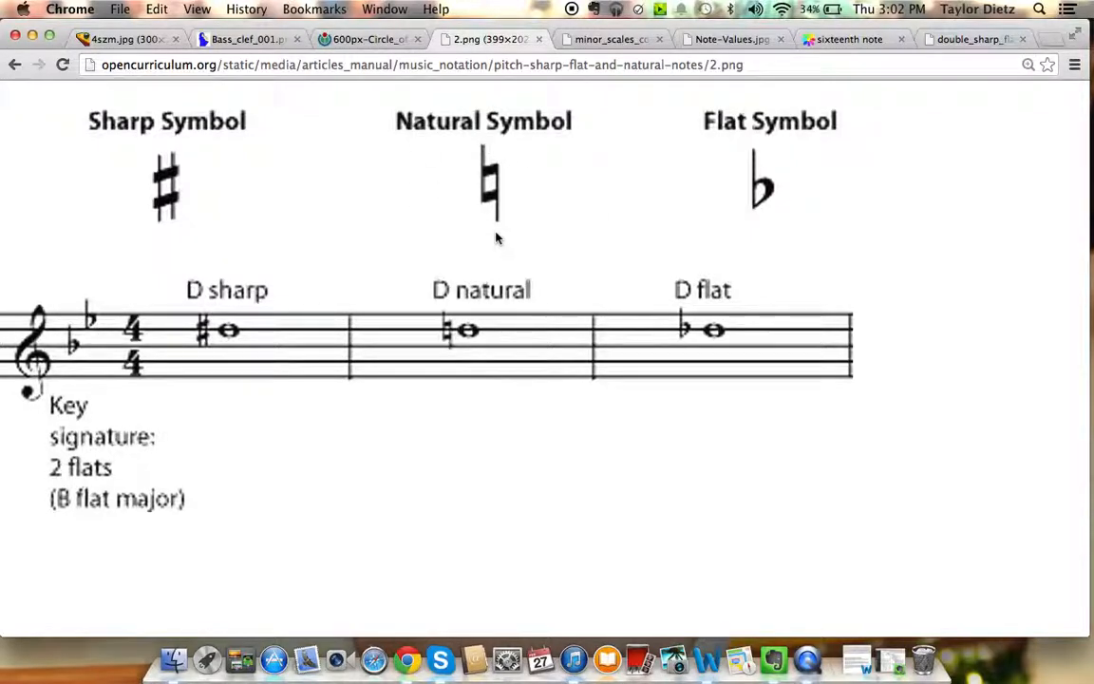
{"action": "mouse_move", "coordinate": [468, 330]}
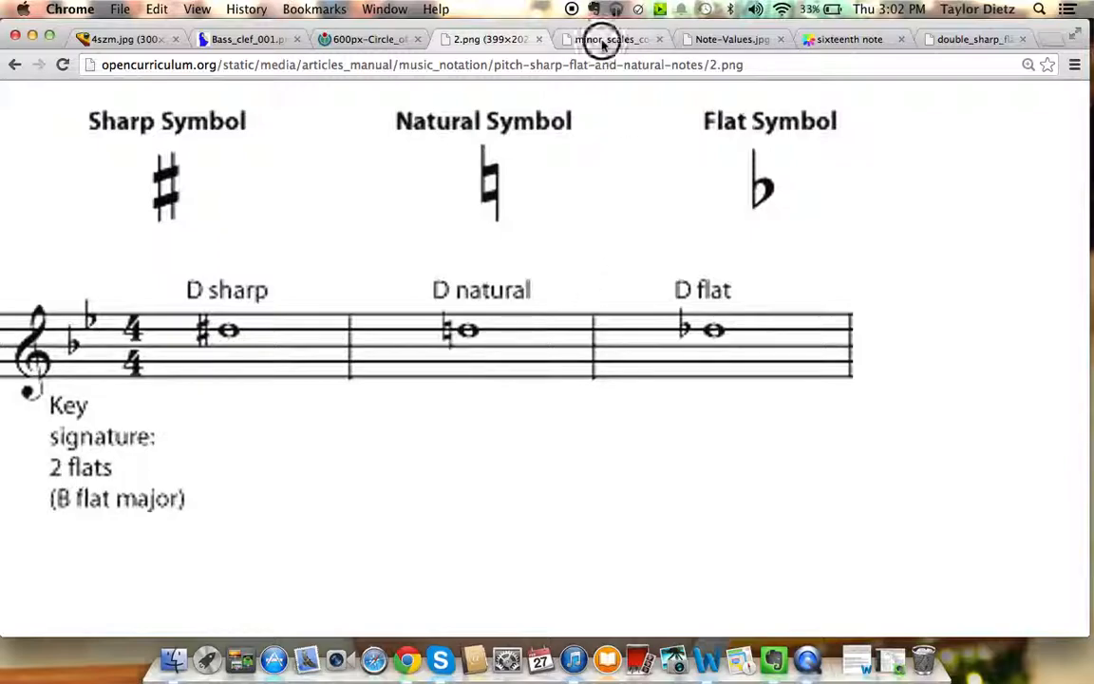
Show the minor scales comparison, then the Note-Values.jpg chart
{"action": "left_click", "coordinate": [601, 39]}
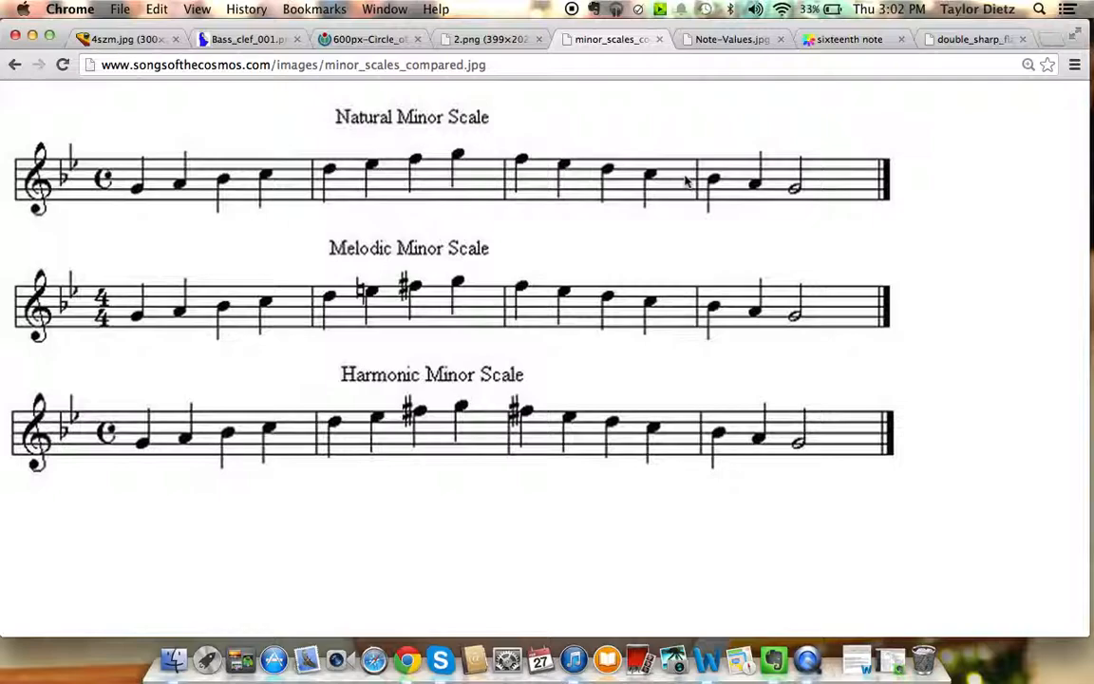
{"action": "mouse_move", "coordinate": [525, 182]}
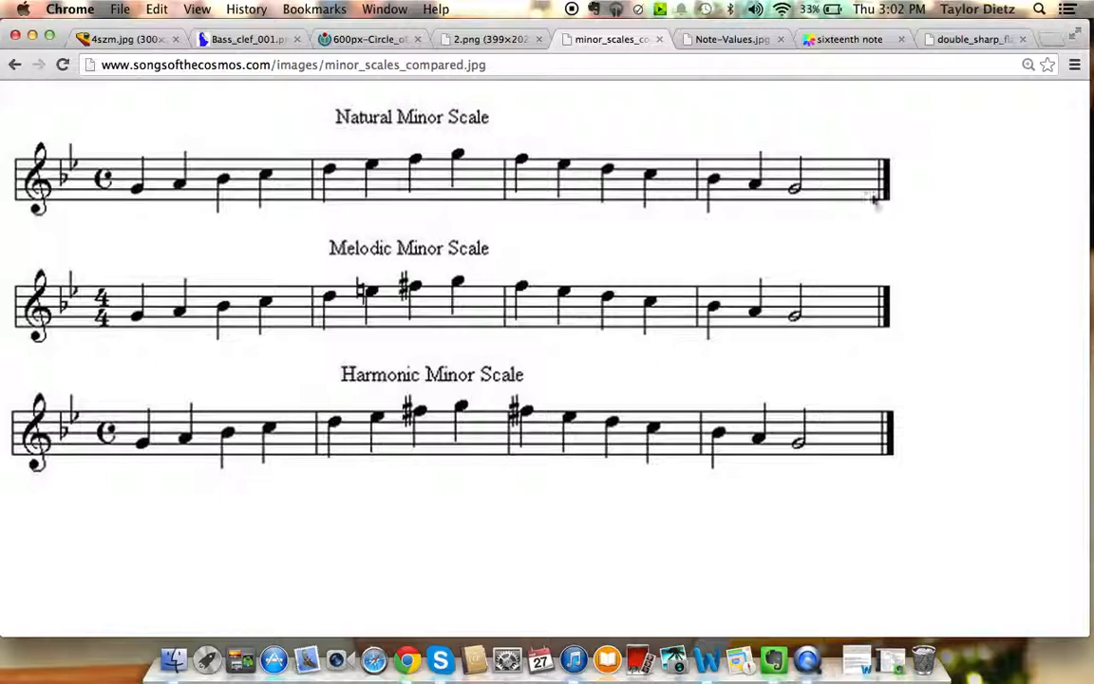
{"action": "mouse_move", "coordinate": [418, 258]}
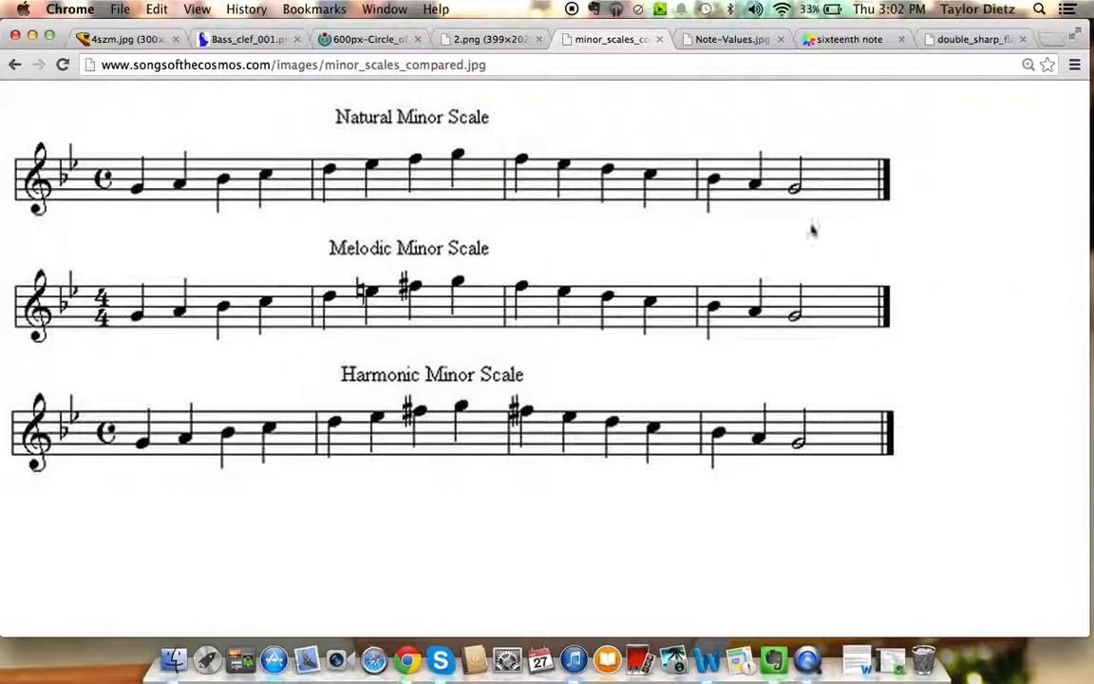
{"action": "mouse_move", "coordinate": [117, 261]}
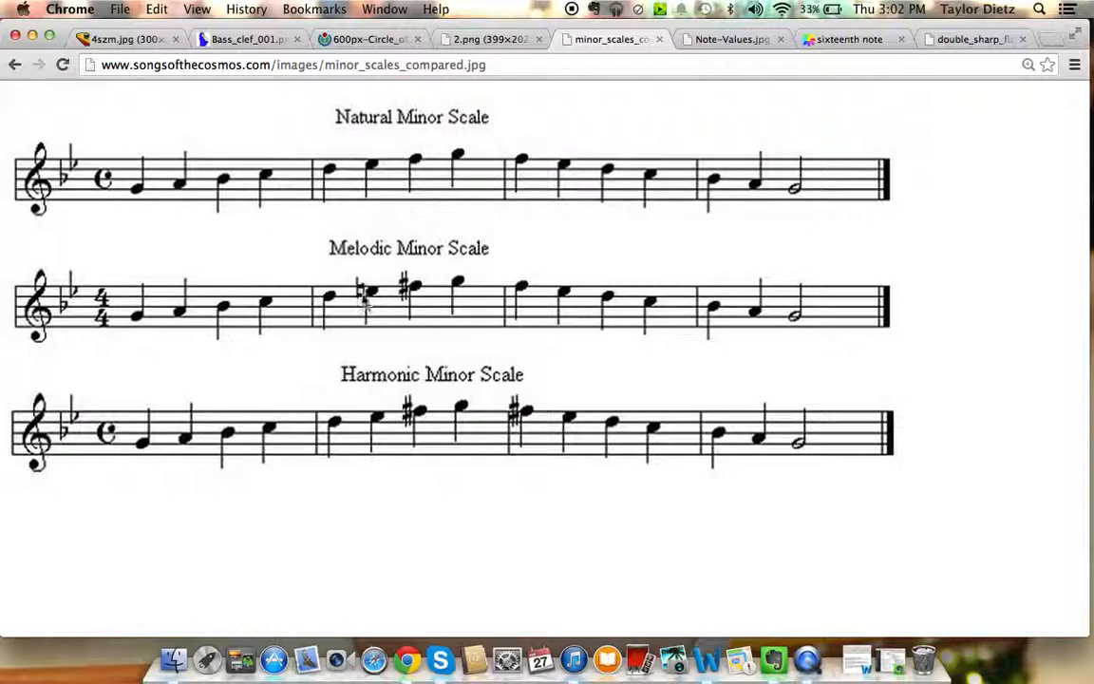
{"action": "mouse_move", "coordinate": [465, 288]}
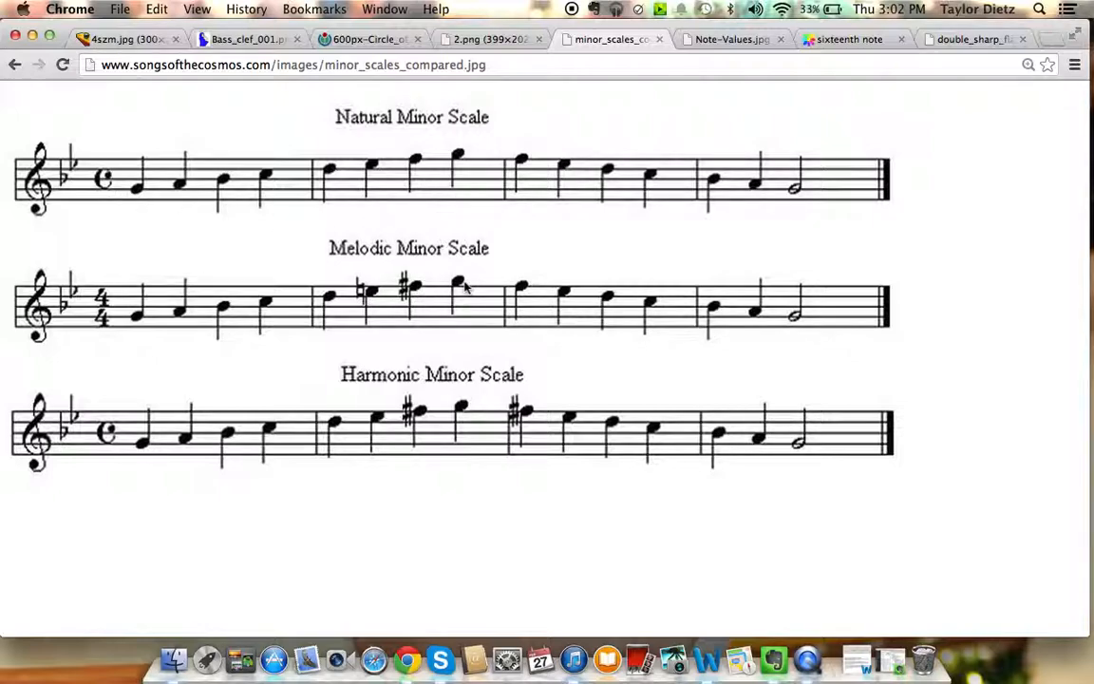
{"action": "mouse_move", "coordinate": [212, 348]}
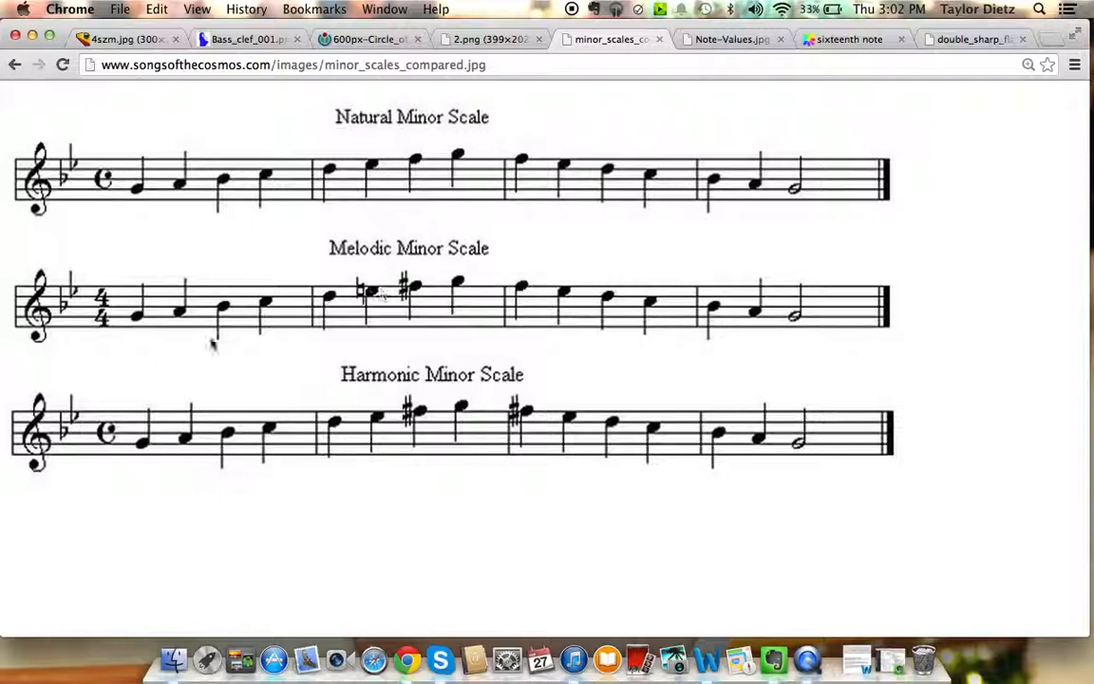
{"action": "mouse_move", "coordinate": [547, 350]}
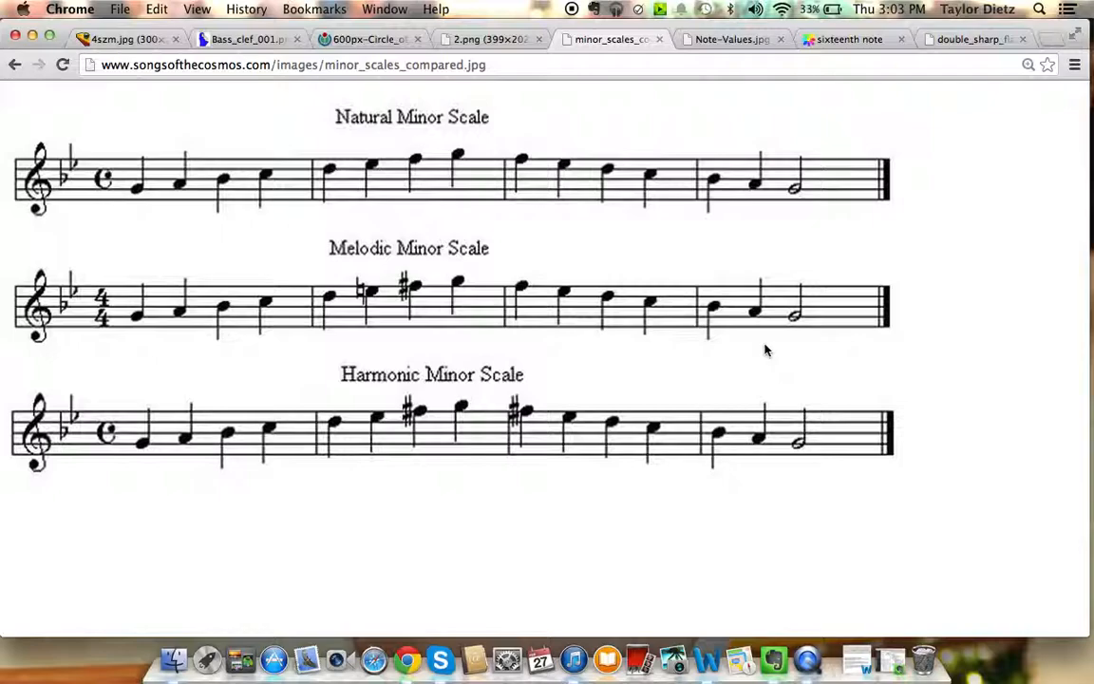
{"action": "mouse_move", "coordinate": [649, 459]}
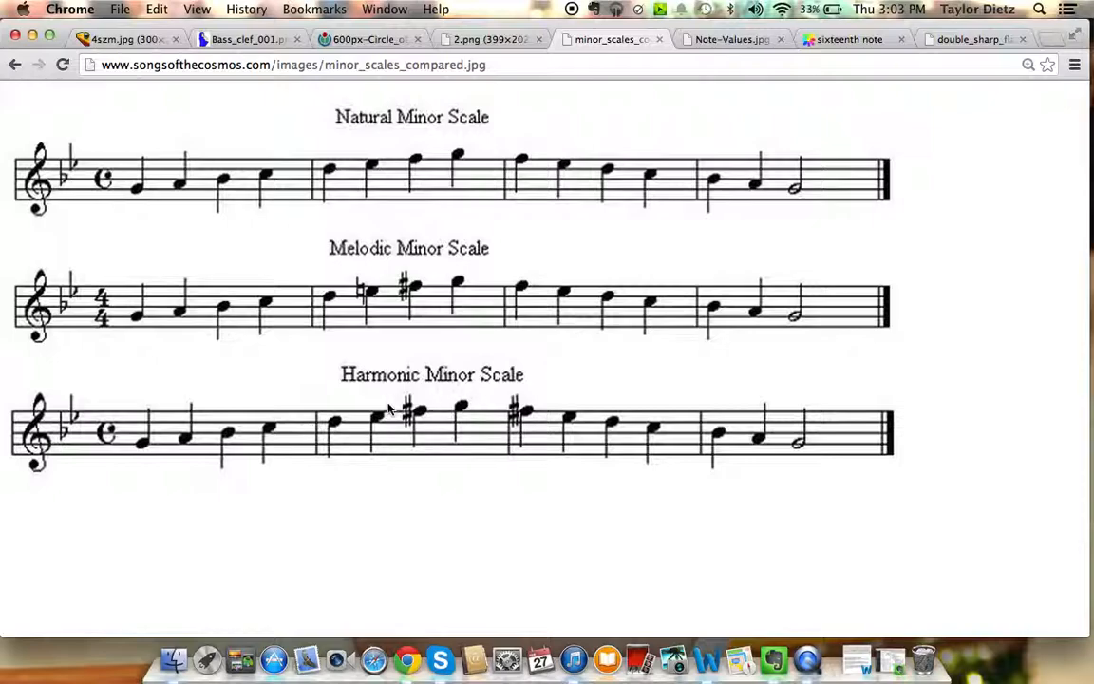
{"action": "left_click", "coordinate": [732, 39]}
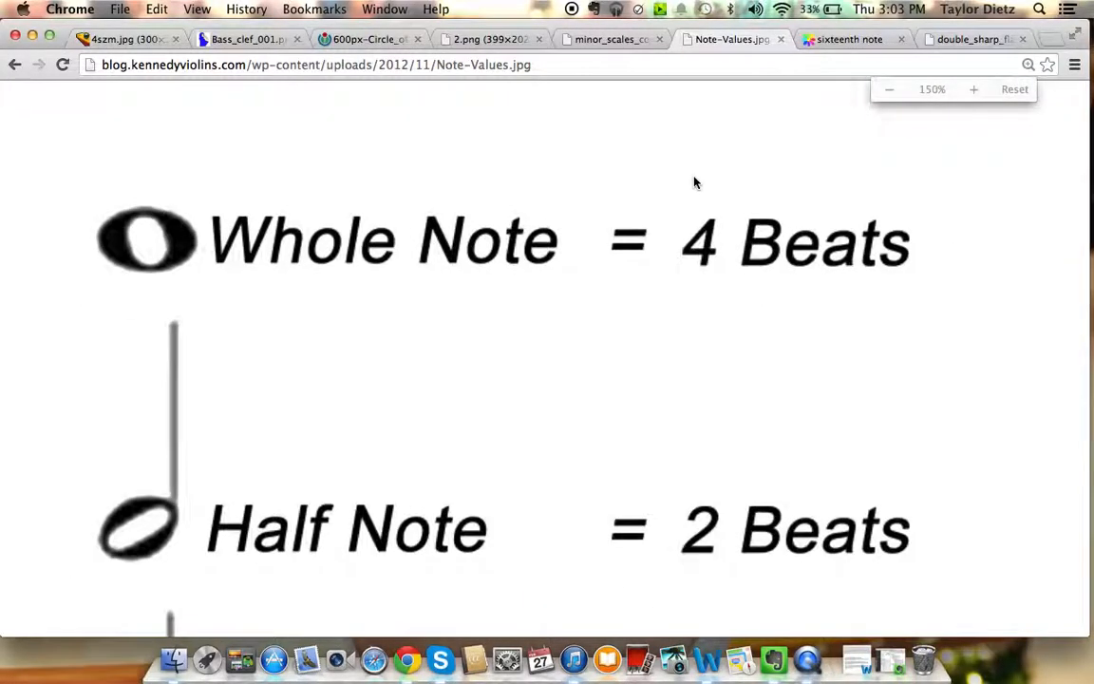
Reset the note values chart's size, look it over, then enlarge it again
{"action": "left_click", "coordinate": [890, 89]}
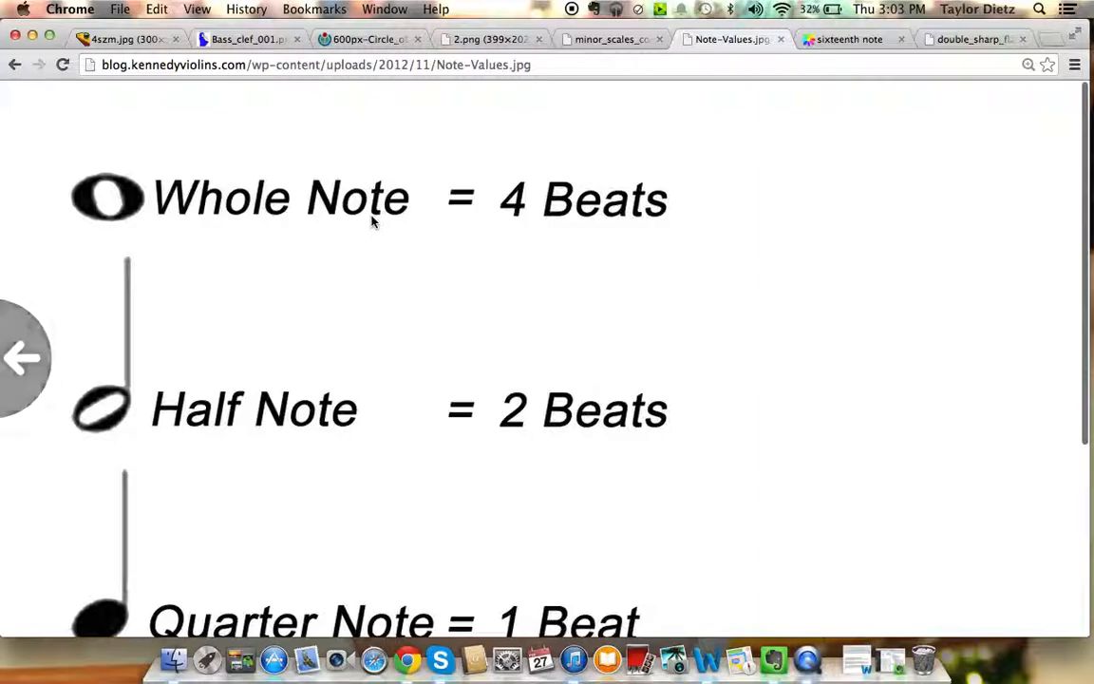
{"action": "scroll", "scroll_direction": "down", "scroll_amount": 3}
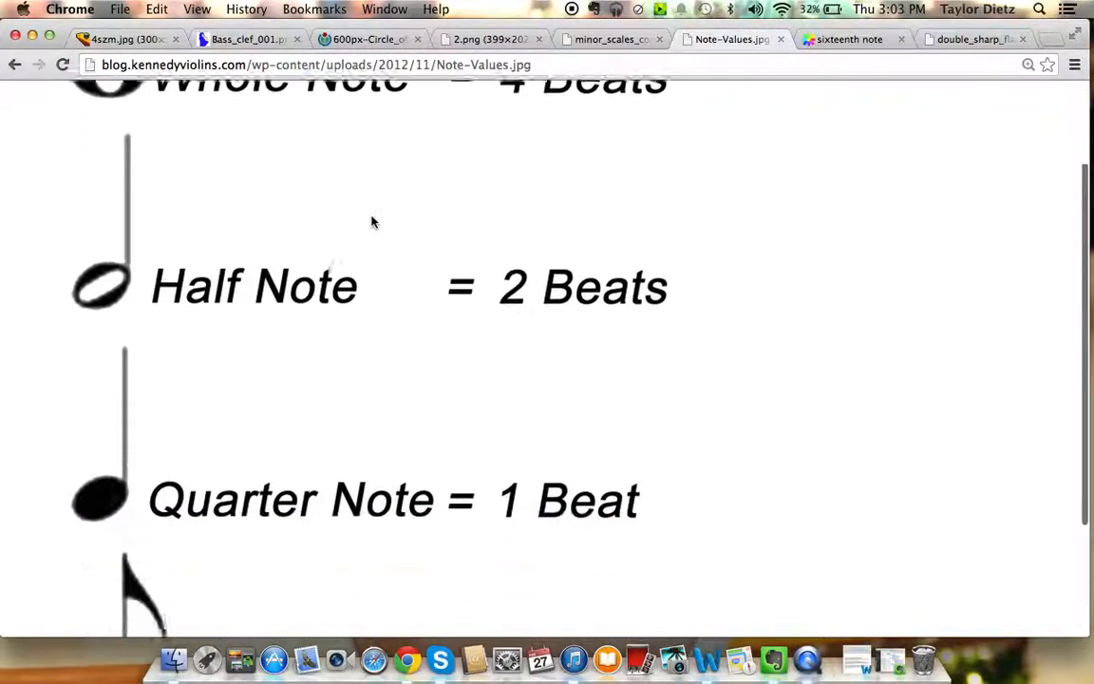
{"action": "scroll", "scroll_direction": "up", "scroll_amount": 3}
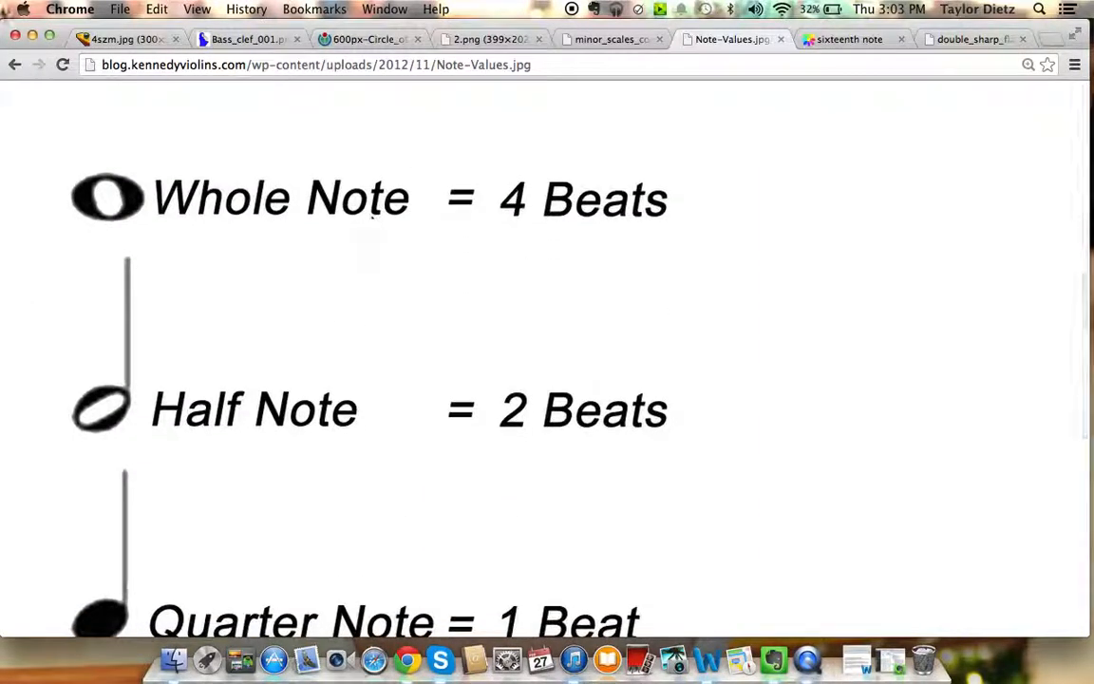
{"action": "mouse_move", "coordinate": [520, 334]}
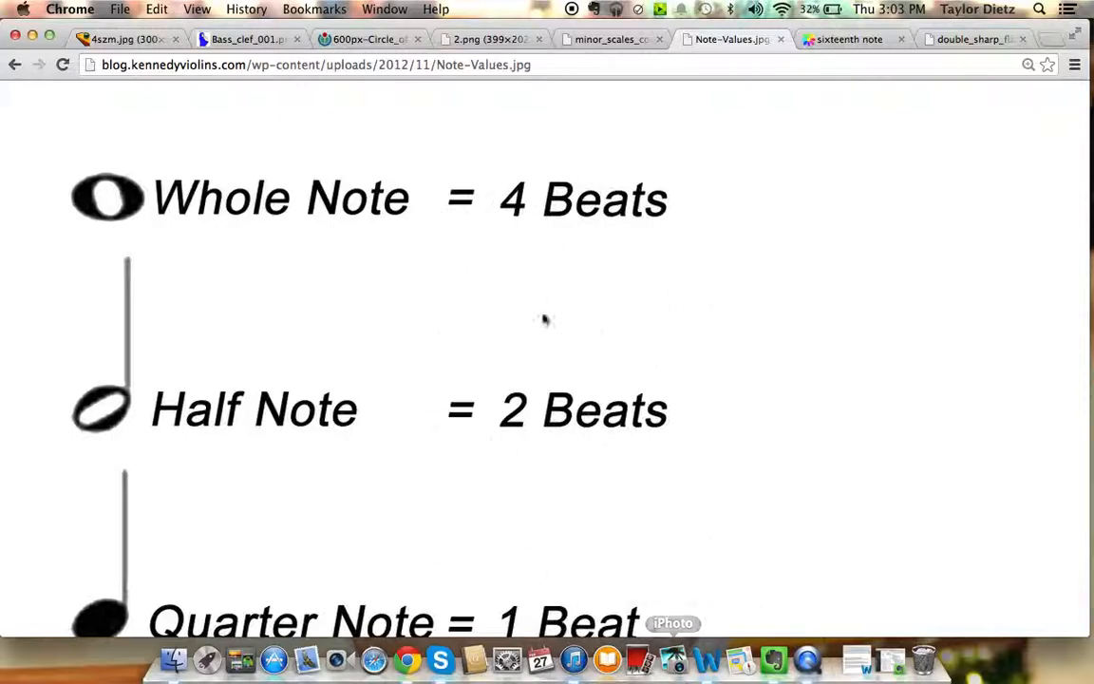
{"action": "mouse_move", "coordinate": [539, 527]}
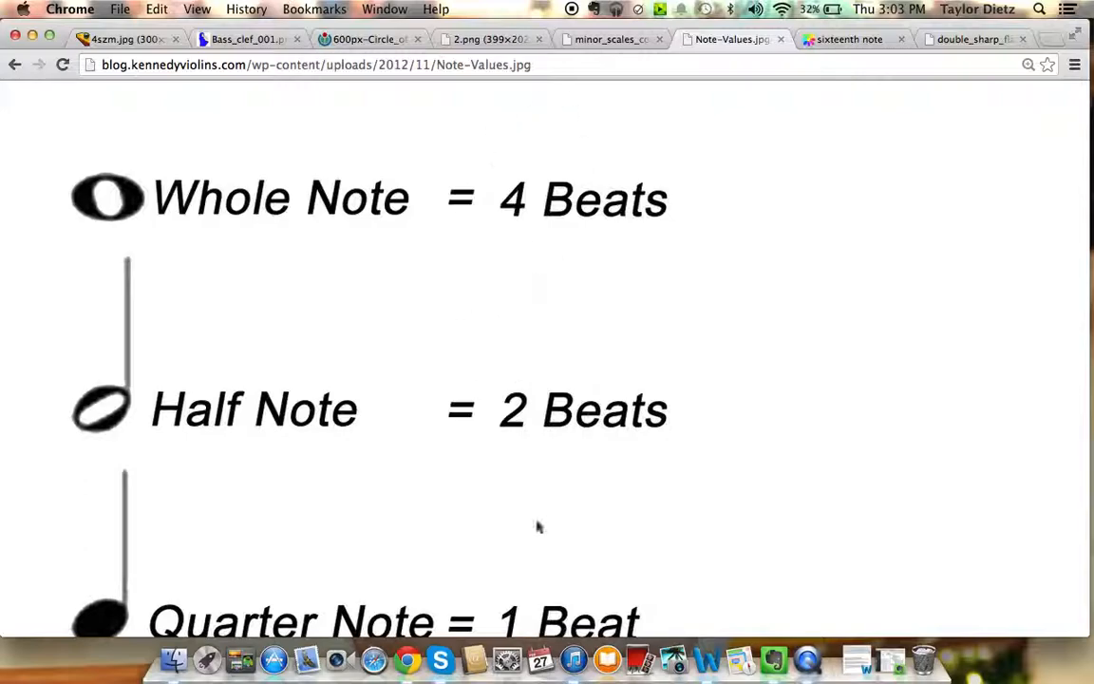
{"action": "mouse_move", "coordinate": [470, 442]}
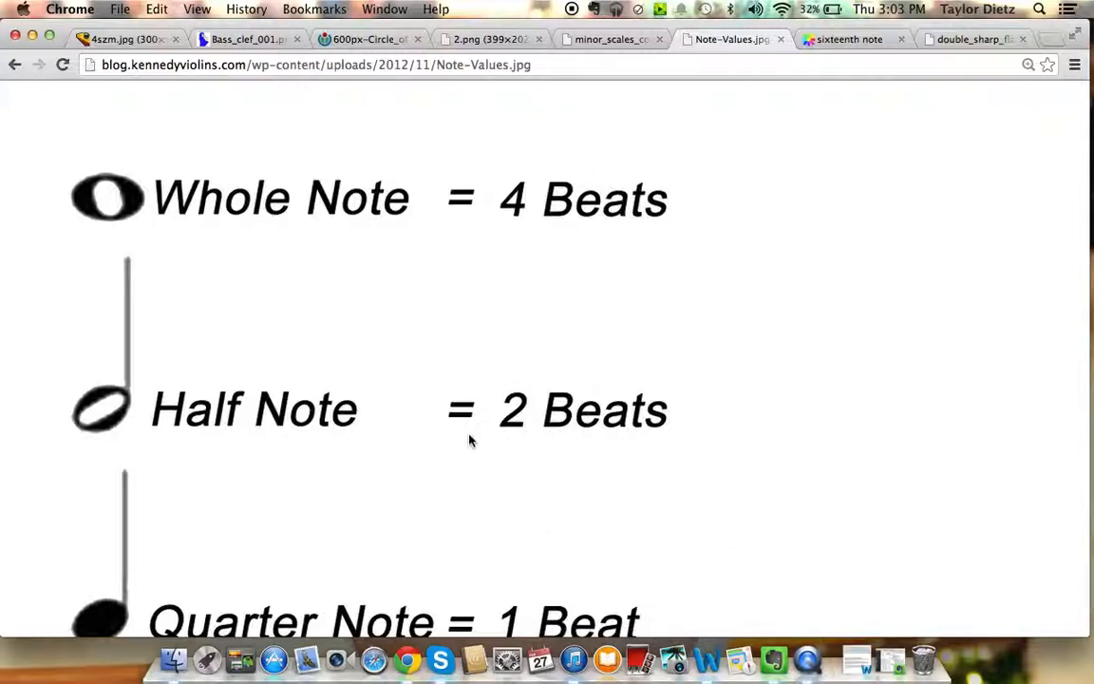
{"action": "left_click", "coordinate": [471, 439]}
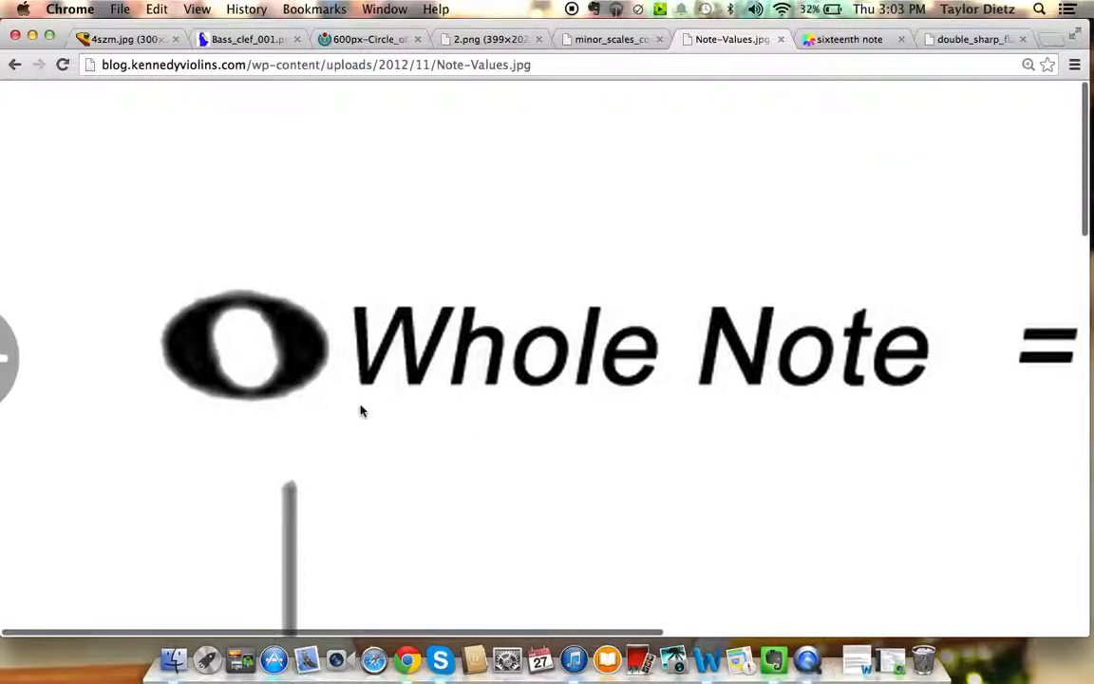
{"action": "left_click", "coordinate": [363, 410]}
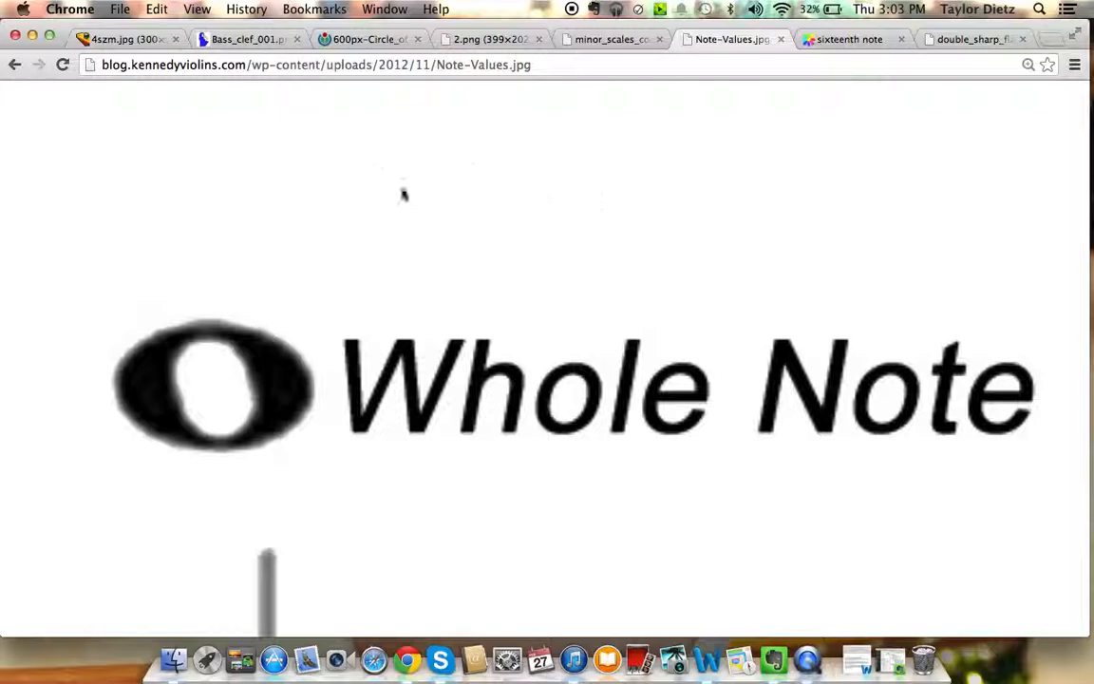
Scroll the enlarged chart down past the quarter note until the Eighth Note is visible
{"action": "scroll", "scroll_direction": "down", "scroll_amount": 3}
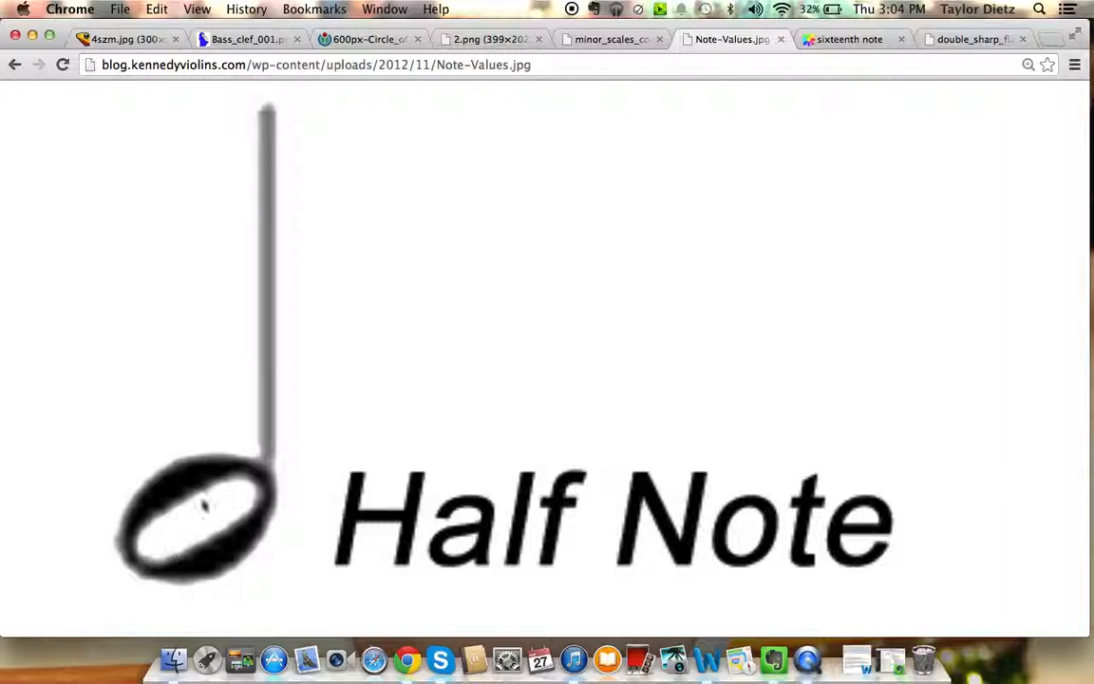
{"action": "mouse_move", "coordinate": [190, 474]}
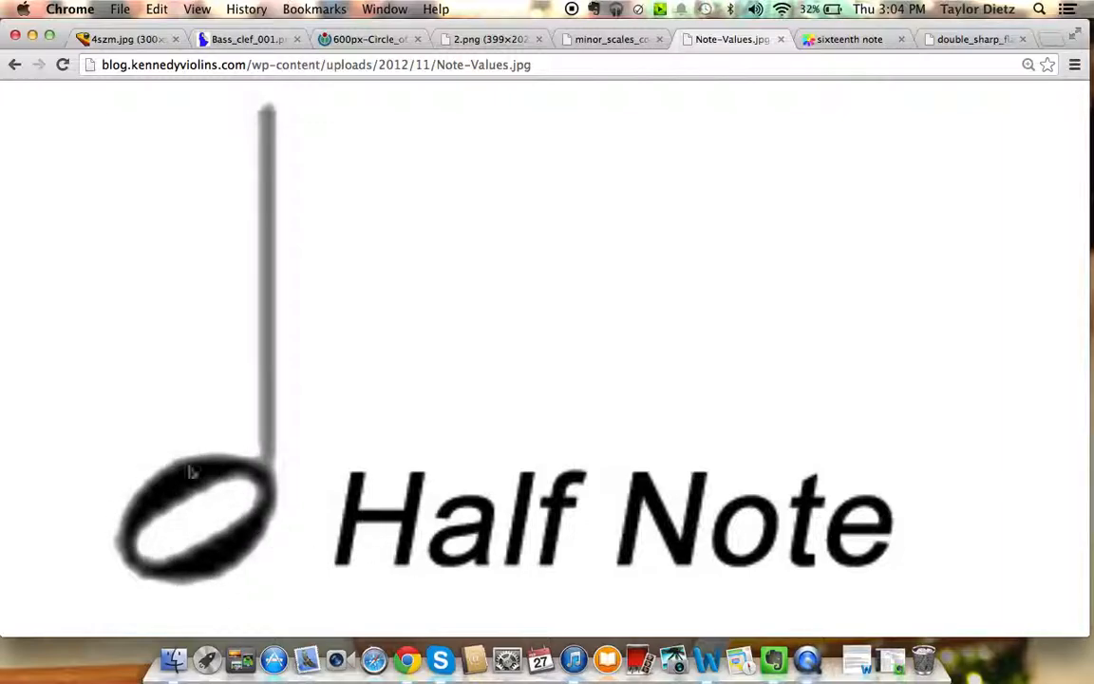
{"action": "mouse_move", "coordinate": [273, 655]}
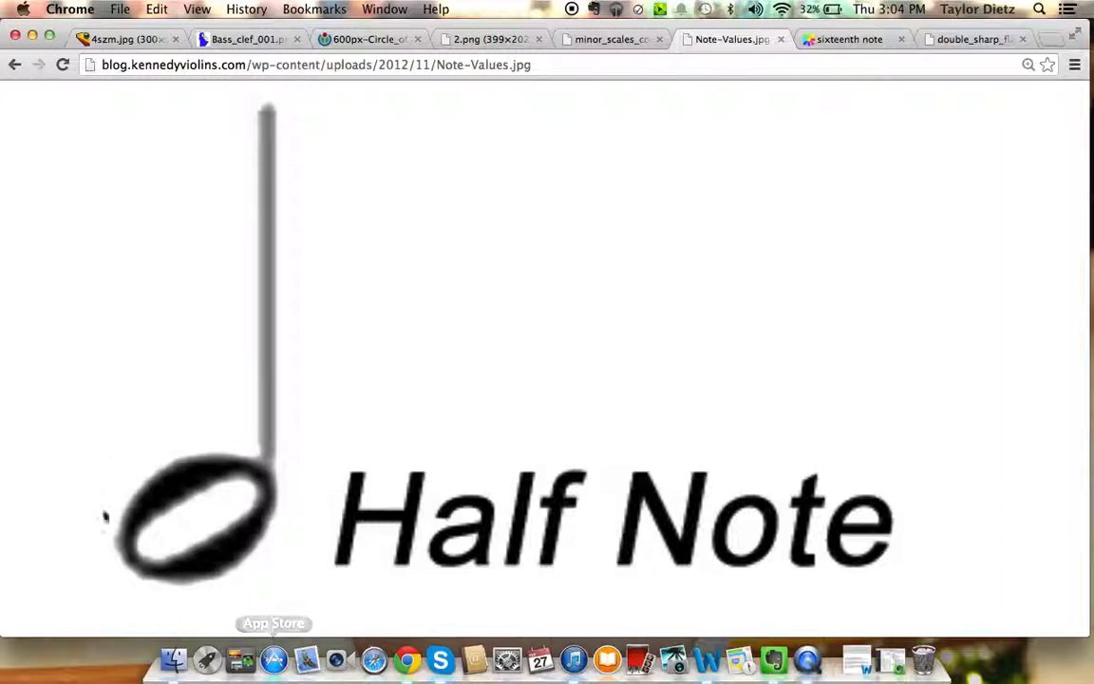
{"action": "mouse_move", "coordinate": [256, 128]}
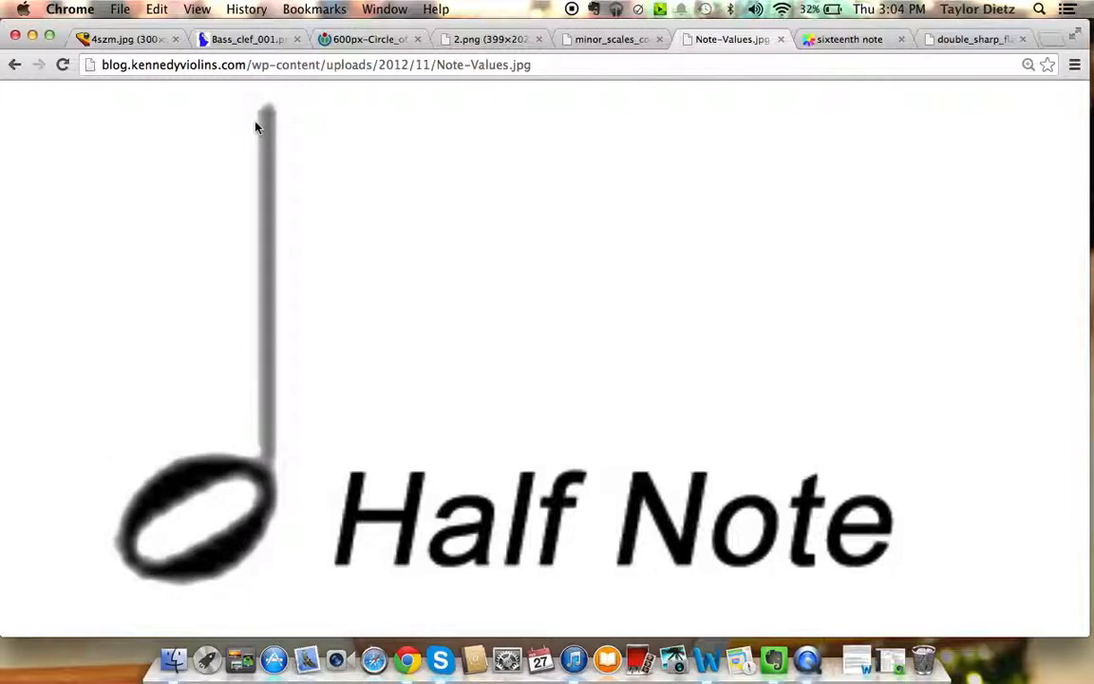
{"action": "scroll", "scroll_direction": "down", "scroll_amount": 3}
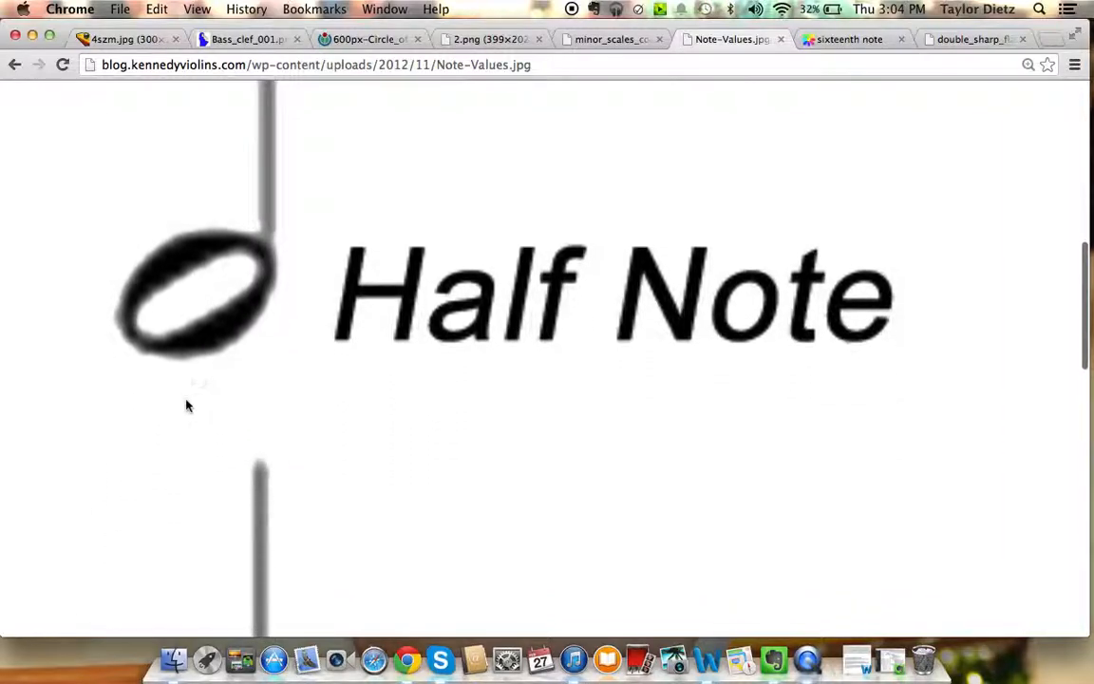
{"action": "mouse_move", "coordinate": [166, 656]}
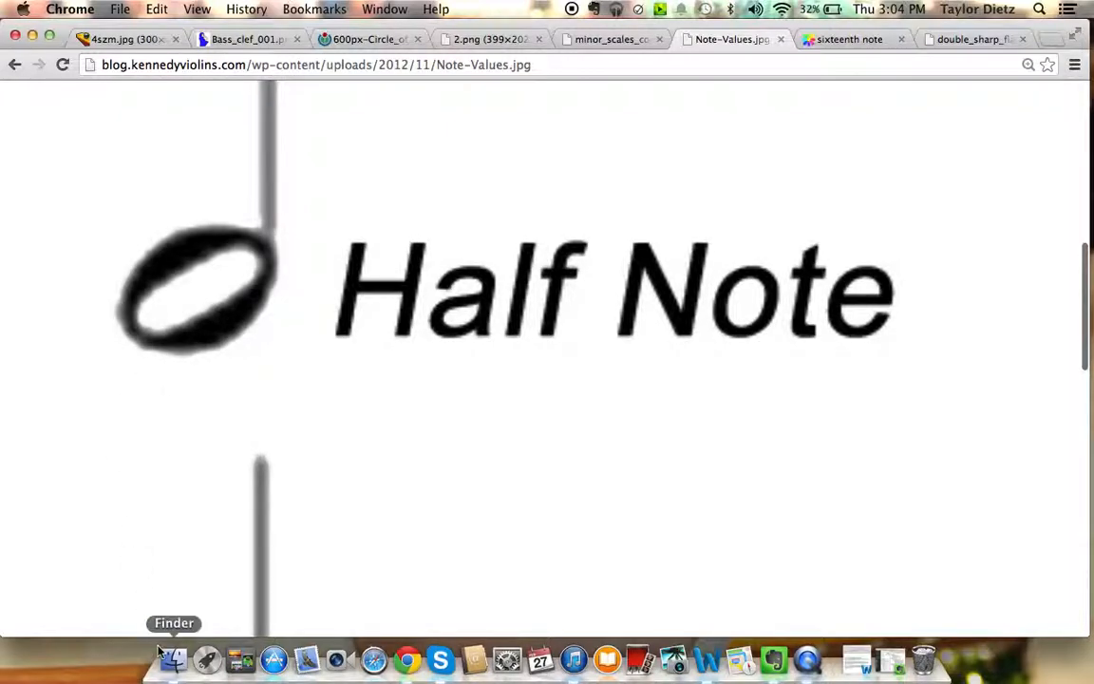
{"action": "scroll", "scroll_direction": "down", "scroll_amount": 3}
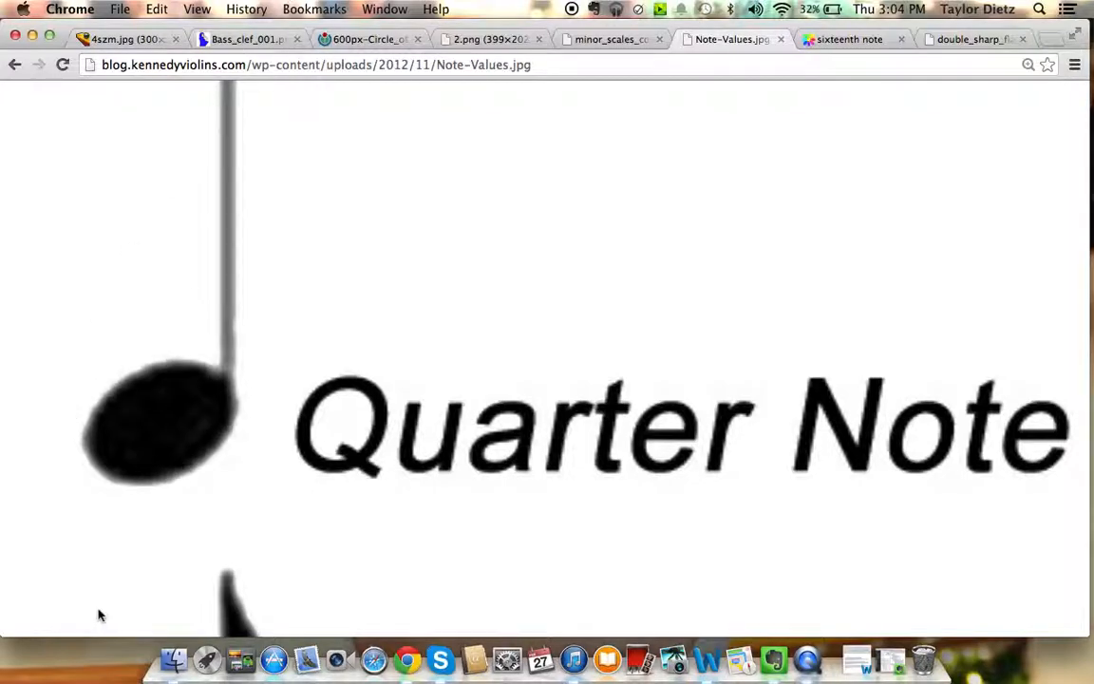
{"action": "scroll", "scroll_direction": "down", "scroll_amount": 3}
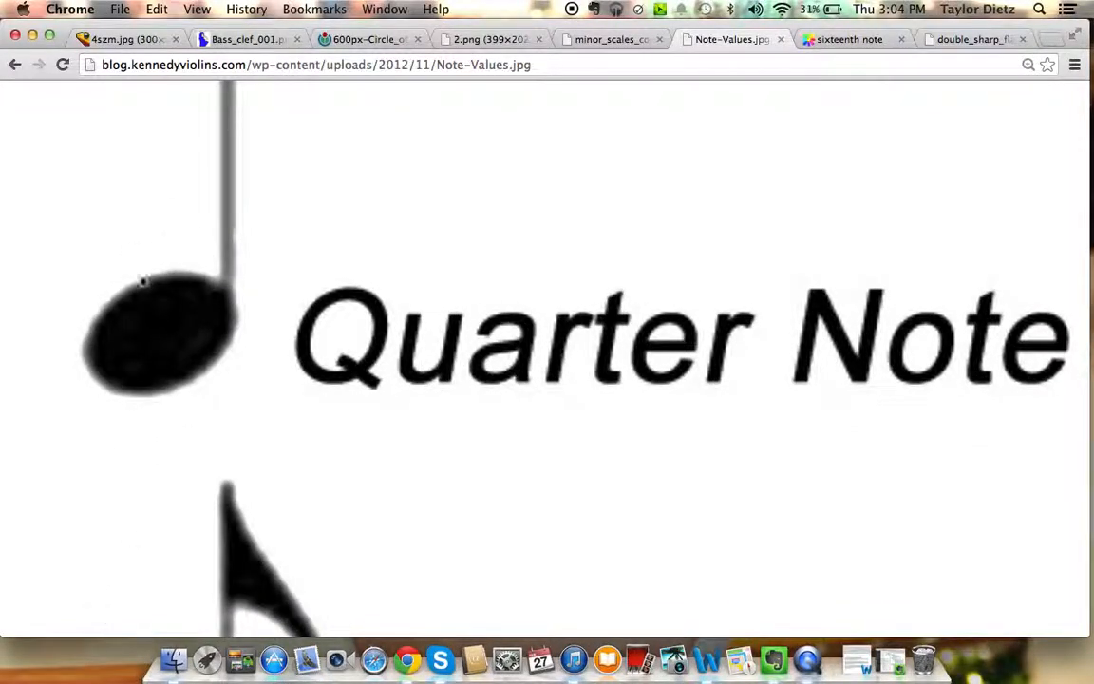
{"action": "scroll", "scroll_direction": "down", "scroll_amount": 3}
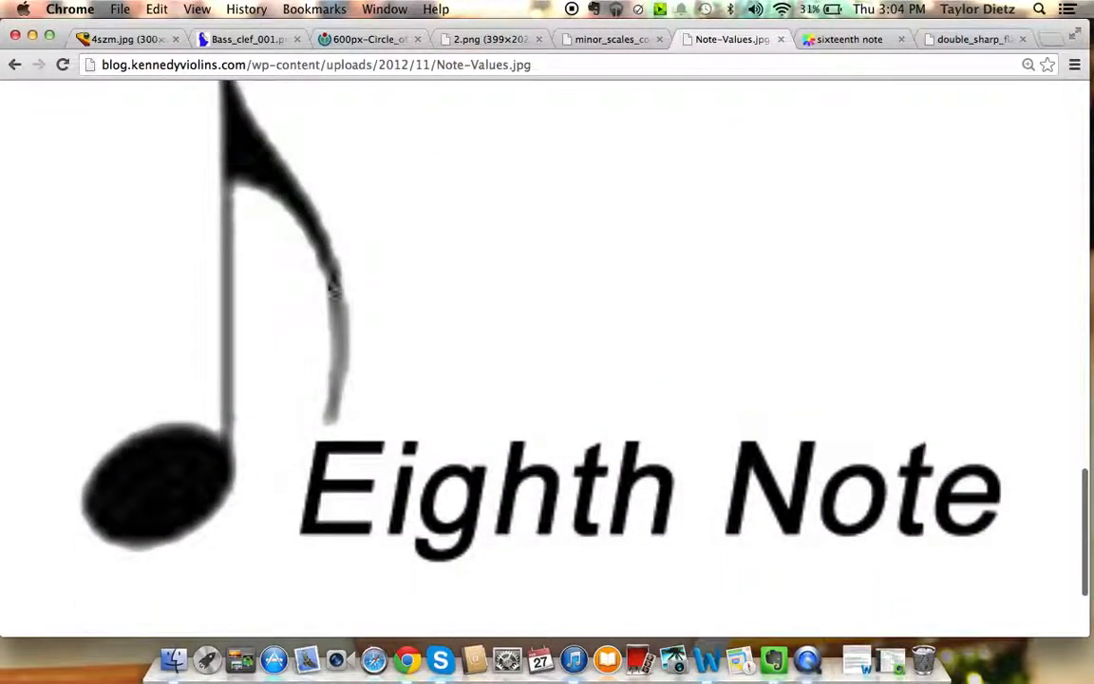
{"action": "mouse_move", "coordinate": [377, 449]}
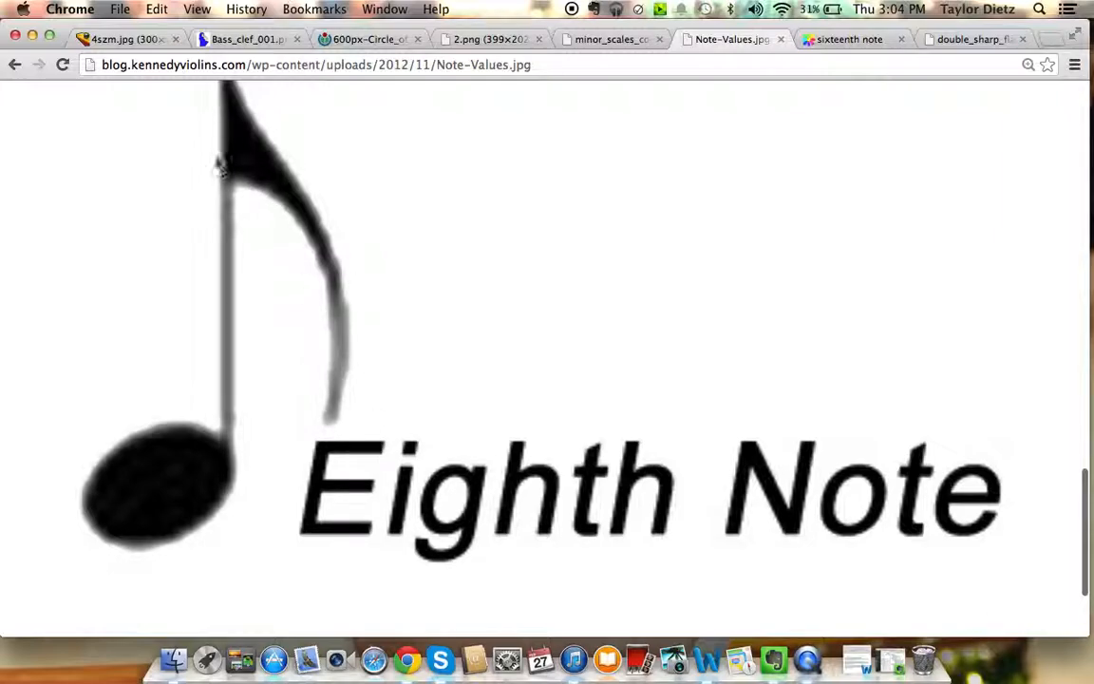
{"action": "scroll", "scroll_direction": "down", "scroll_amount": 3}
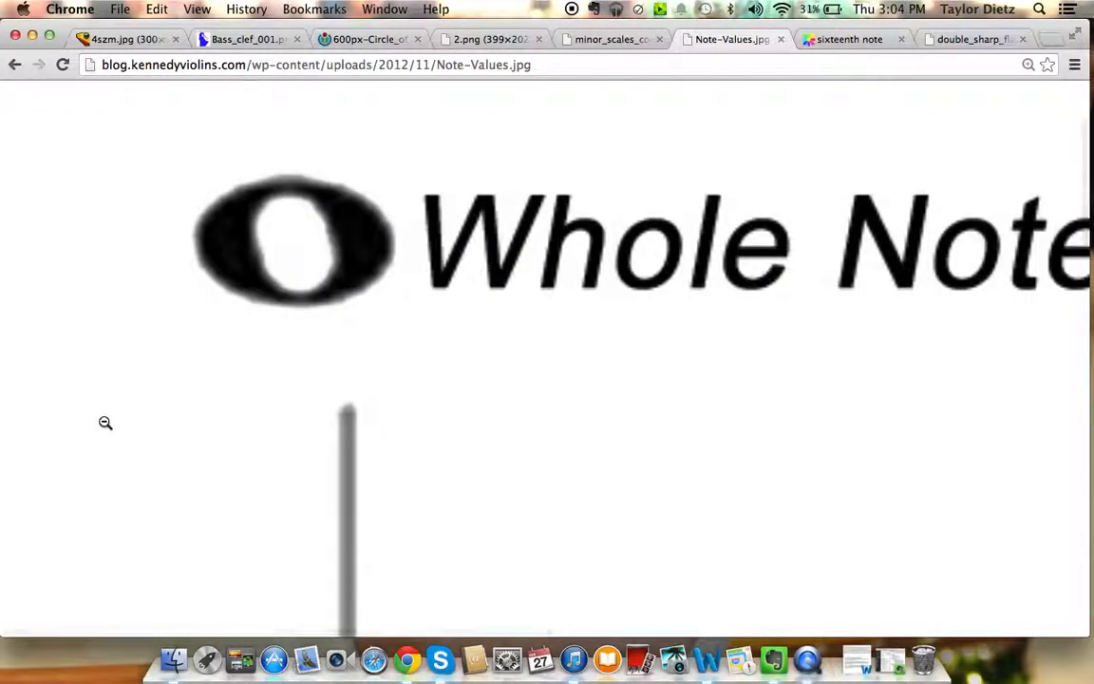
{"action": "scroll", "scroll_direction": "down", "scroll_amount": 3}
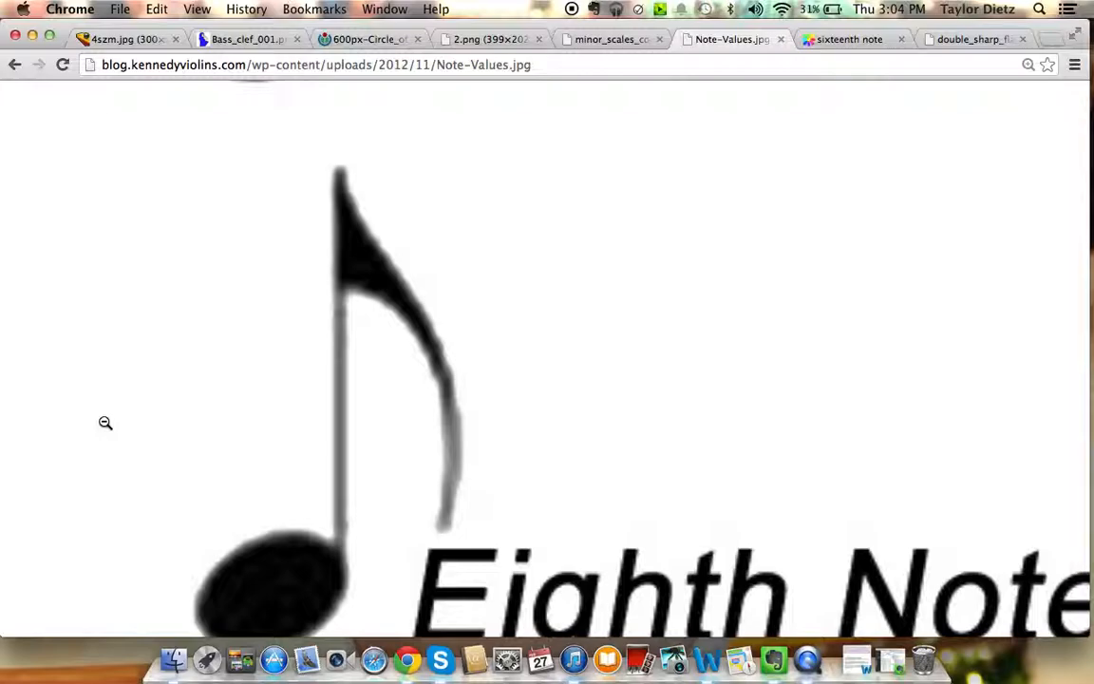
{"action": "scroll", "scroll_direction": "down", "scroll_amount": 3}
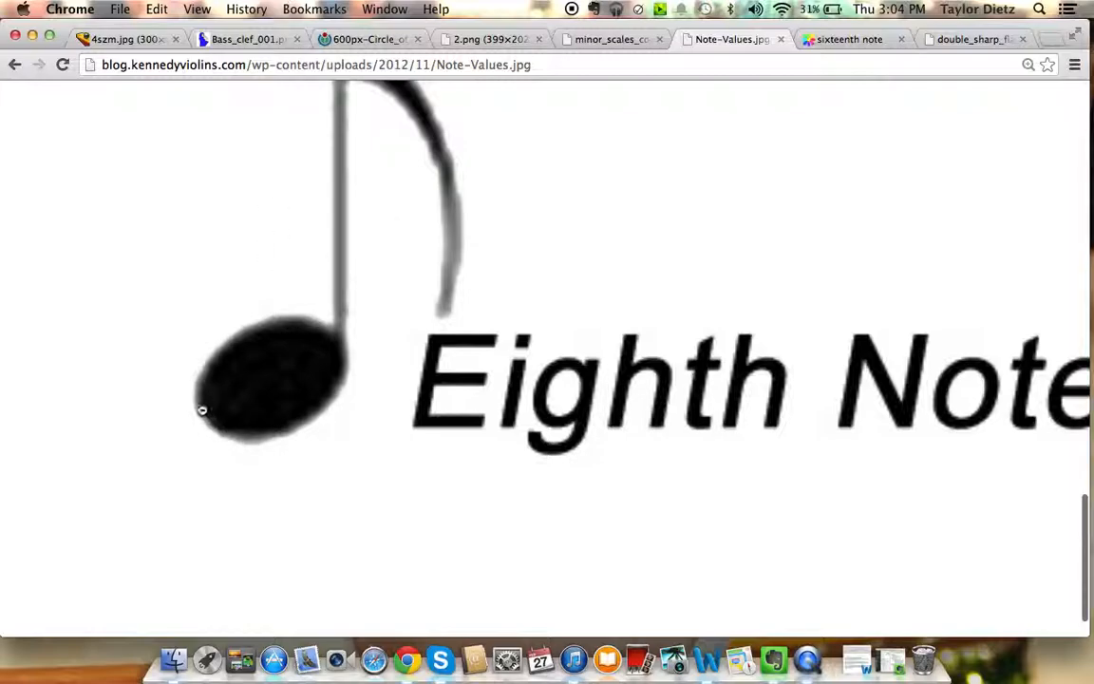
{"action": "mouse_move", "coordinate": [255, 491]}
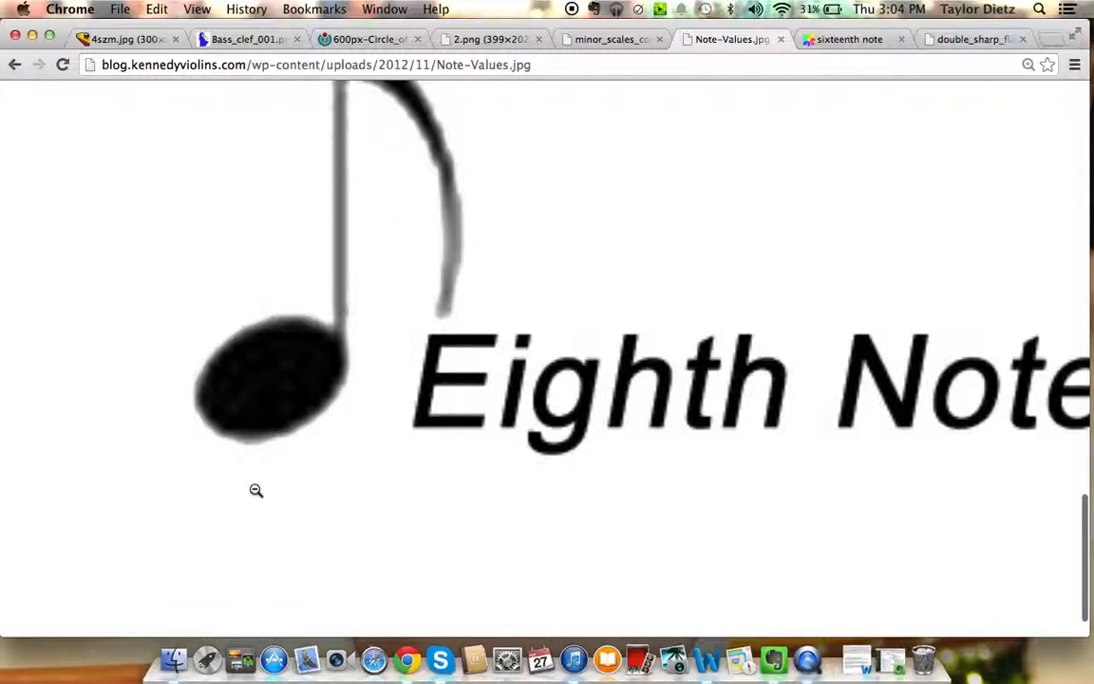
{"action": "mouse_move", "coordinate": [308, 554]}
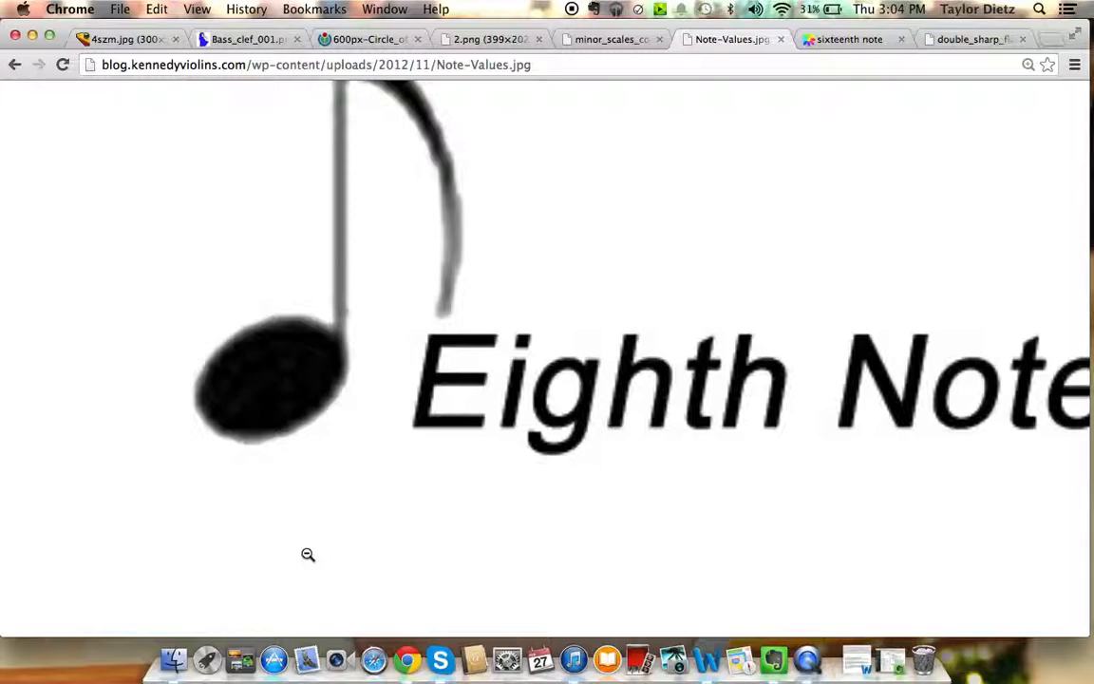
From the double sharp and flat tab, search images for 'eight note' and view one eighth-note result alone
{"action": "left_click", "coordinate": [978, 38]}
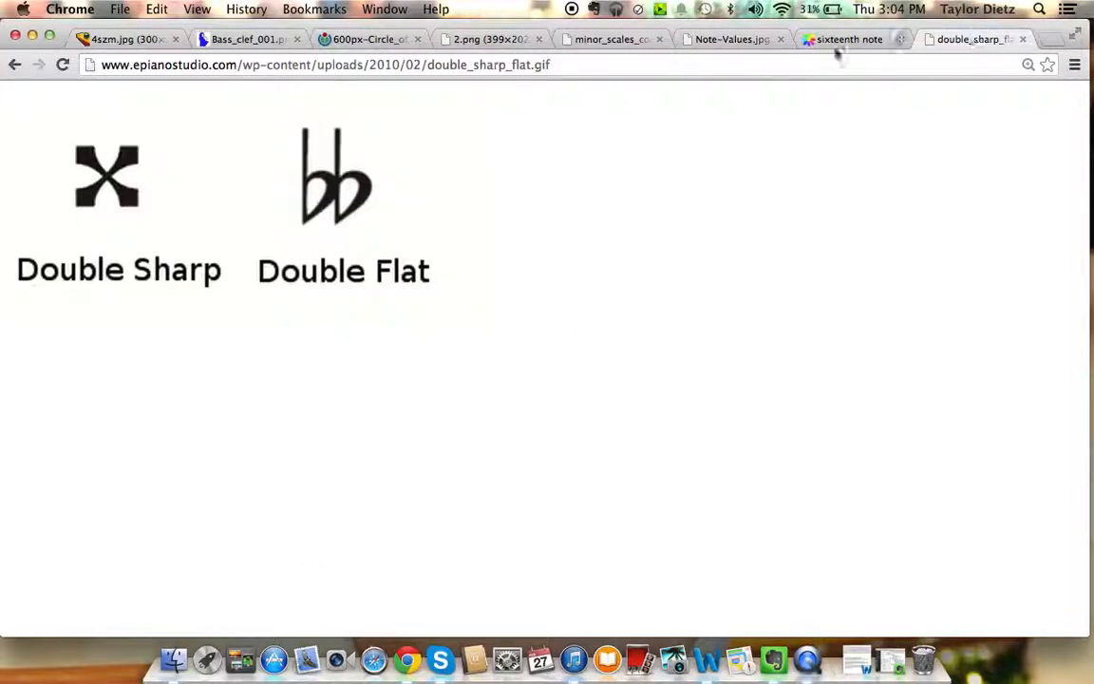
{"action": "type", "text": "ein"}
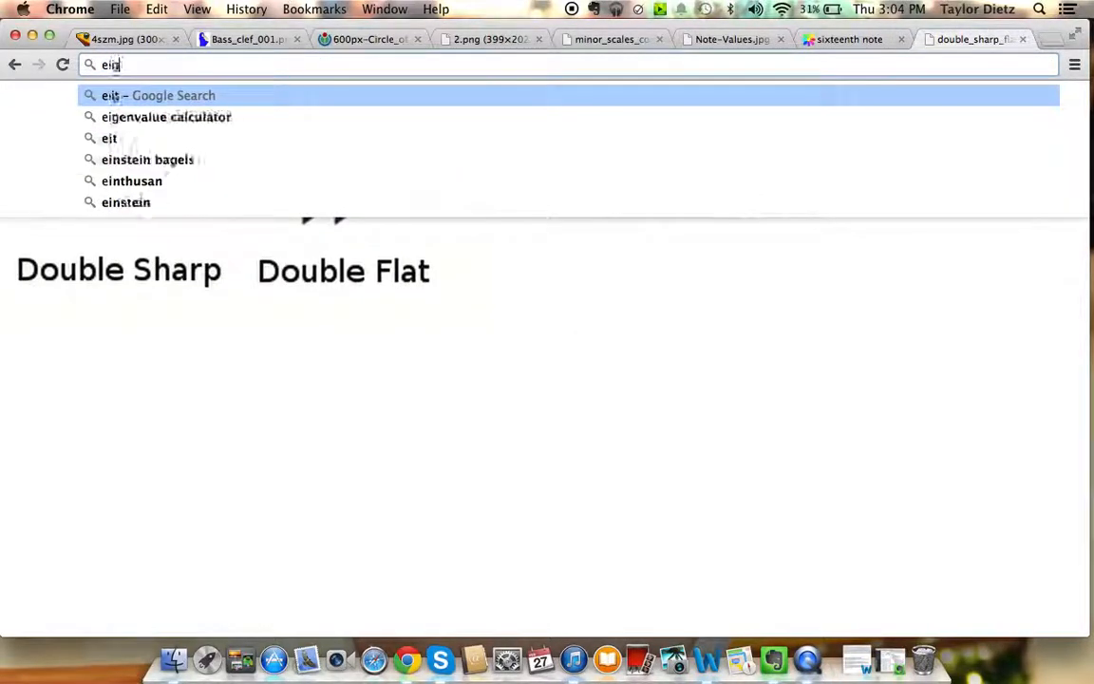
{"action": "type", "text": "eight note"}
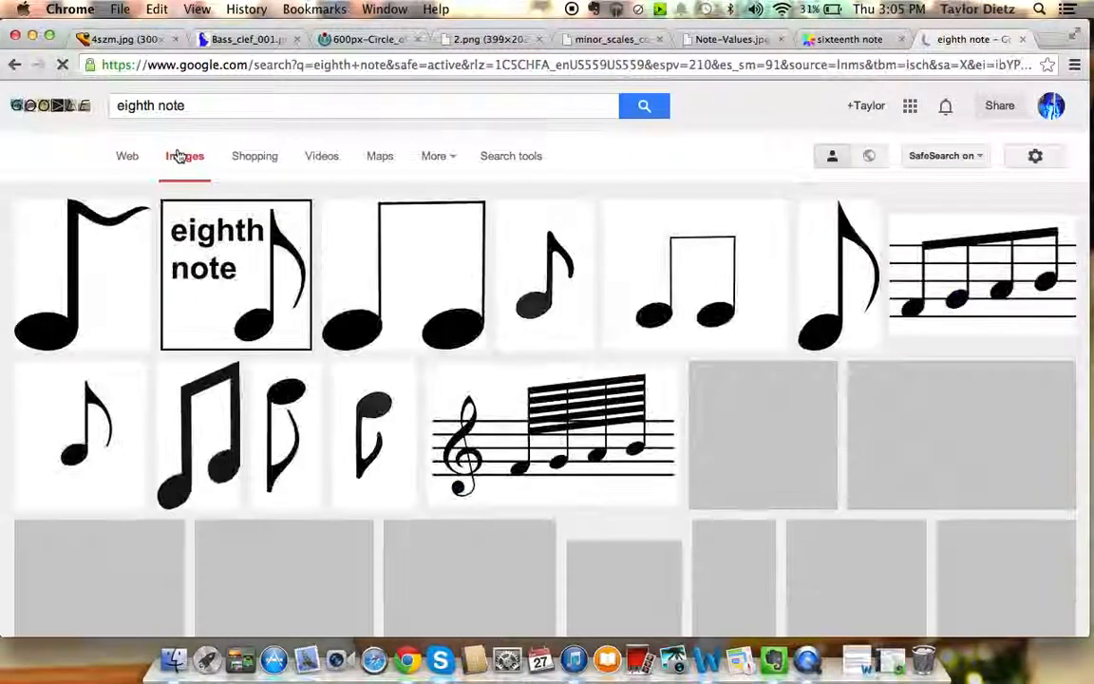
{"action": "scroll", "scroll_direction": "down", "scroll_amount": 3}
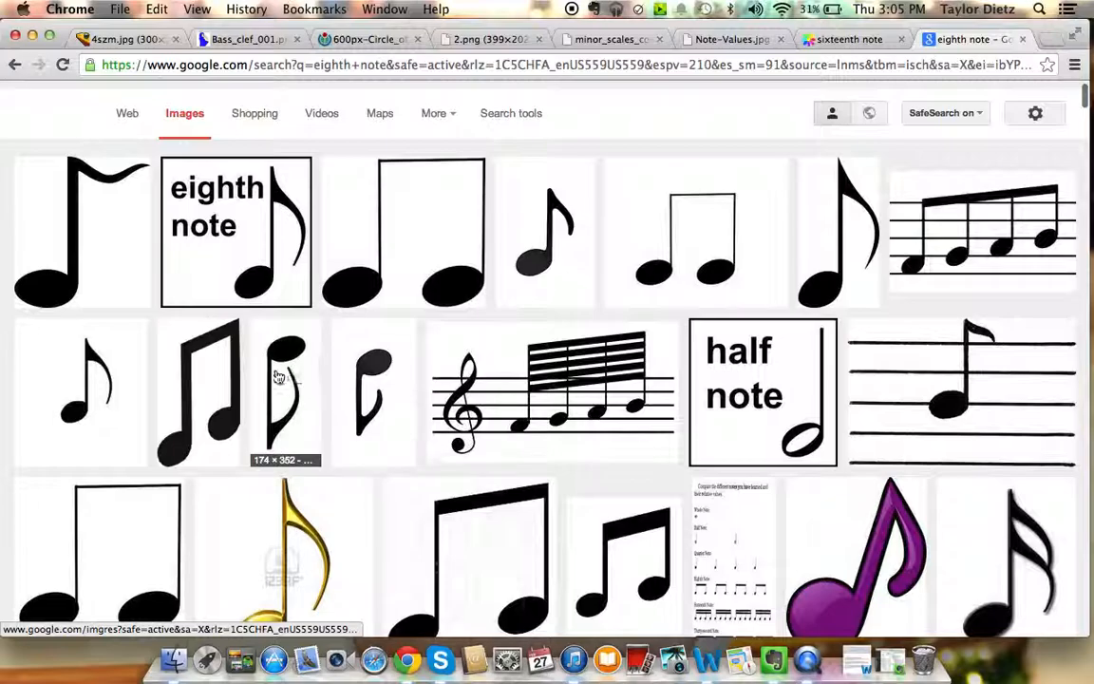
{"action": "left_click", "coordinate": [285, 392]}
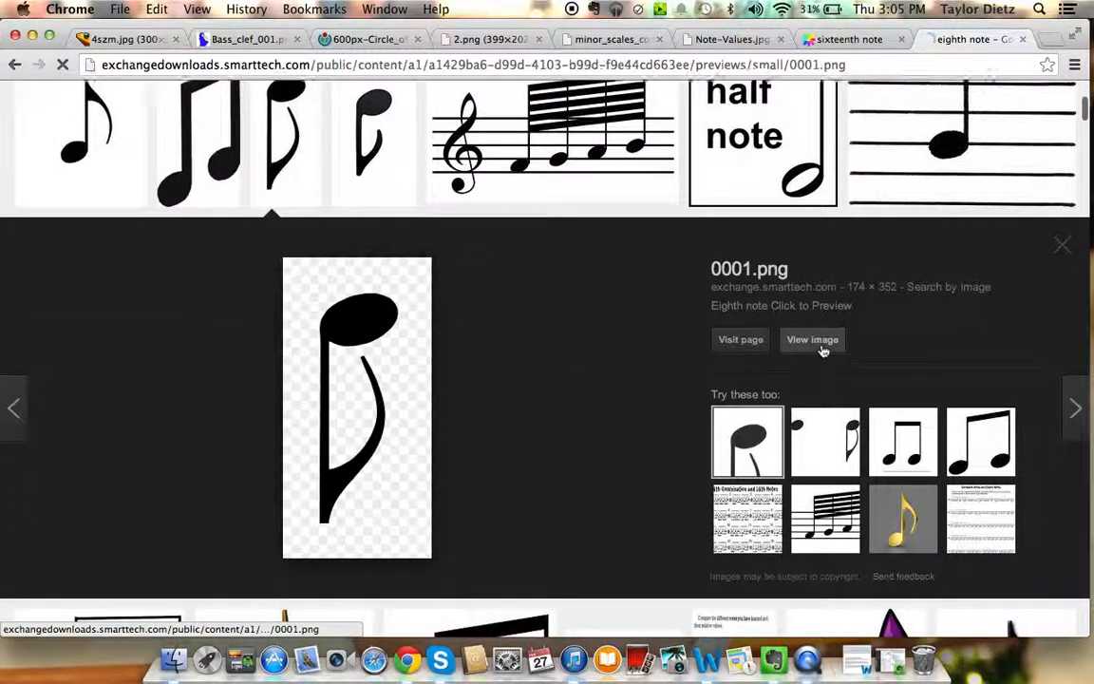
{"action": "left_click", "coordinate": [812, 339]}
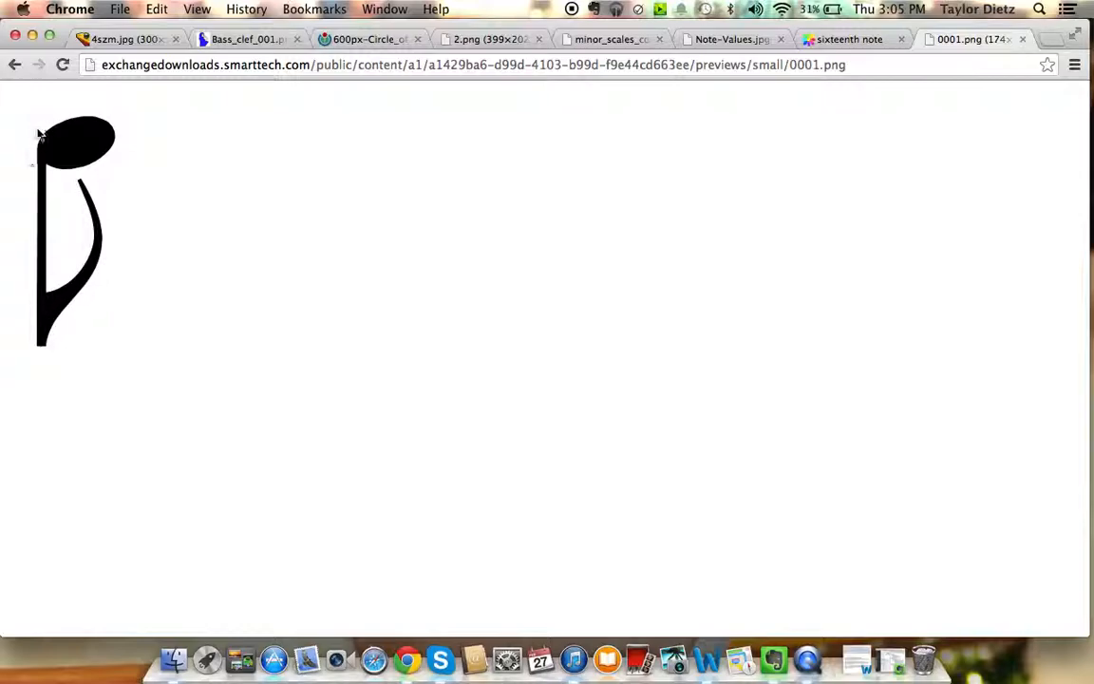
{"action": "mouse_move", "coordinate": [47, 315]}
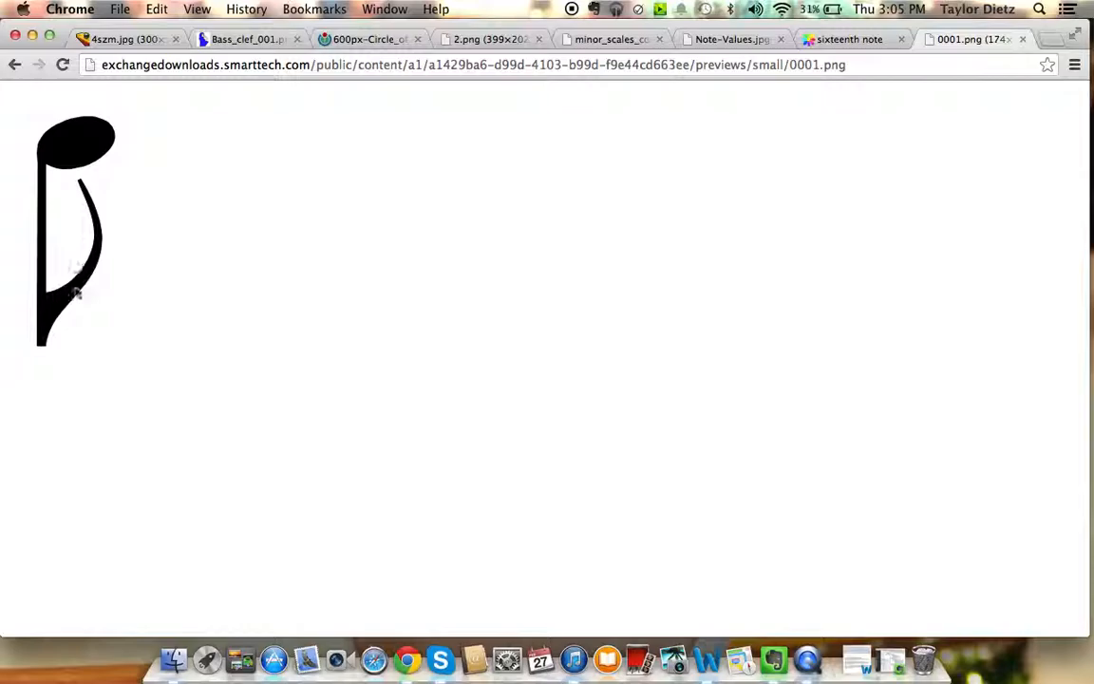
{"action": "mouse_move", "coordinate": [76, 131]}
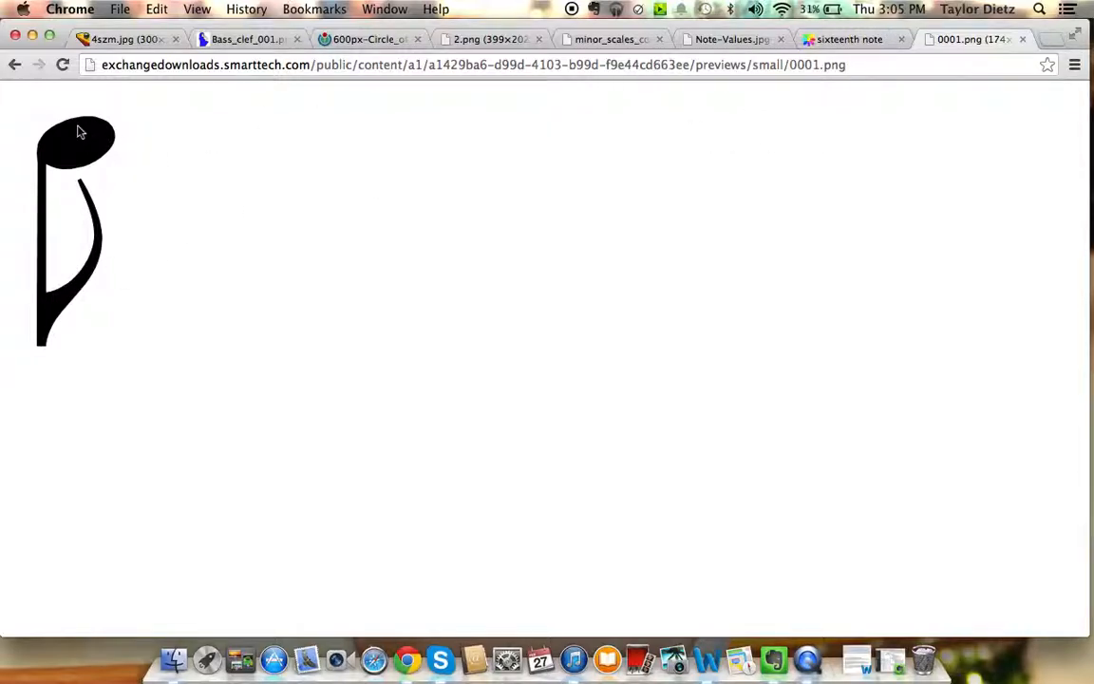
Switch between the sixteenth-note and eighth-note images, ending on the sixteenth note
{"action": "left_click", "coordinate": [850, 39]}
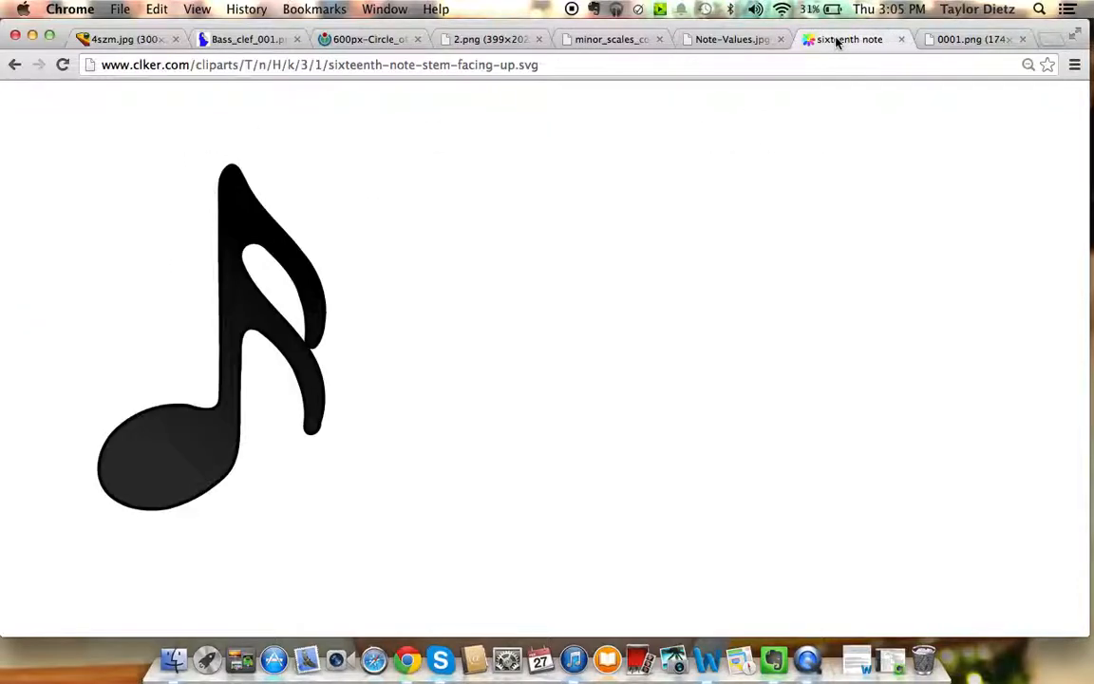
{"action": "mouse_move", "coordinate": [236, 243]}
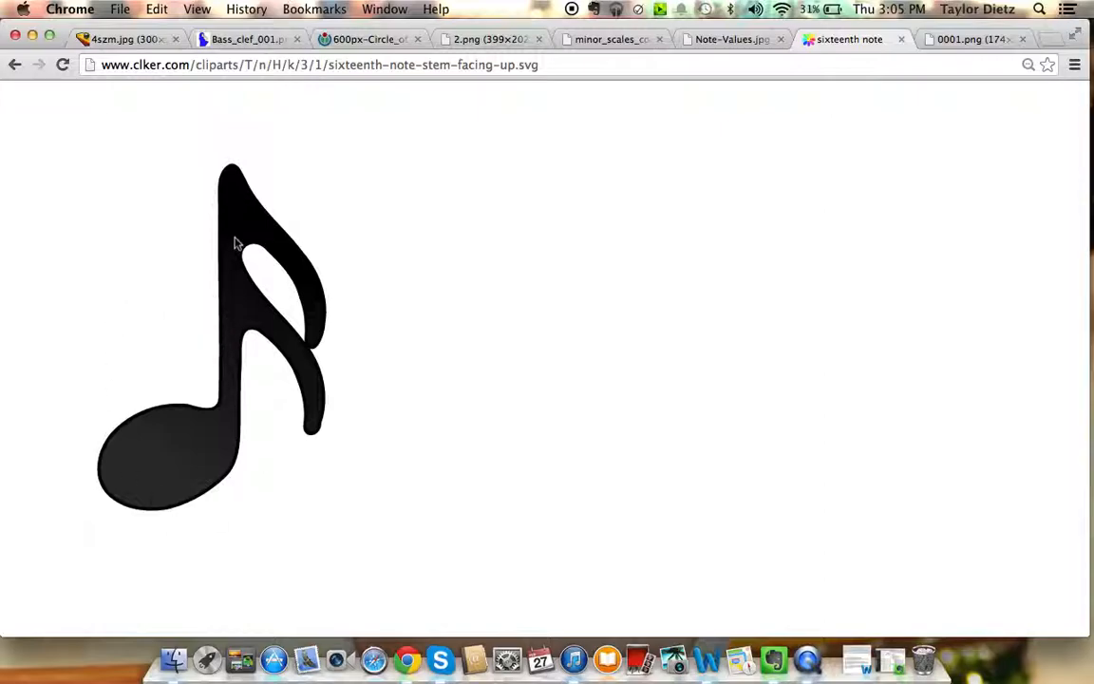
{"action": "mouse_move", "coordinate": [205, 249]}
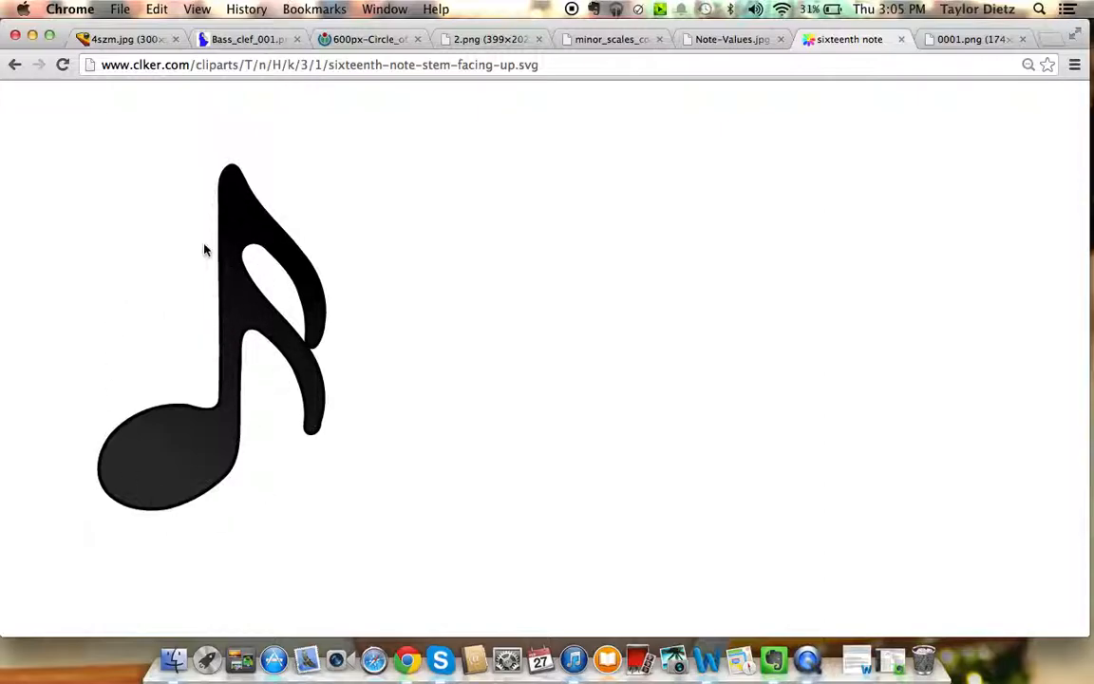
{"action": "left_click", "coordinate": [973, 40]}
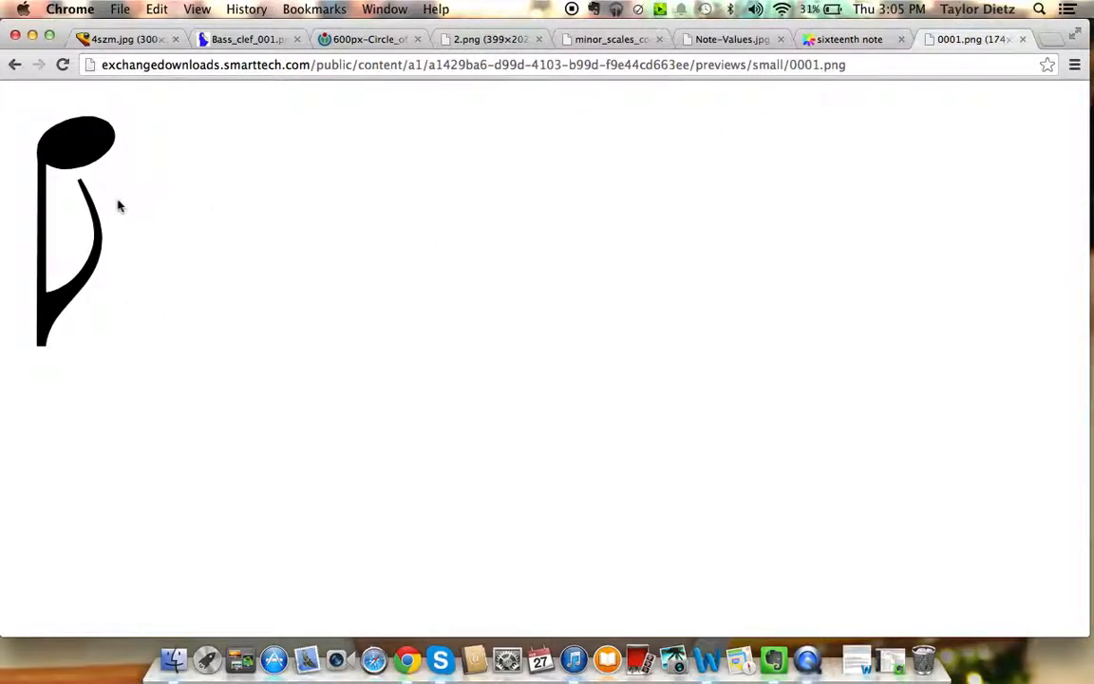
{"action": "mouse_move", "coordinate": [571, 144]}
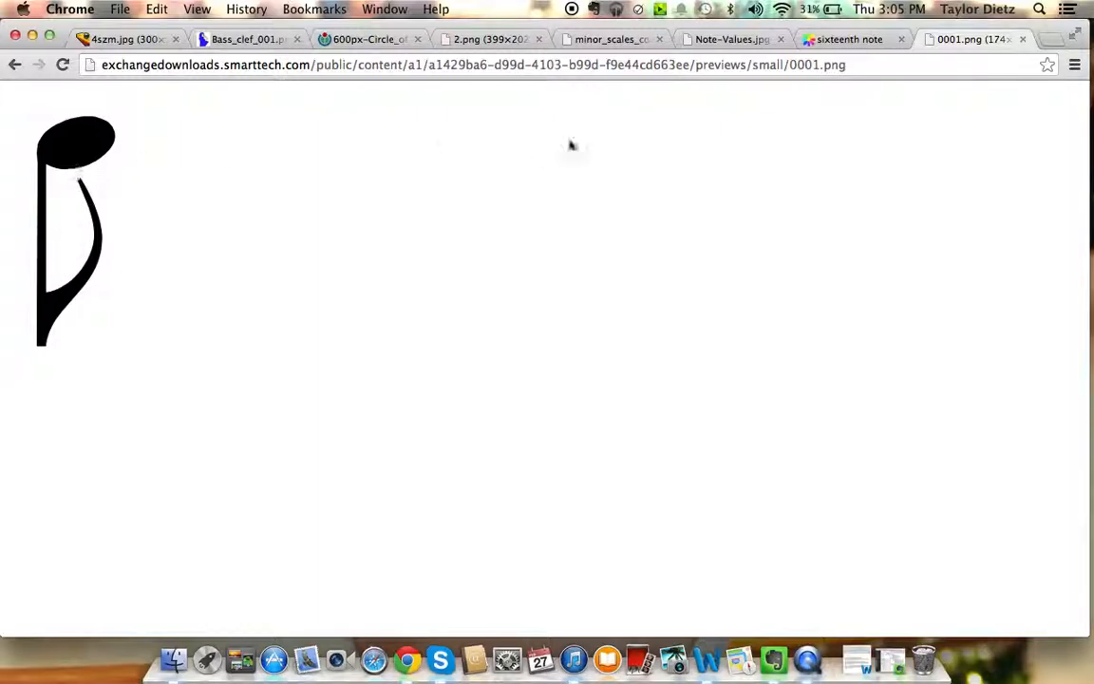
{"action": "left_click", "coordinate": [849, 40]}
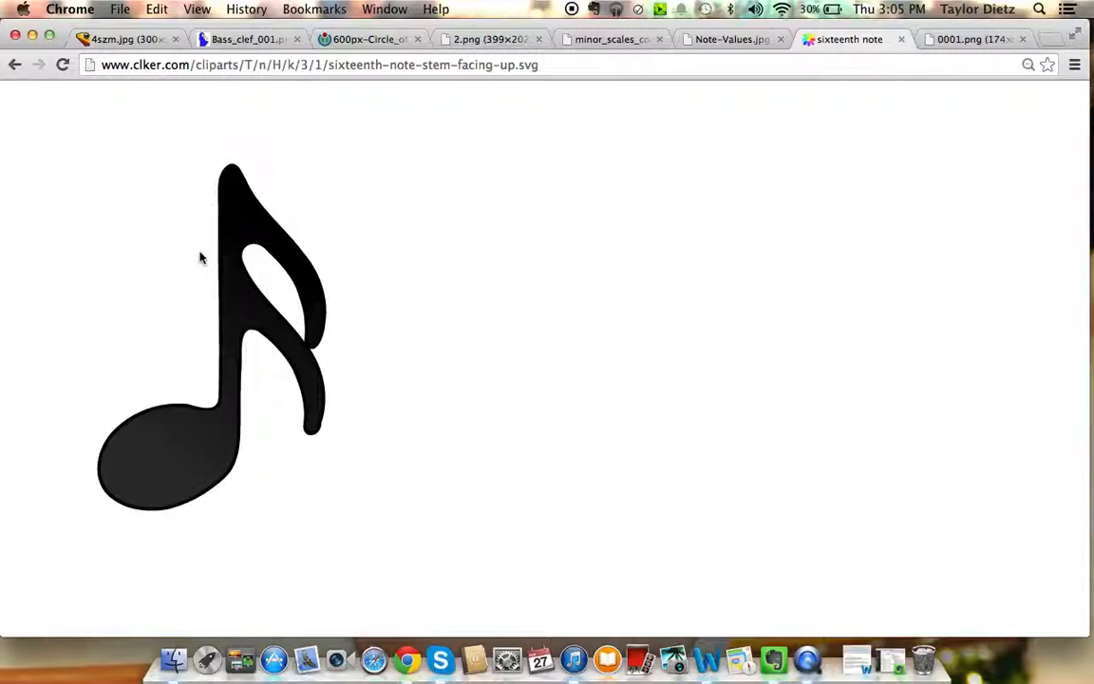
{"action": "mouse_move", "coordinate": [268, 313]}
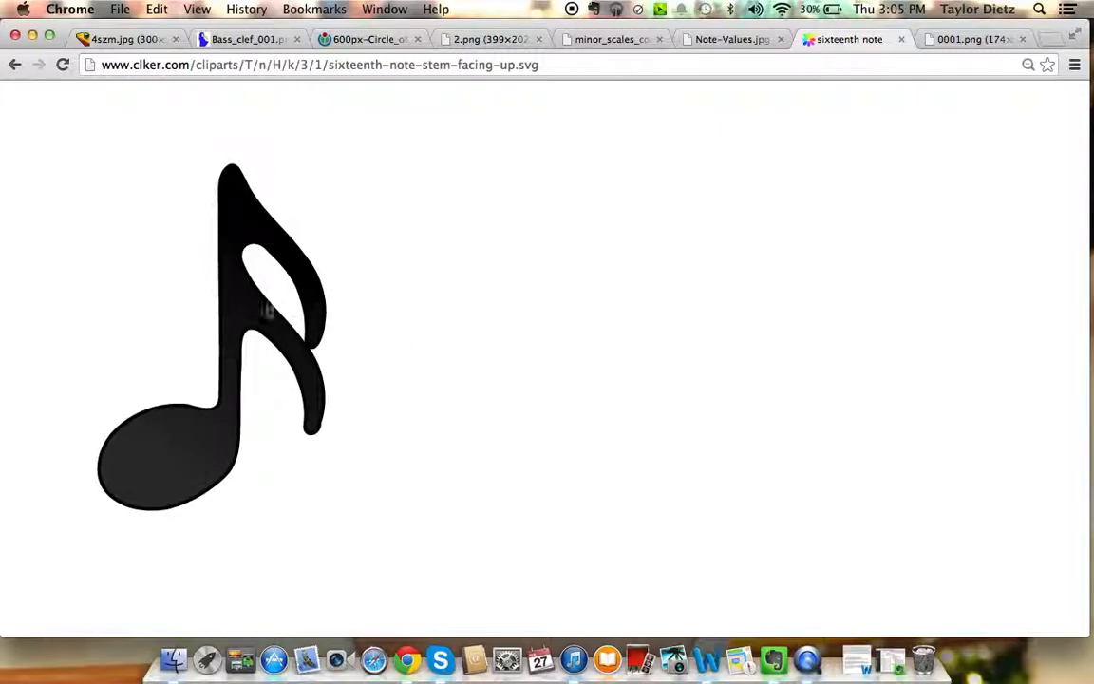
{"action": "mouse_move", "coordinate": [252, 197]}
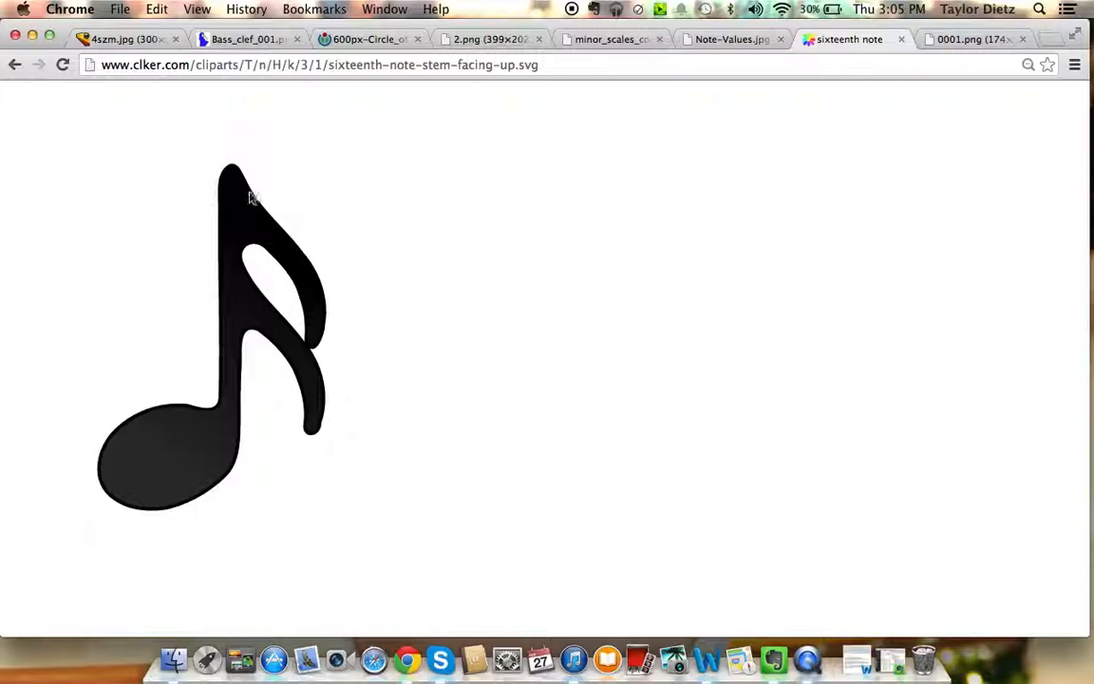
{"action": "mouse_move", "coordinate": [739, 55]}
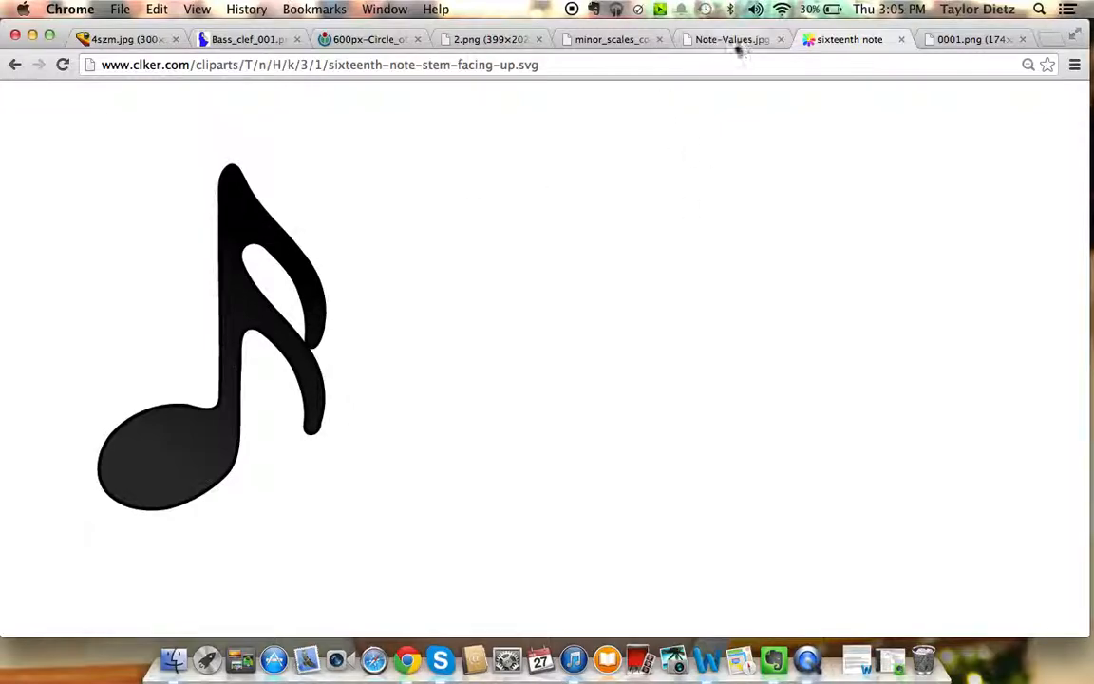
{"action": "mouse_move", "coordinate": [739, 42]}
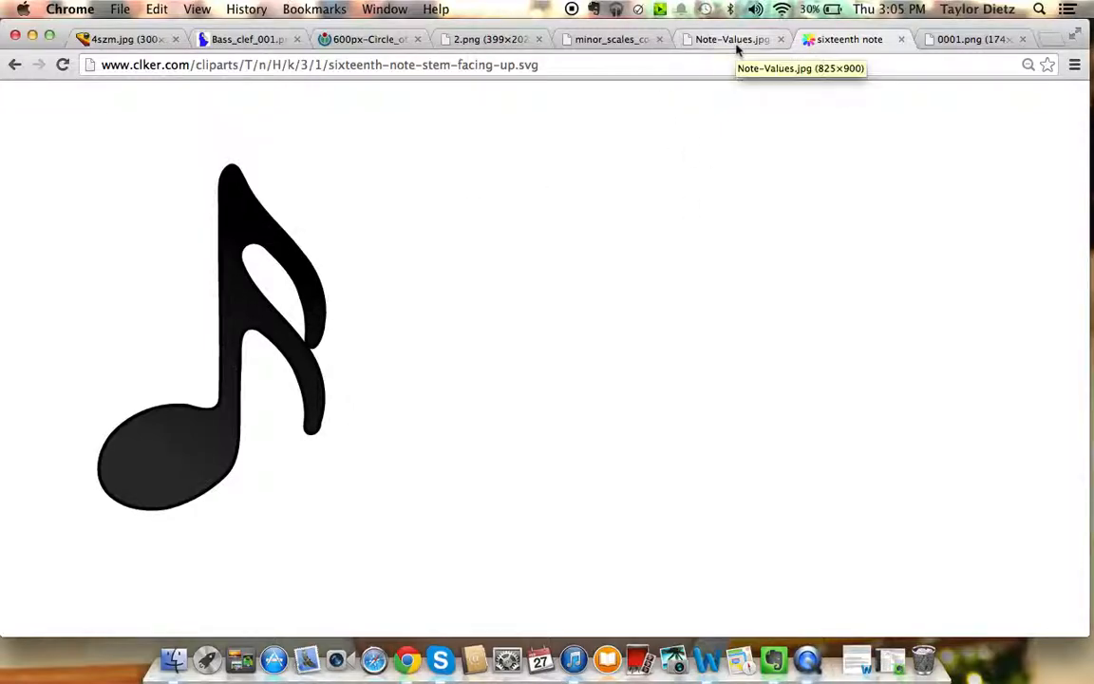
Review the treble clef, circle of fifths, accidentals and minor scales tabs in order
{"action": "left_click", "coordinate": [123, 41]}
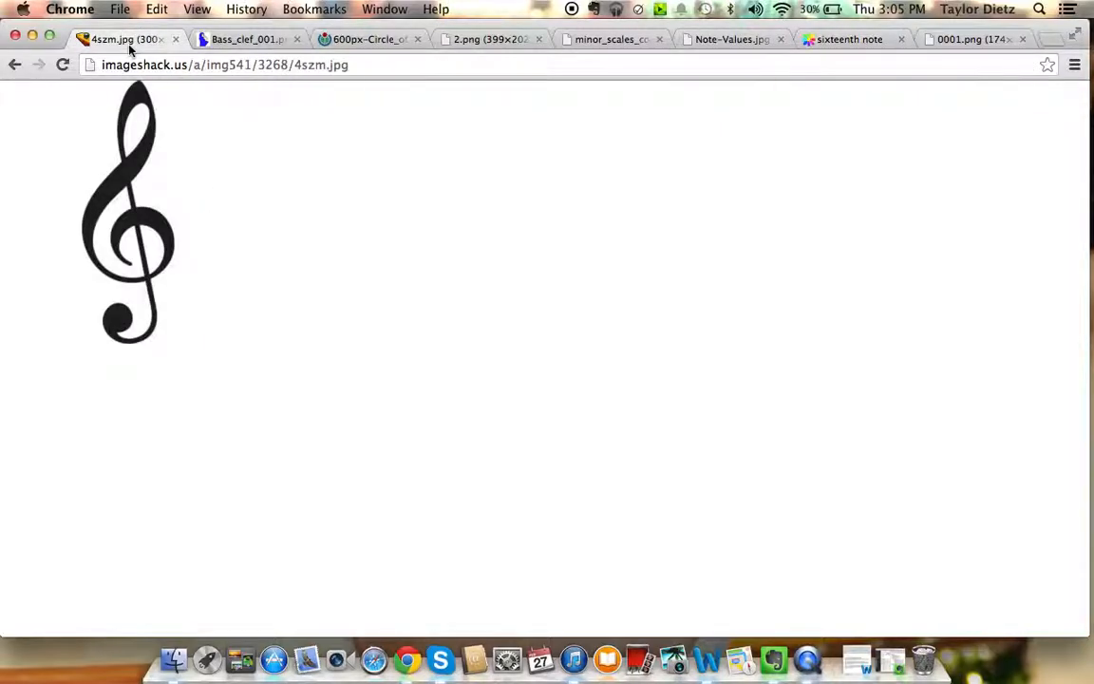
{"action": "left_click", "coordinate": [368, 40]}
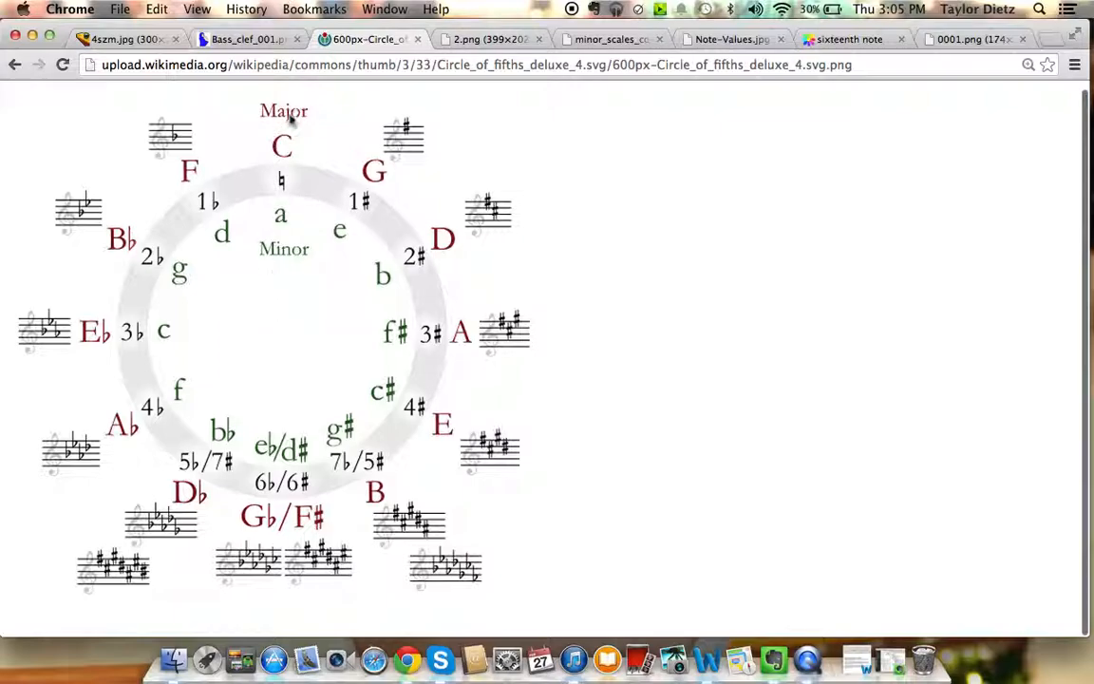
{"action": "left_click", "coordinate": [489, 39]}
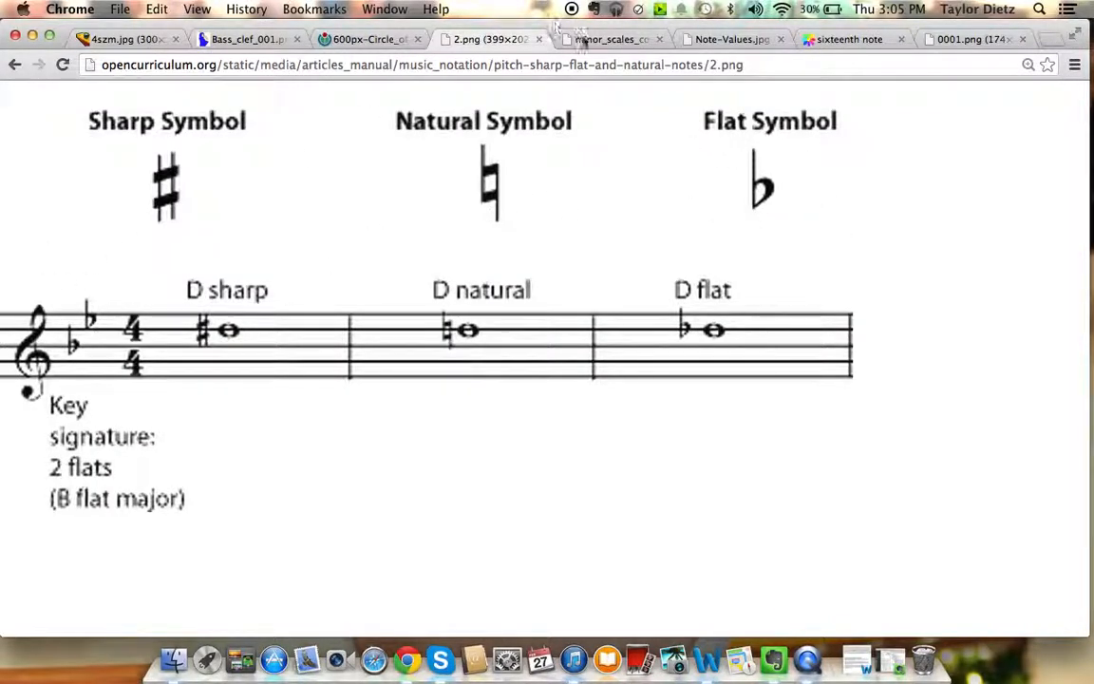
{"action": "left_click", "coordinate": [610, 39]}
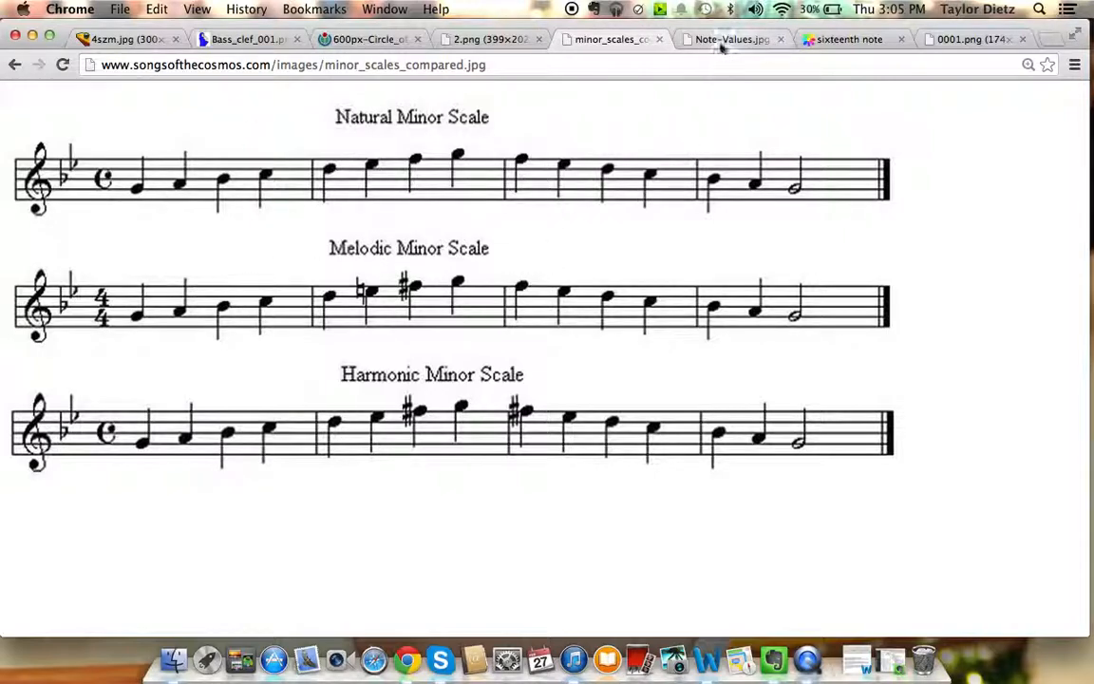
Show the note-values chart at normal size, then the sixteenth-note and eighth-note images
{"action": "left_click", "coordinate": [727, 39]}
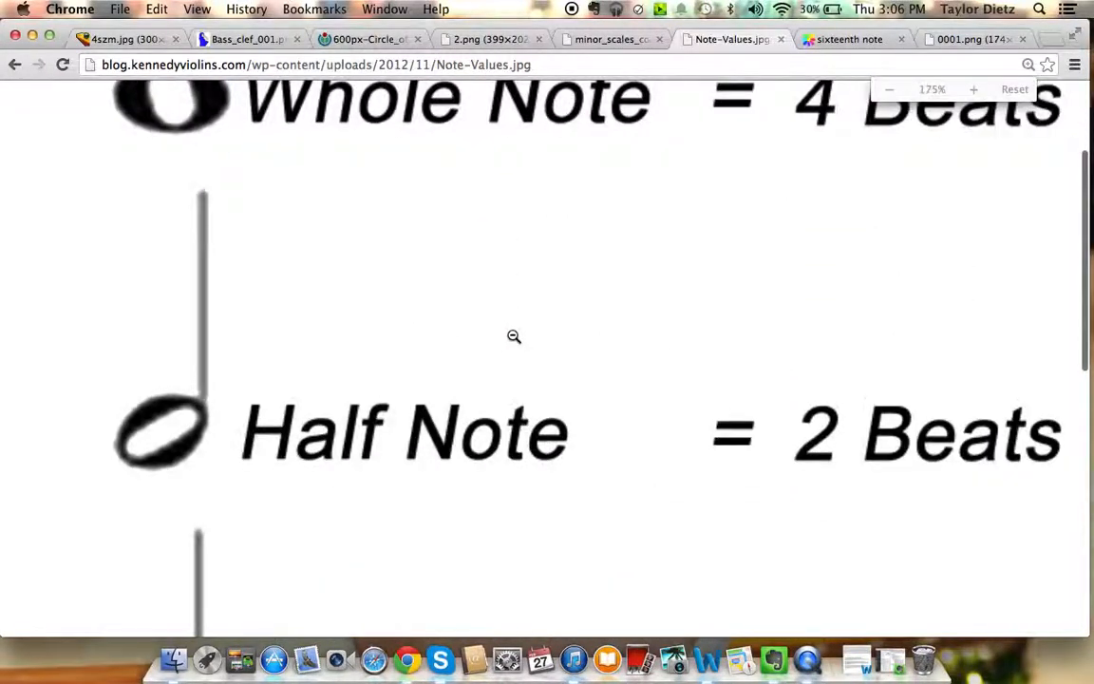
{"action": "left_click", "coordinate": [890, 89]}
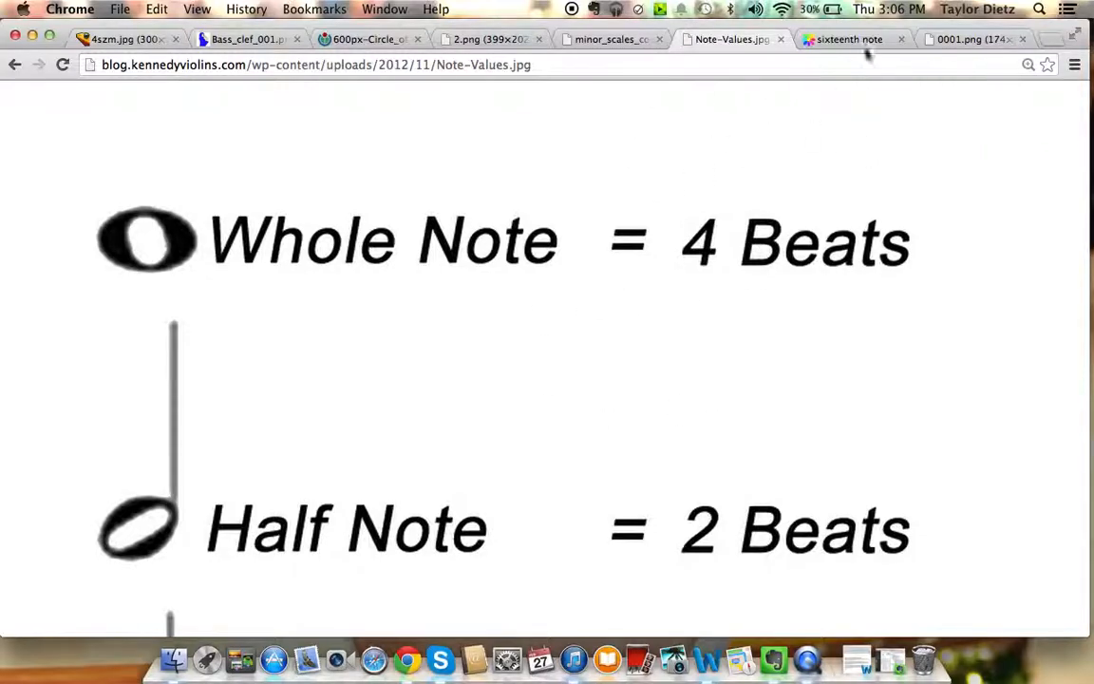
{"action": "left_click", "coordinate": [855, 38]}
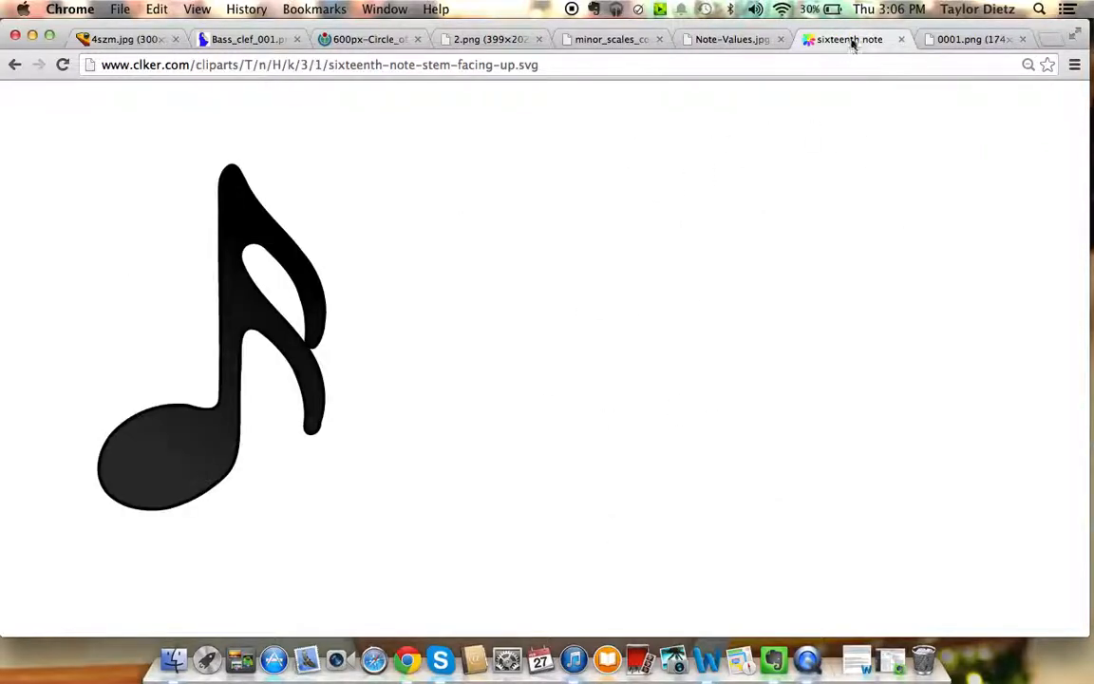
{"action": "left_click", "coordinate": [979, 39]}
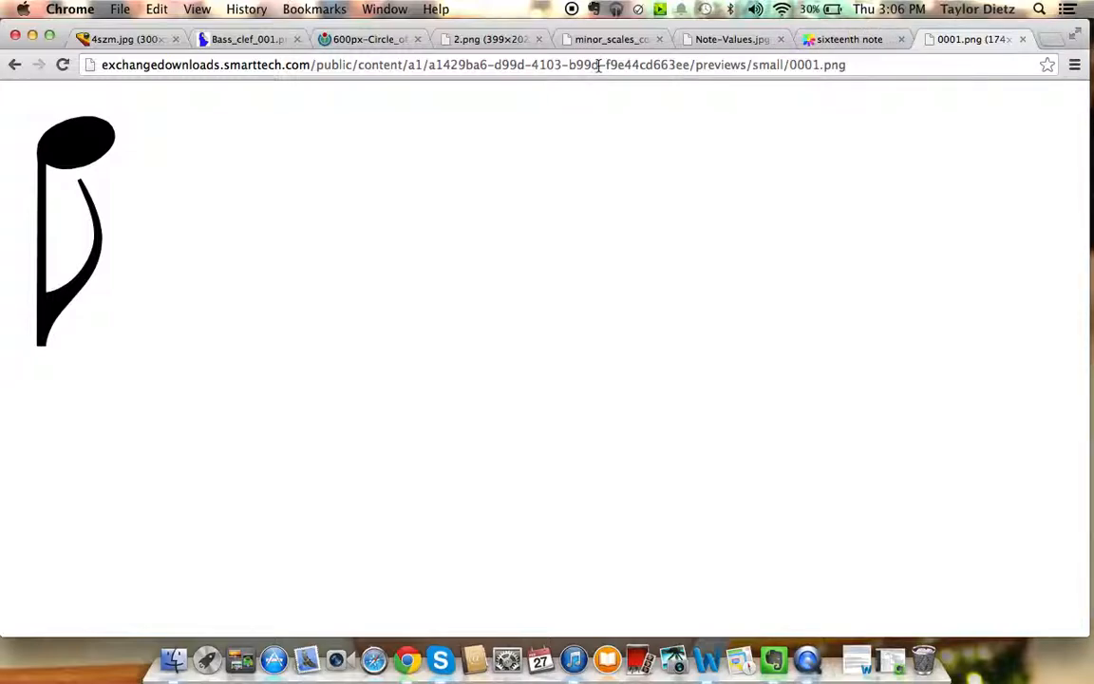
{"action": "mouse_move", "coordinate": [565, 12]}
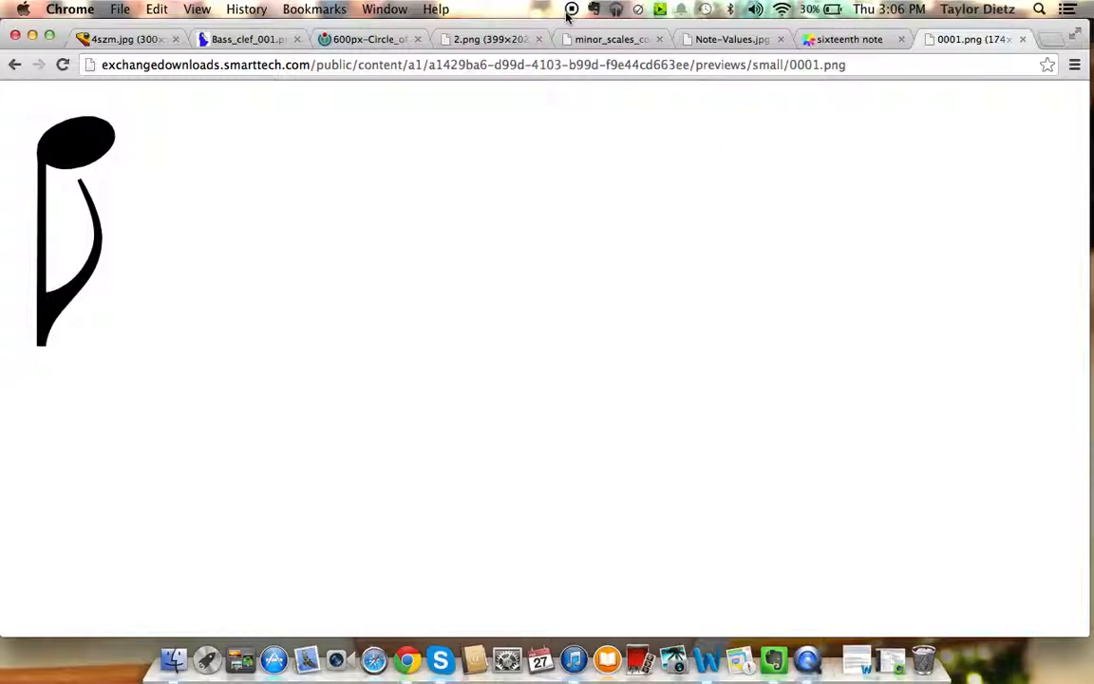